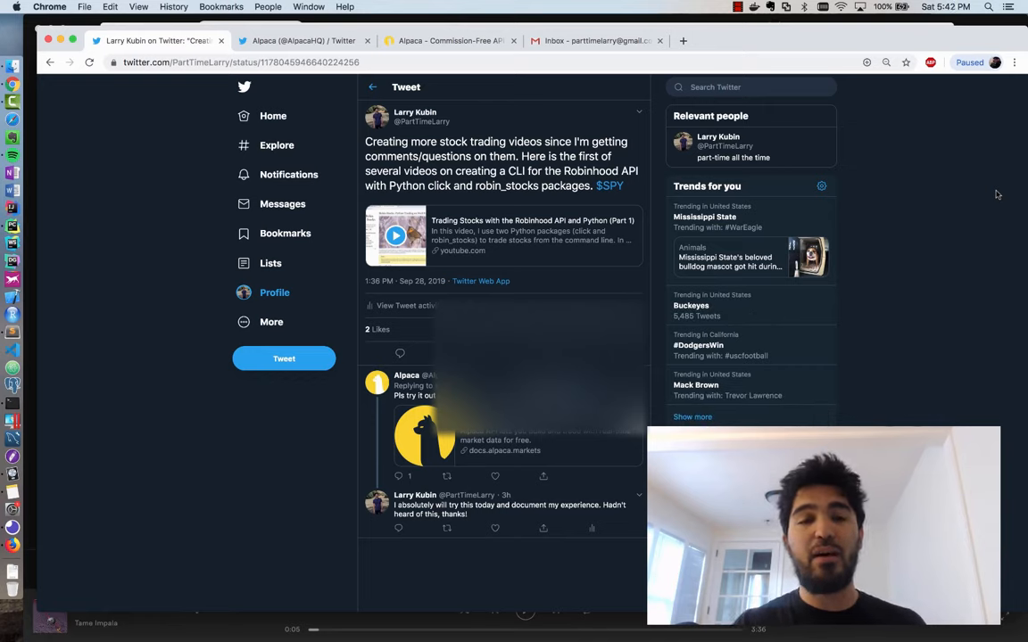
mouse_move(623, 128)
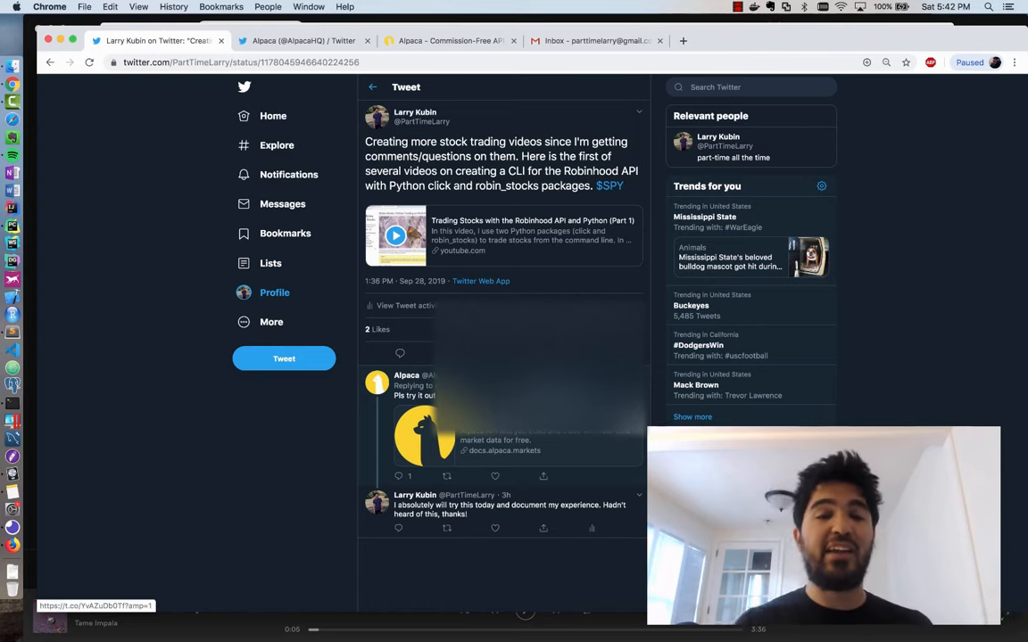
Submit the Alpaca free sign-up form with an email and password to reach the verification code prompt.
click(450, 39)
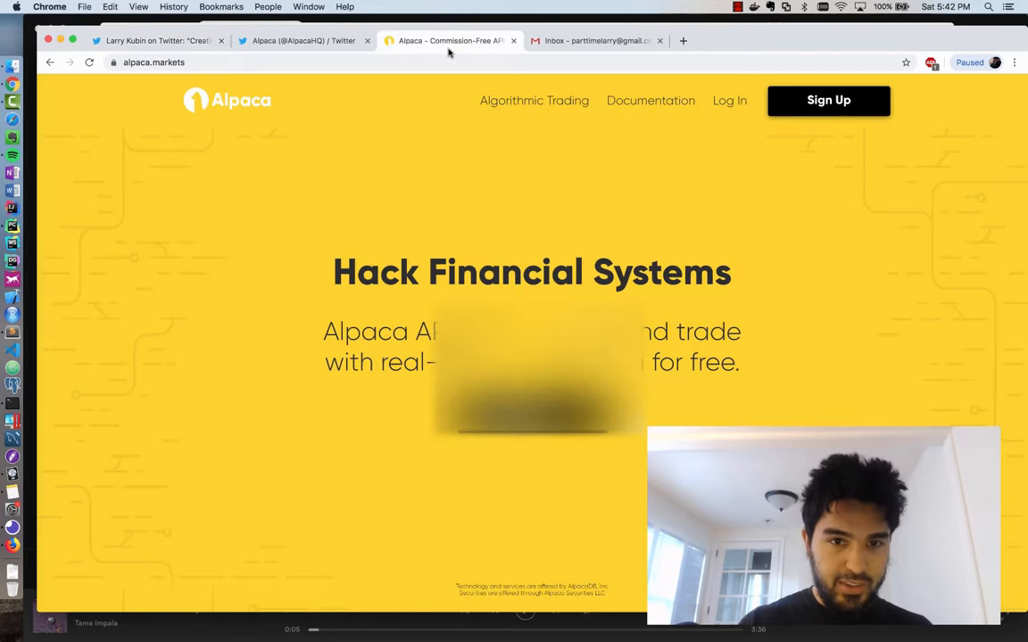
mouse_move(546, 208)
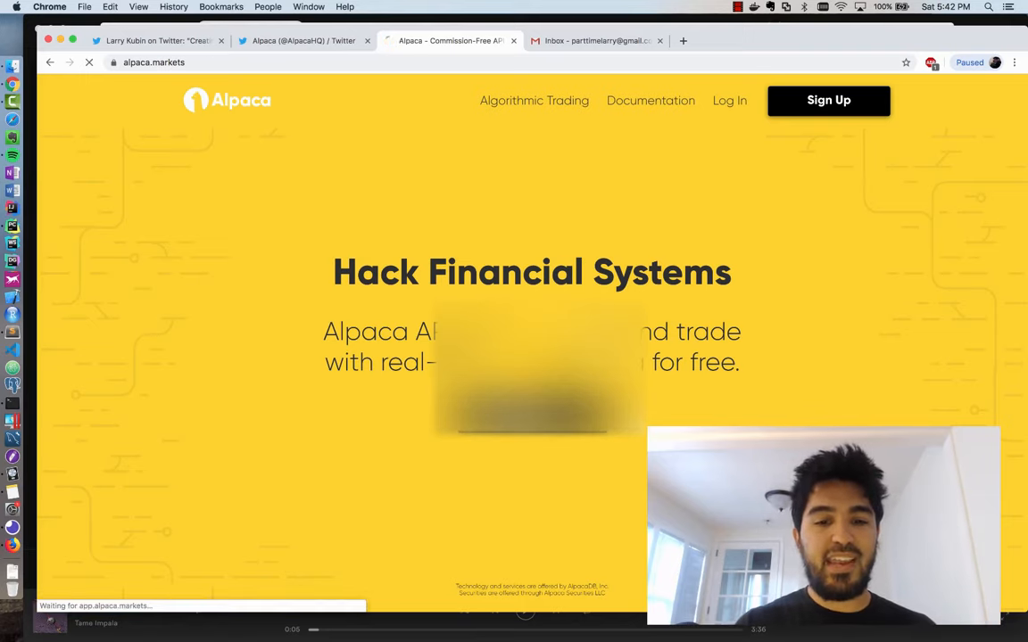
click(828, 100)
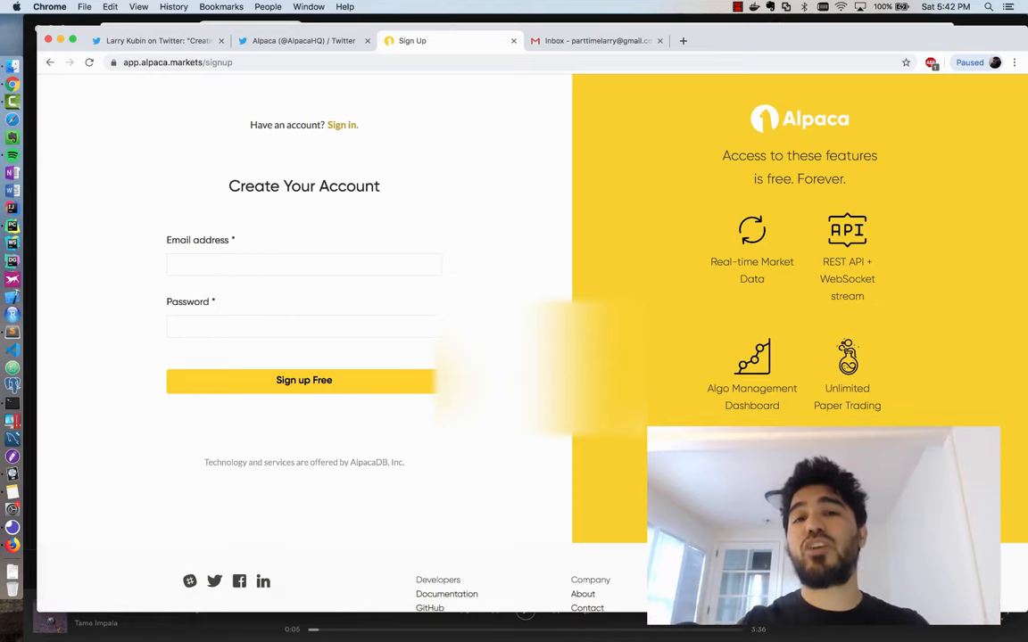
mouse_move(411, 295)
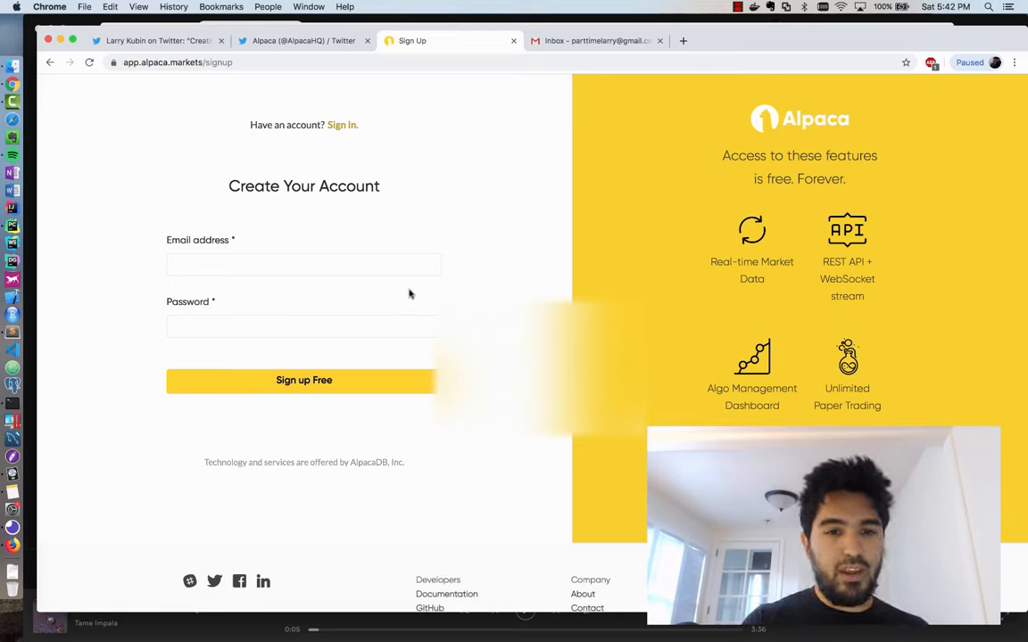
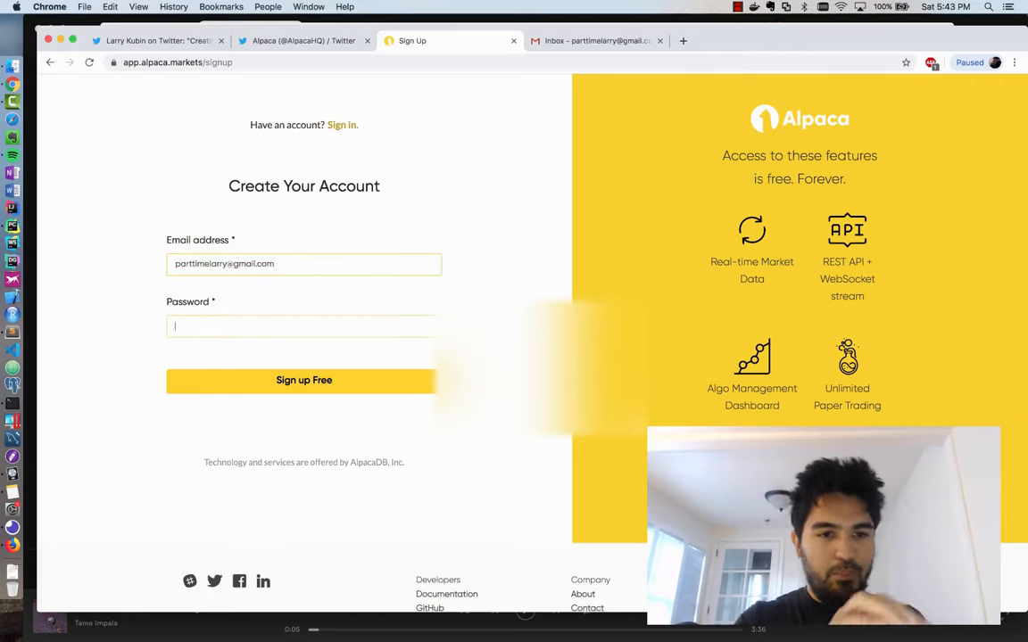
text(•••••)
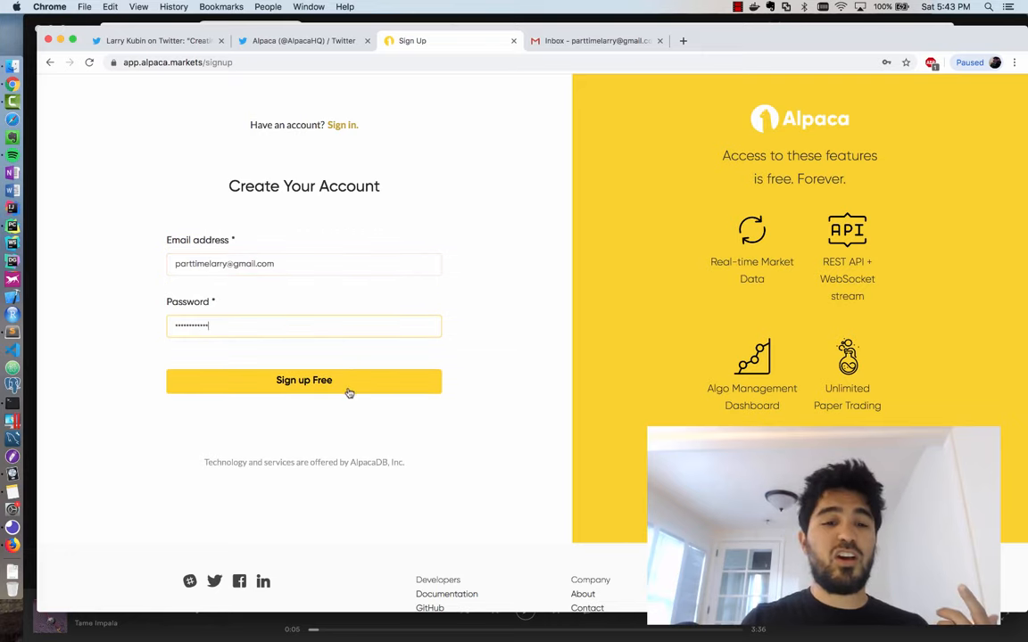
click(303, 380)
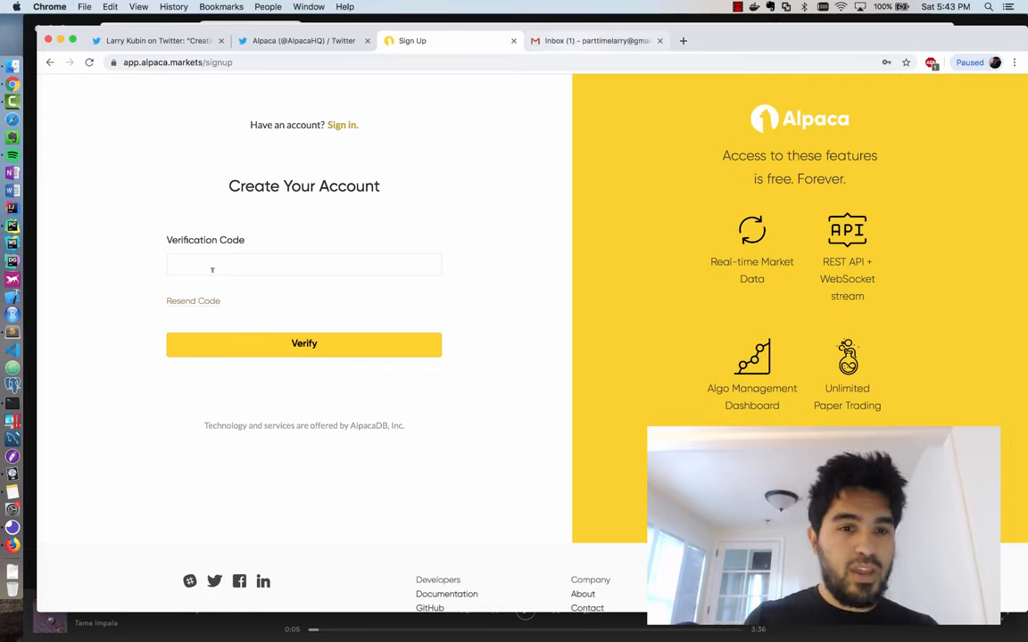
Copy the verification code from the Alpaca email in Gmail and return to the sign-up page with it.
click(596, 39)
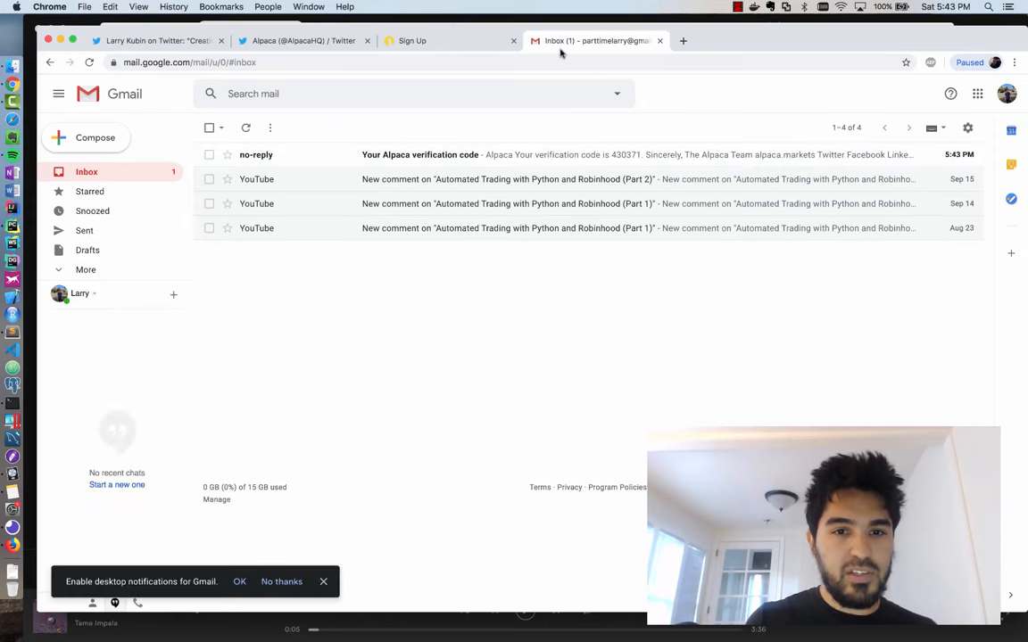
click(420, 154)
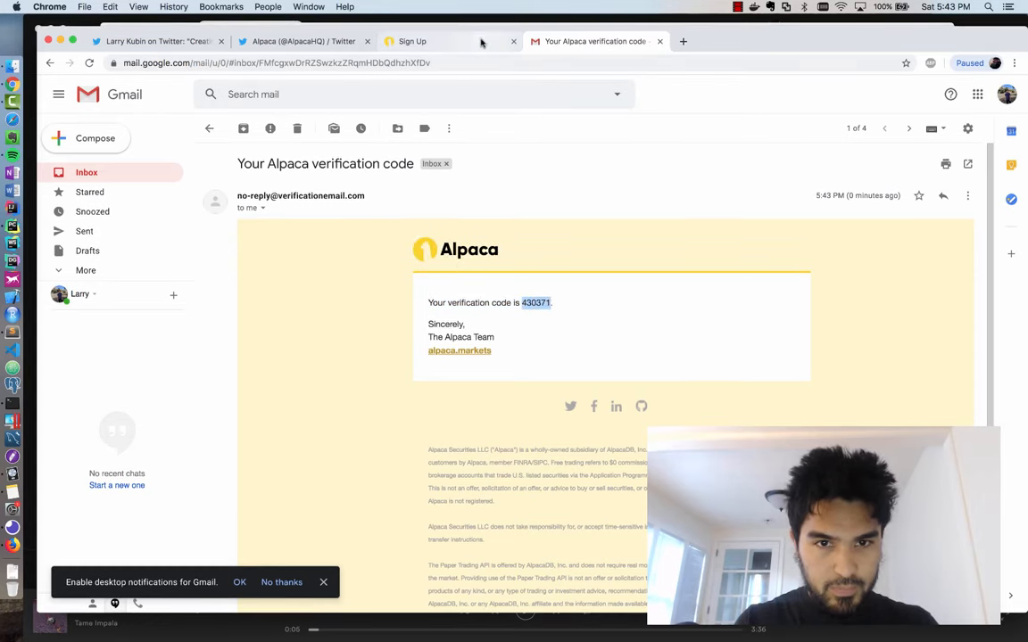
click(412, 41)
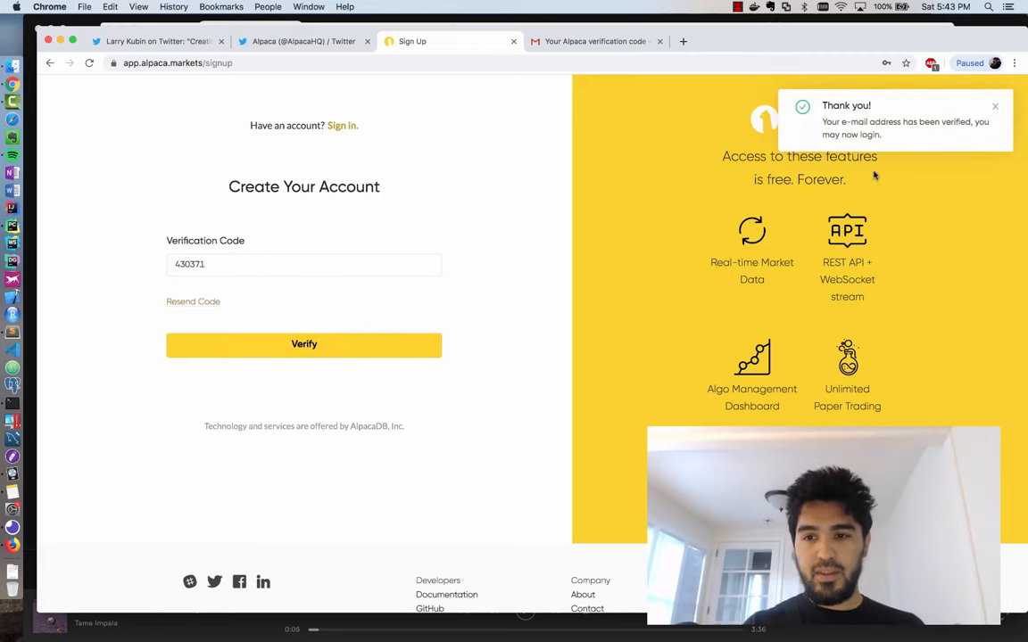
Verify the account, reach the Paper Trading overview and generate a new API key ID and secret key.
click(303, 345)
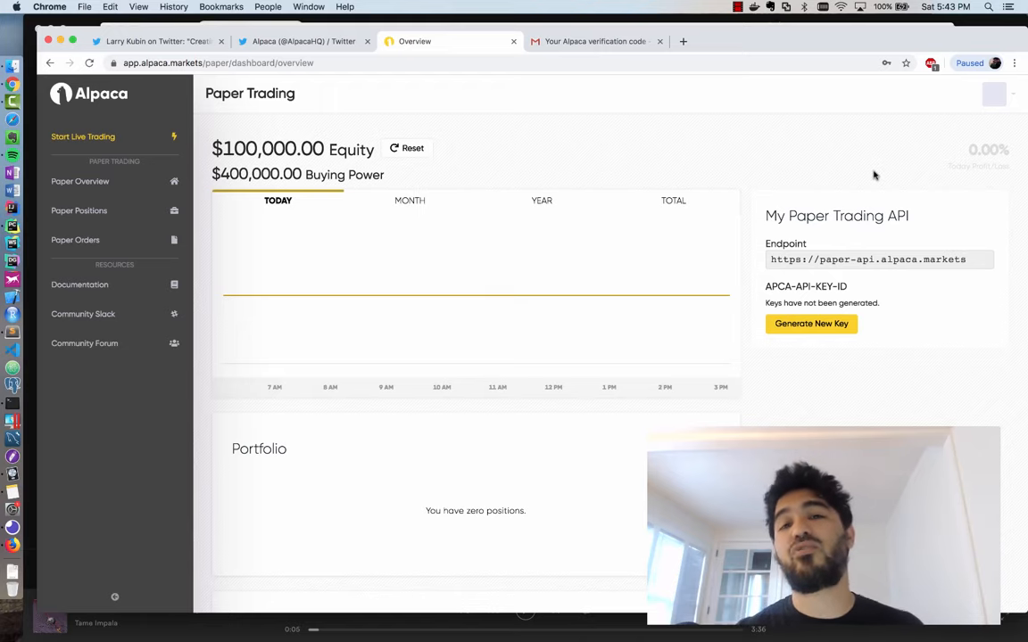
mouse_move(293, 82)
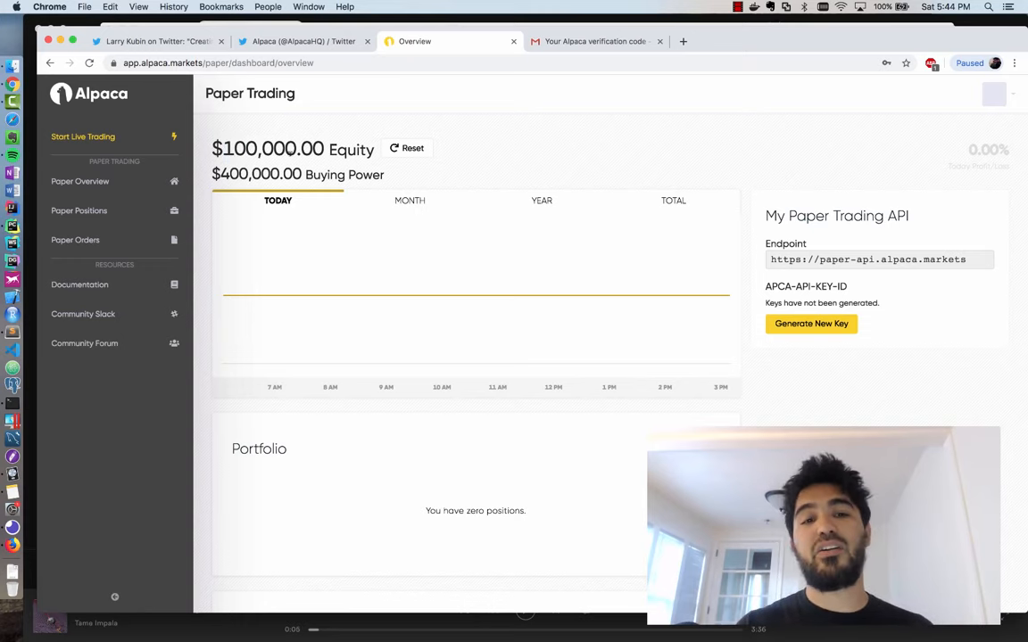
double_click(250, 175)
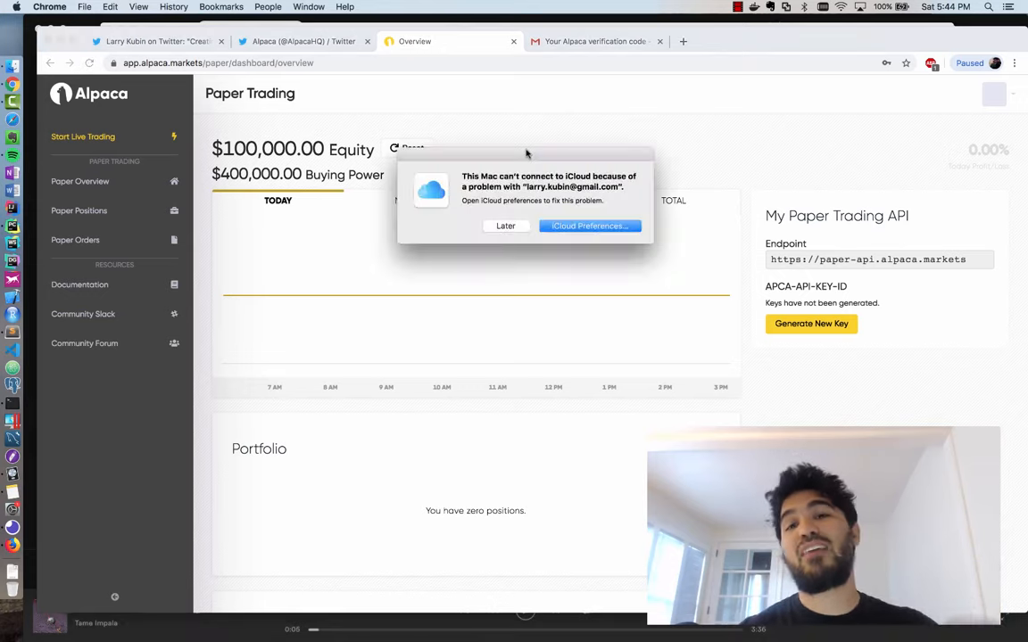
click(505, 225)
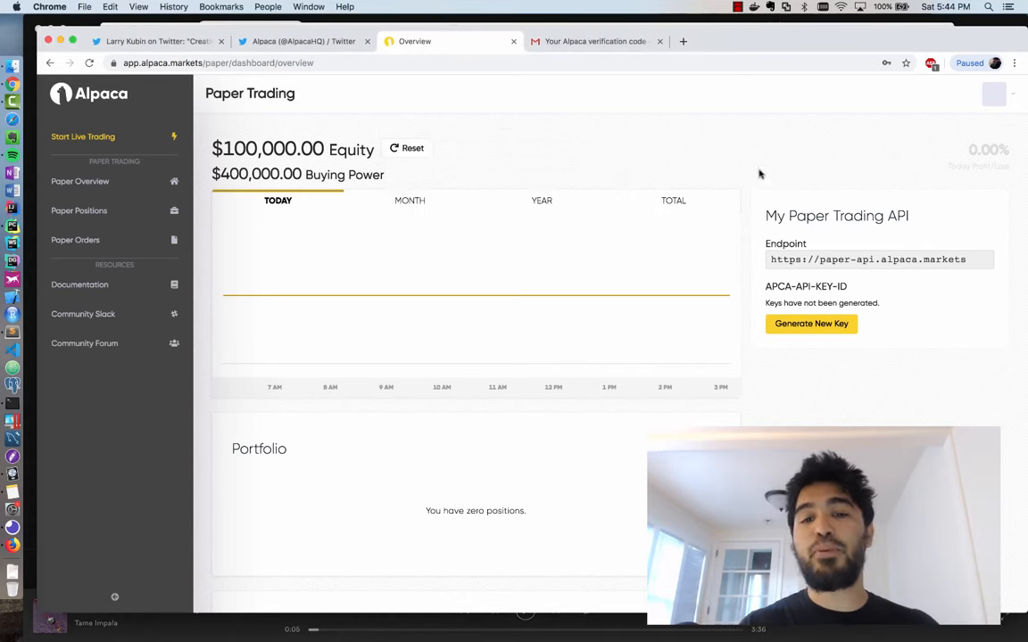
mouse_move(766, 164)
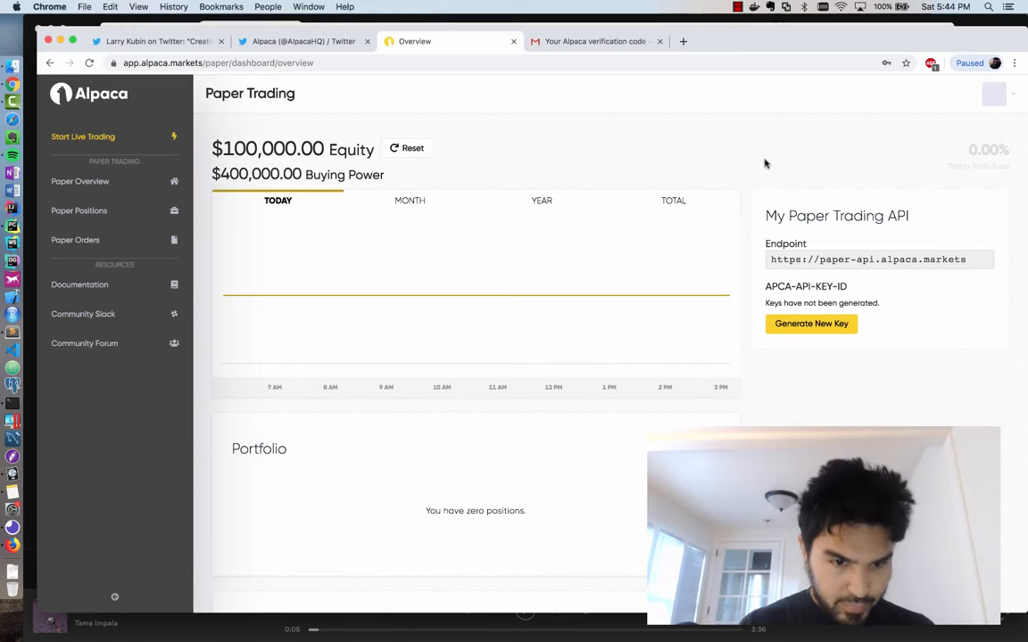
scroll(down, 3)
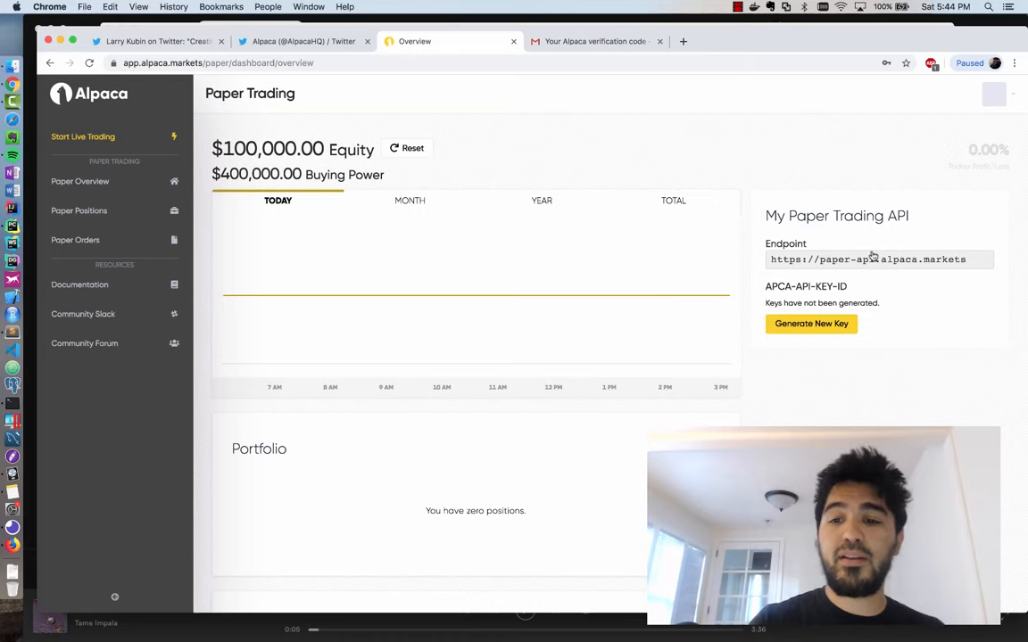
mouse_move(839, 357)
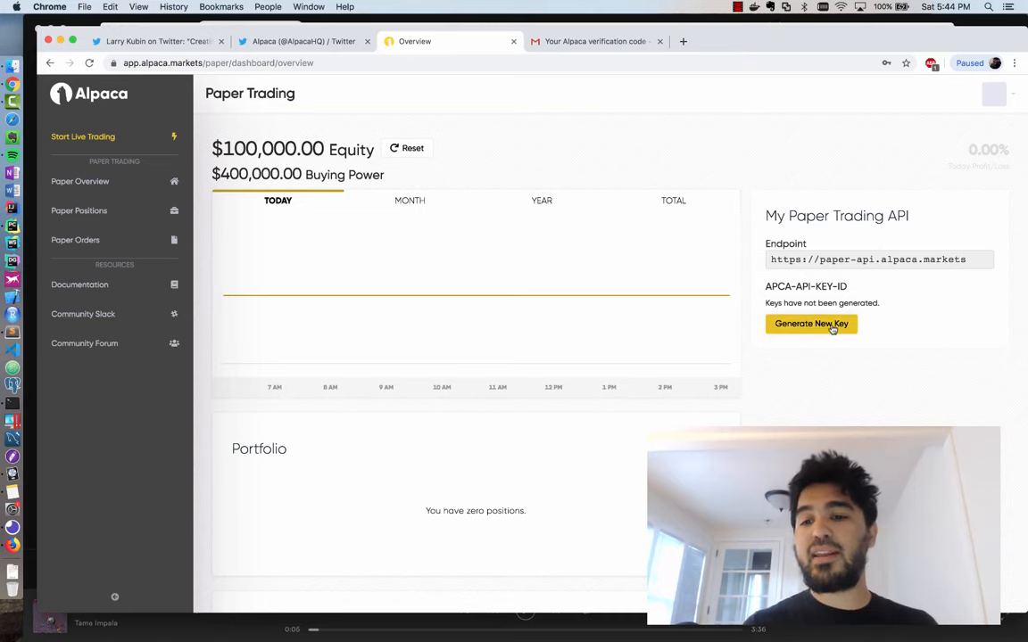
click(810, 323)
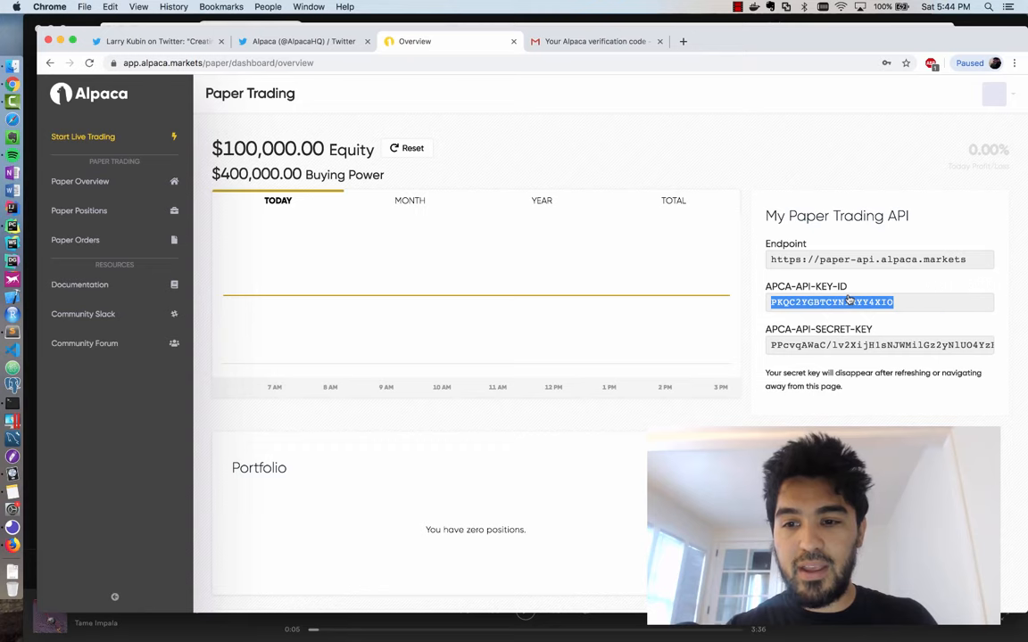
Write API_KEY and SECRET_KEY placeholders into sample_config.py, then return to the empty trade.py.
key(cmd+tab)
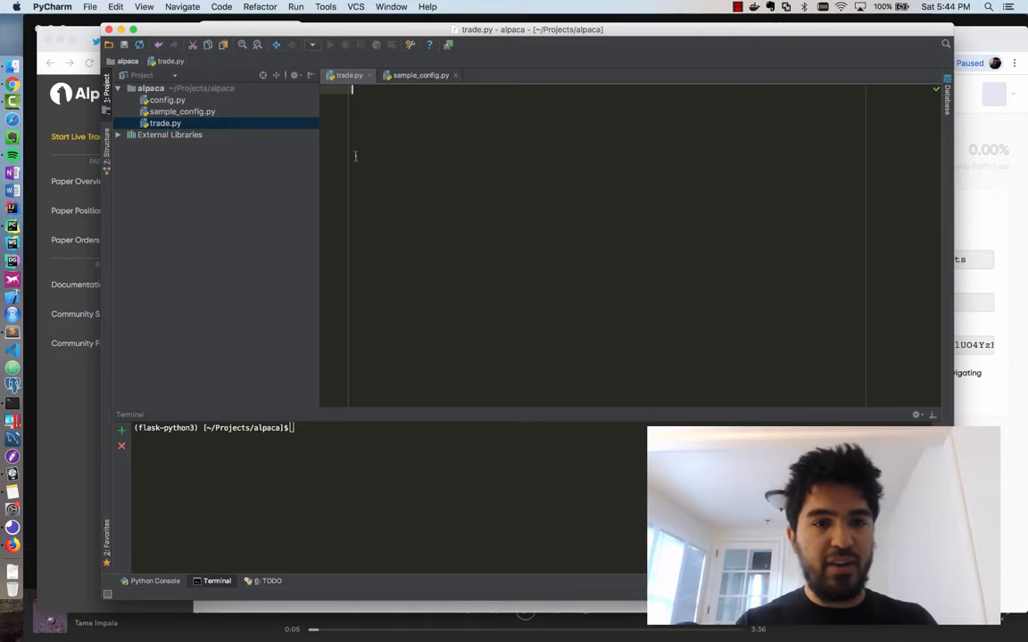
mouse_move(443, 178)
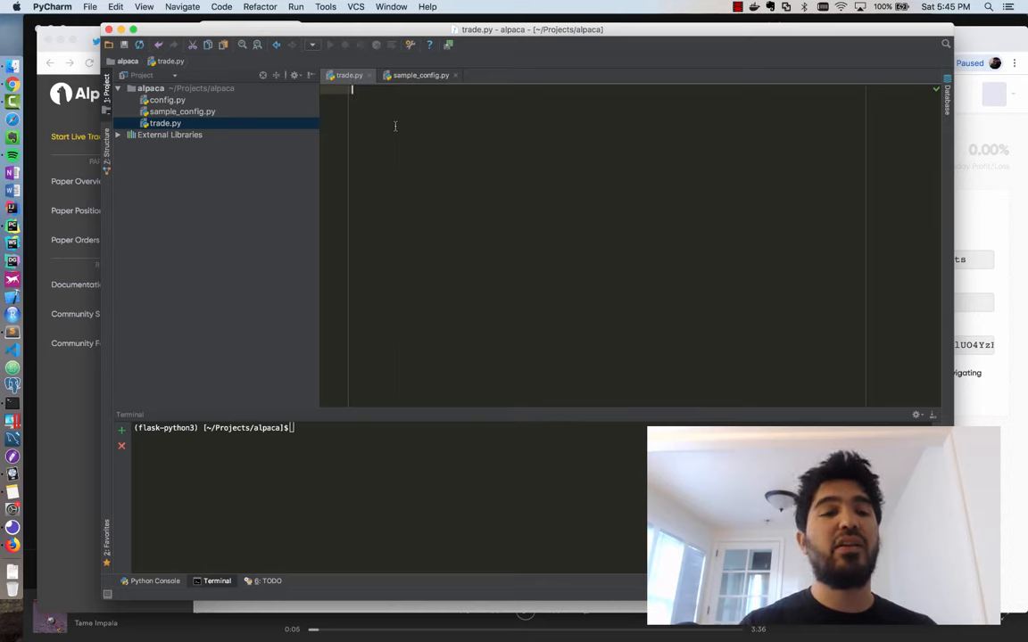
click(421, 75)
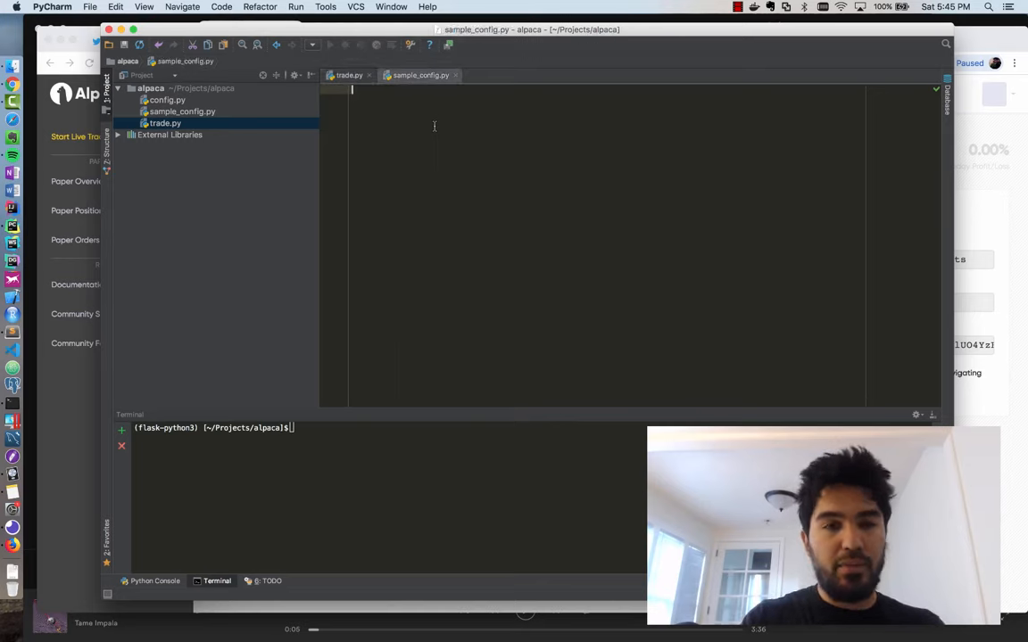
text(API_KEY)
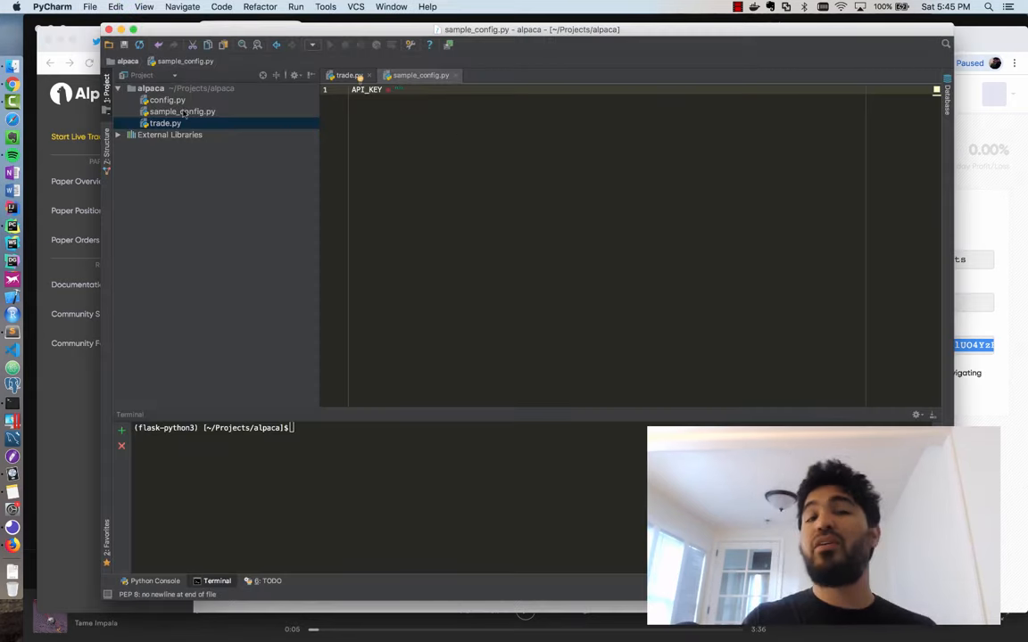
mouse_move(397, 107)
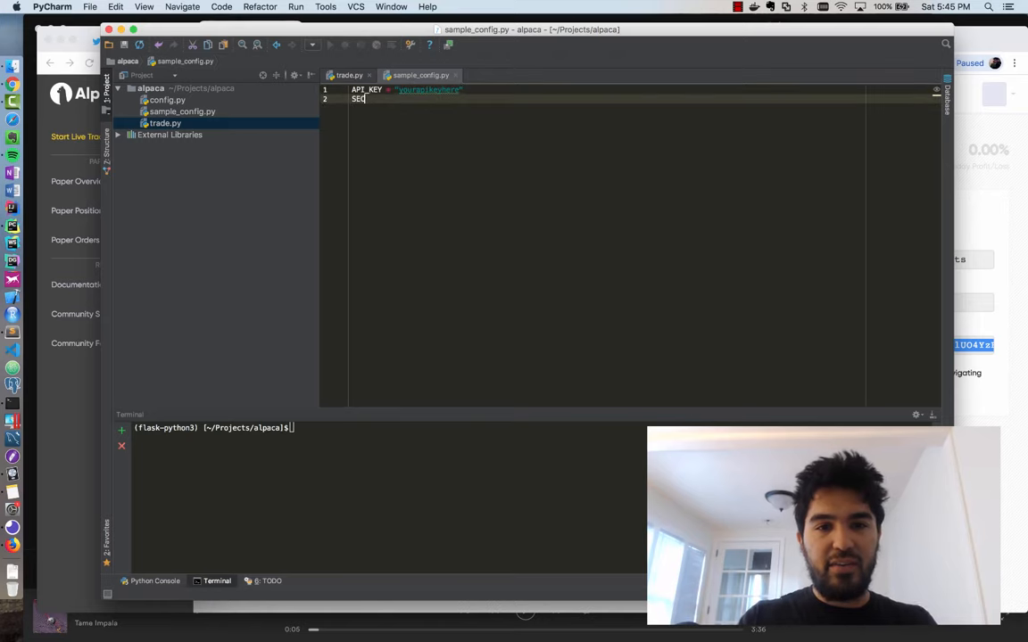
text(RET_KEY = "yoursecretkey)
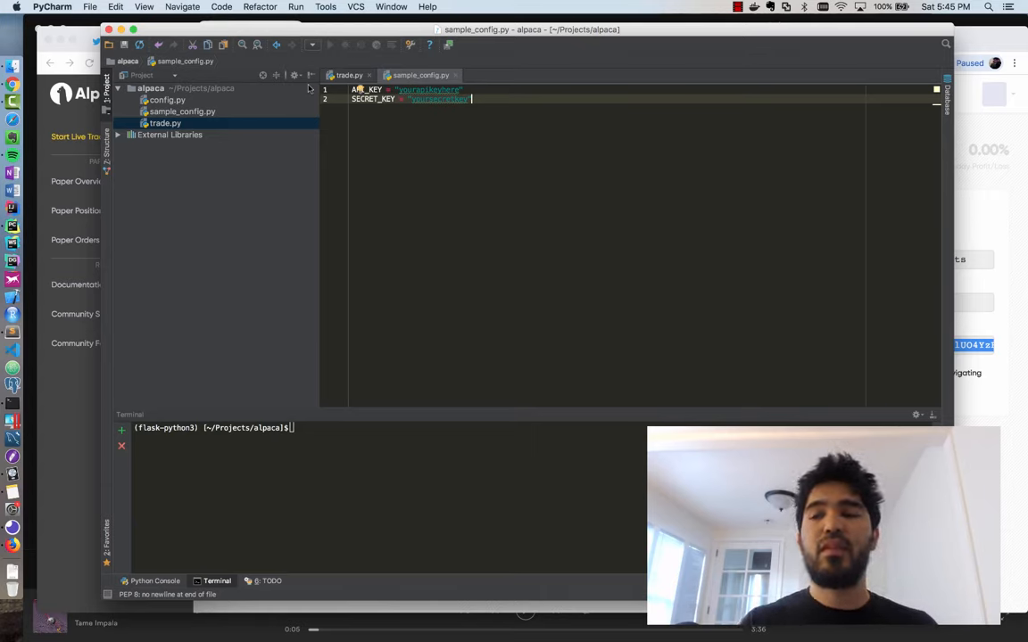
click(182, 111)
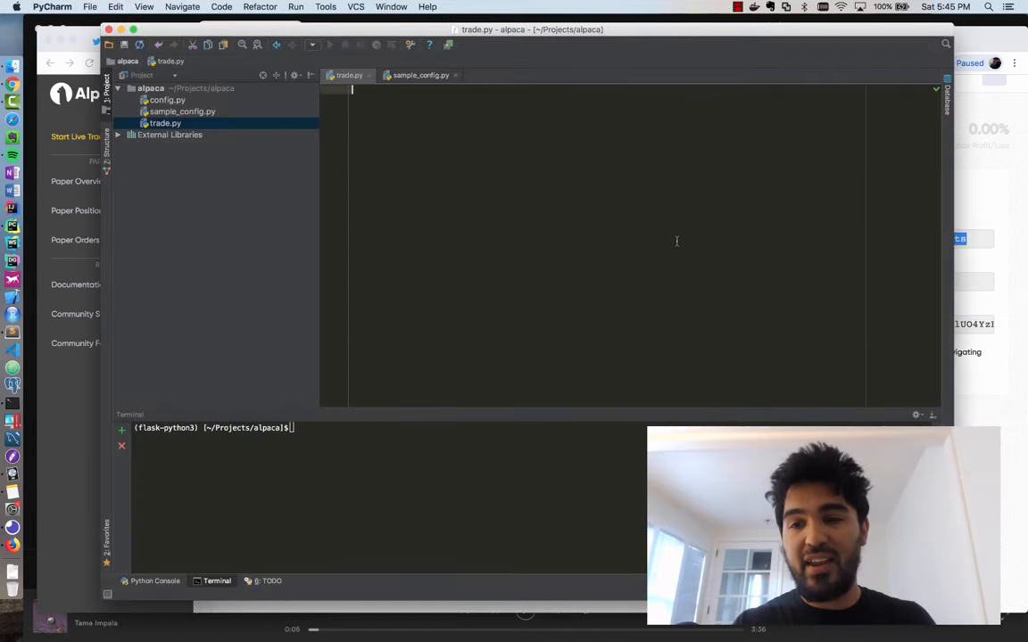
Define the paper-api endpoint in trade.py and install the requests library with pip3.
key(enter)
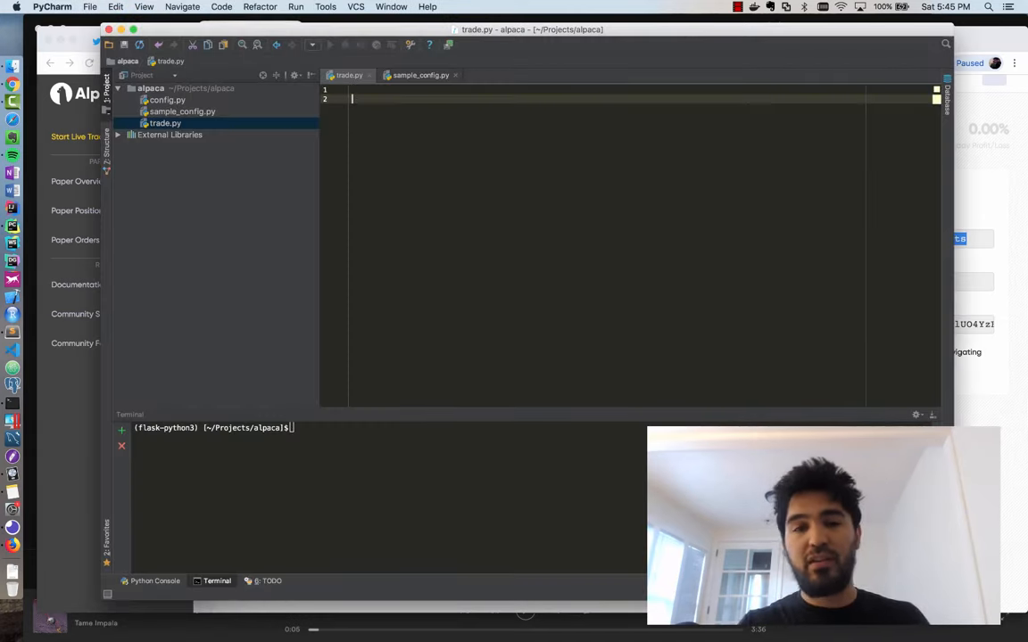
text(ENDPOINT_URL = "https://paper-api.alpaca.markets)
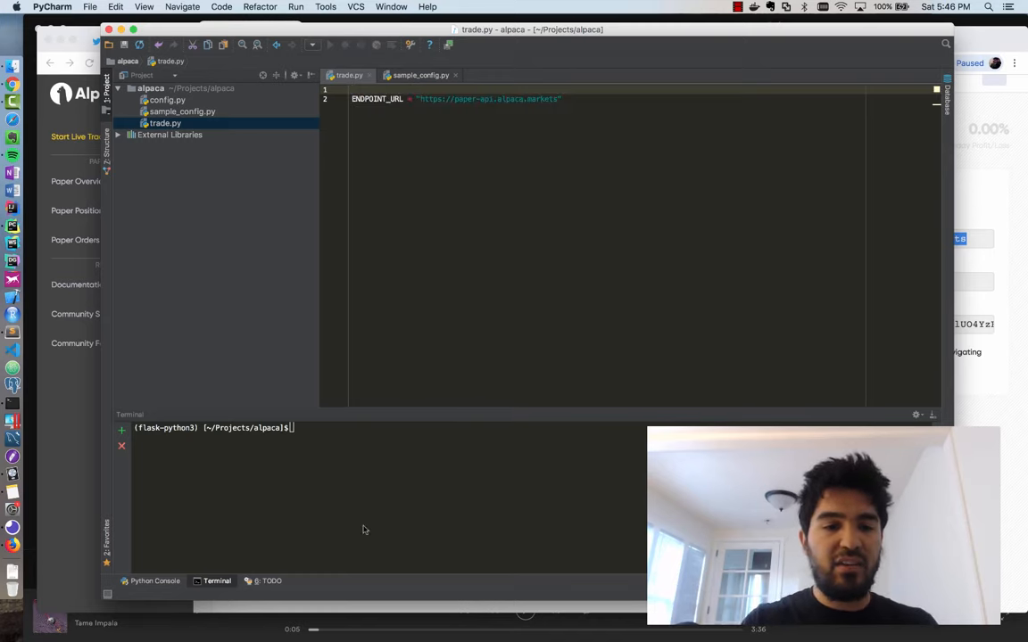
text(pip3 install)
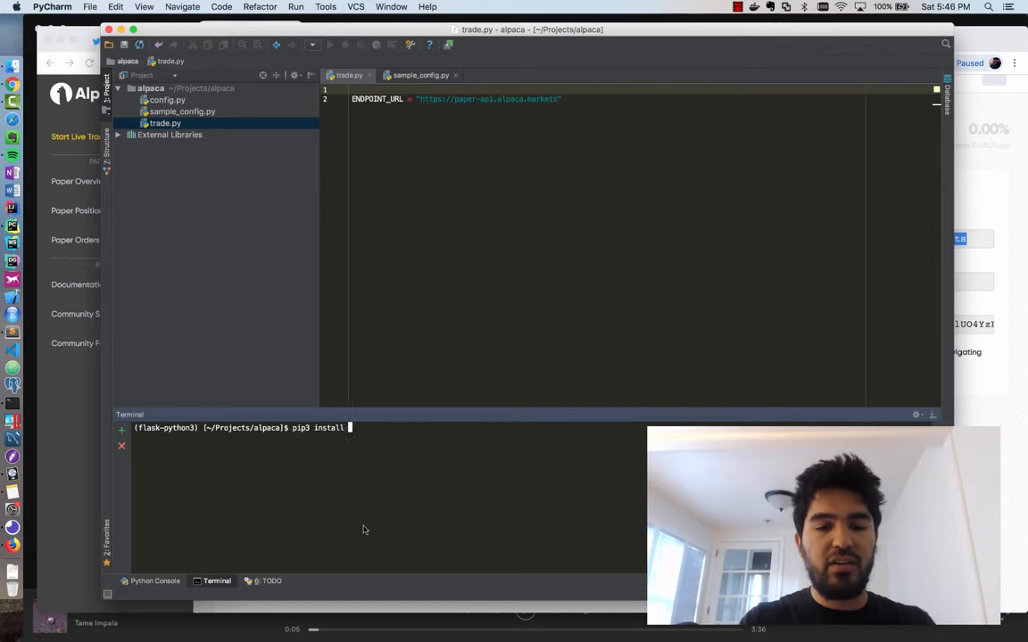
text(requests)
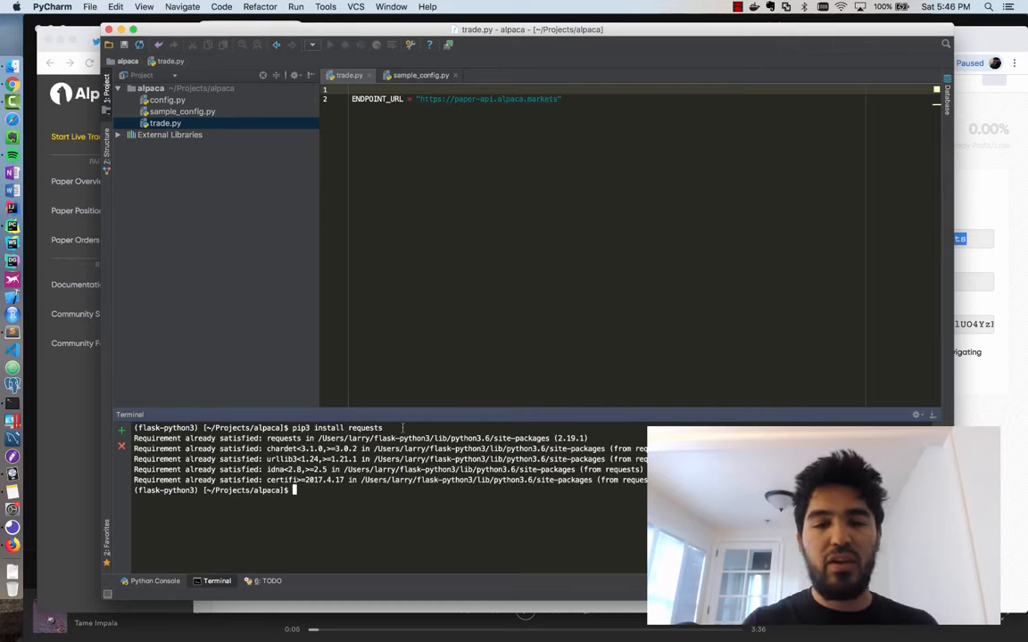
Import requests, GET the BASE_URL and print r.content, running python3 trade.py to see the 'endpoint not found' reply.
text(import requests)
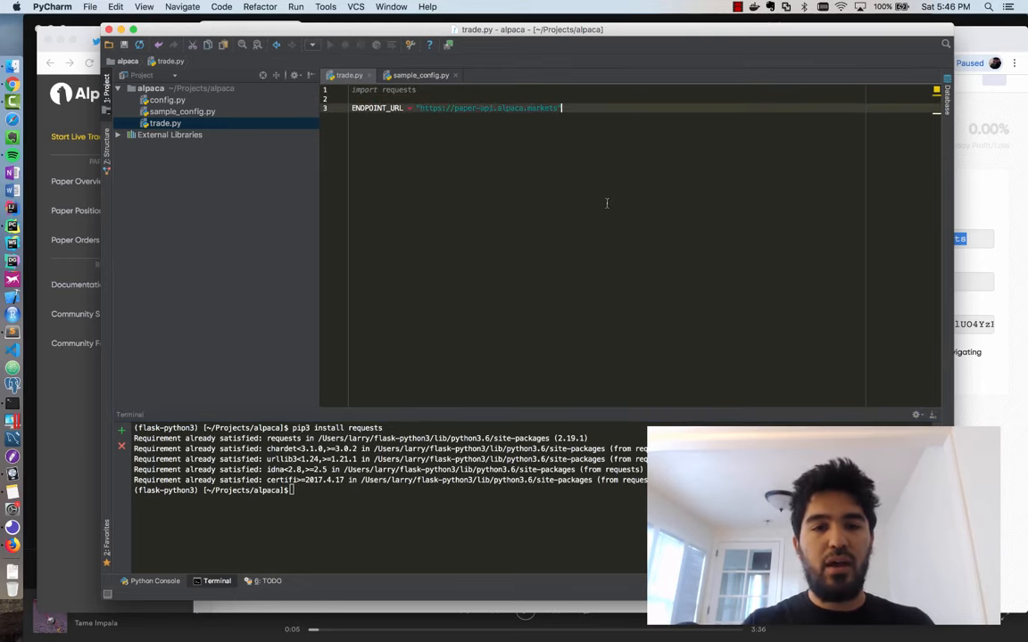
text(requests.get(ENDPOINT_URL)
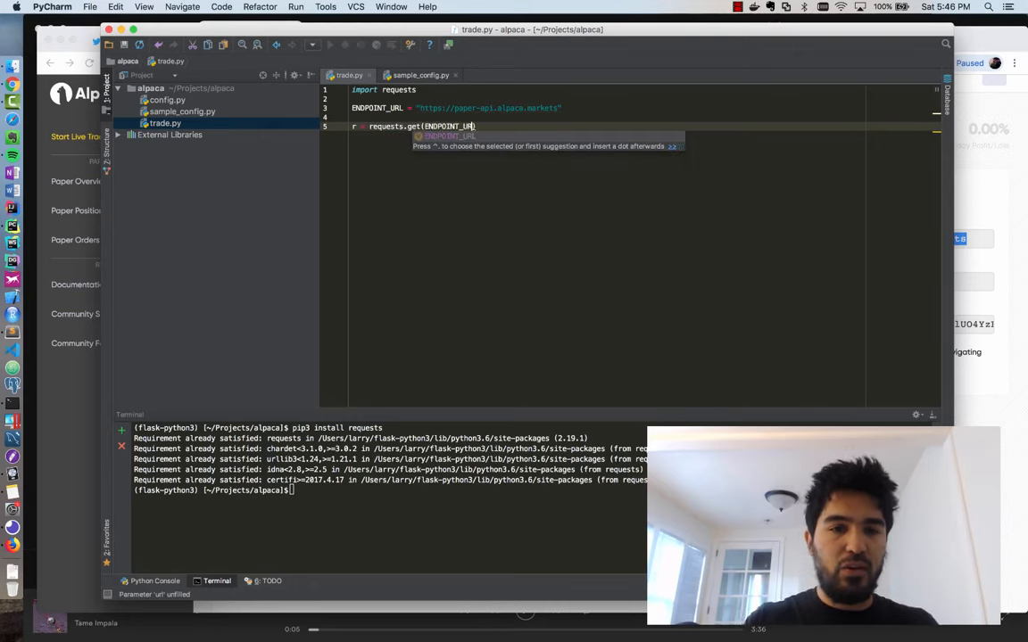
text(print()
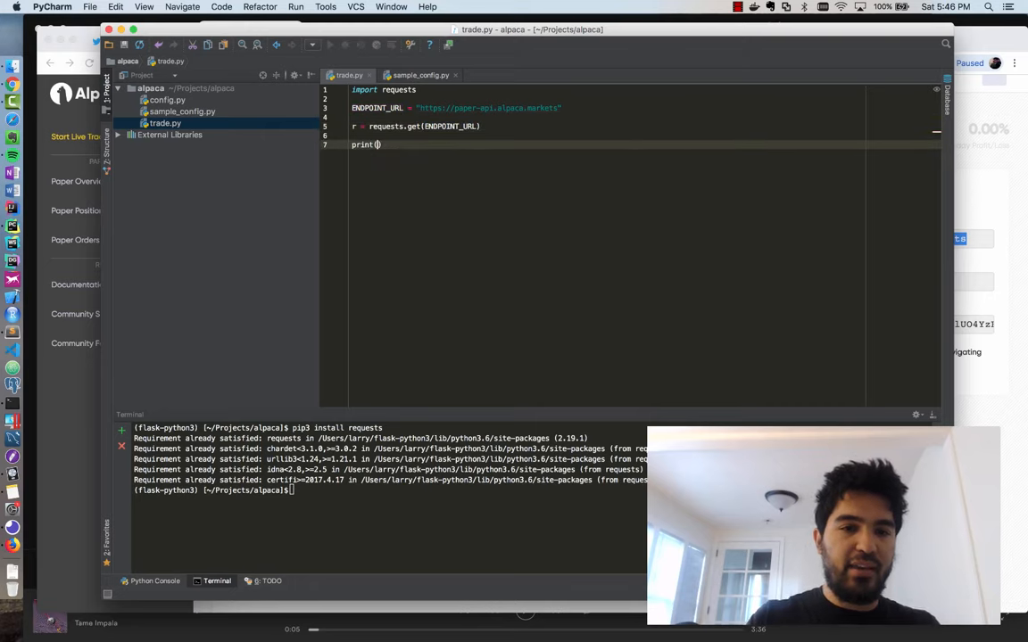
text(r.content)
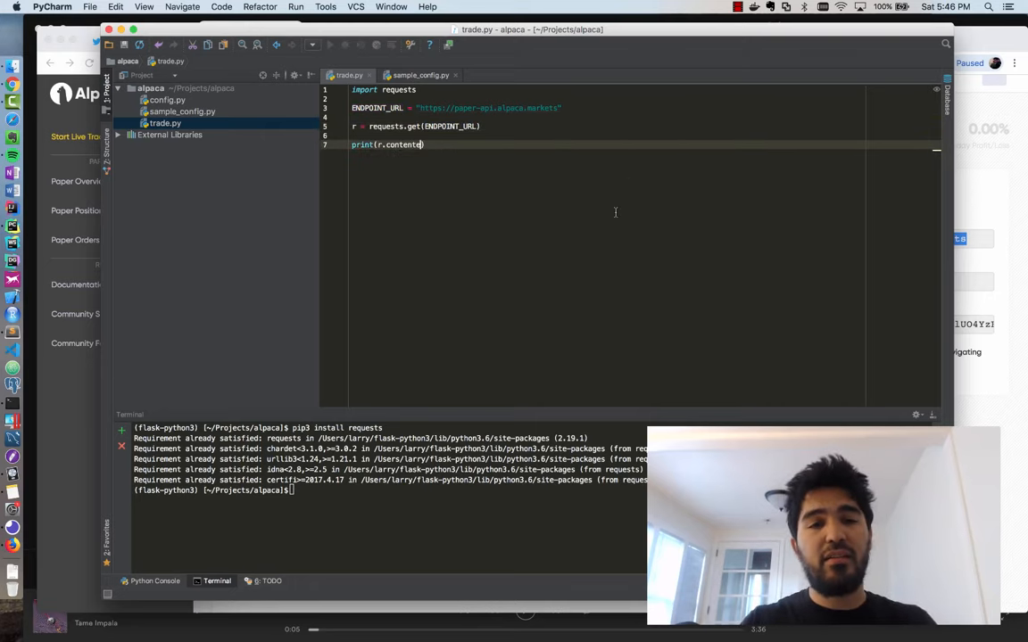
key(Backspace)
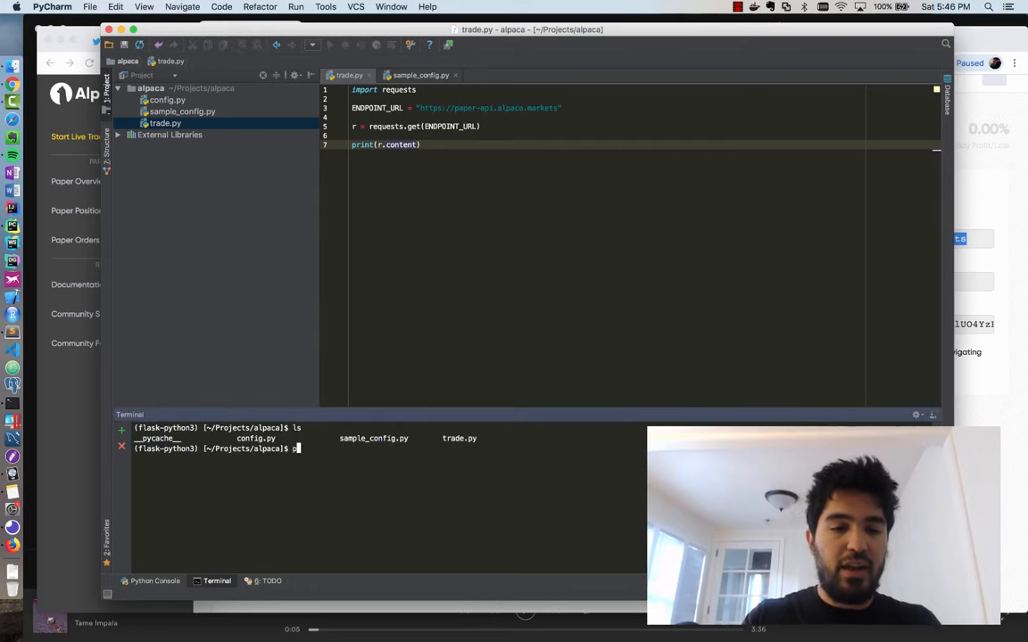
text(ython3 trade.py)
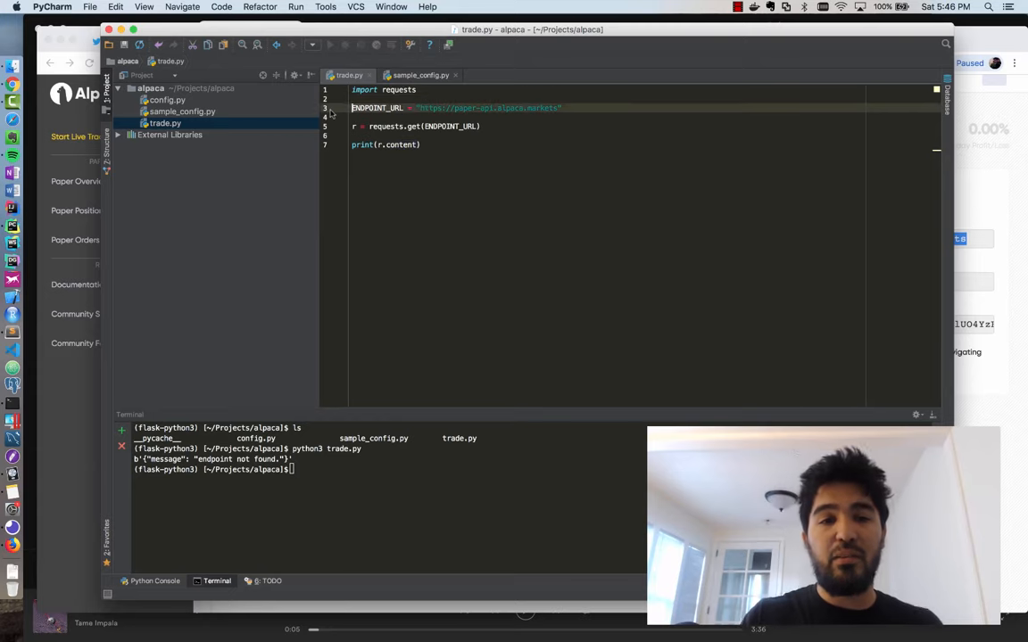
text(BASE_URL)
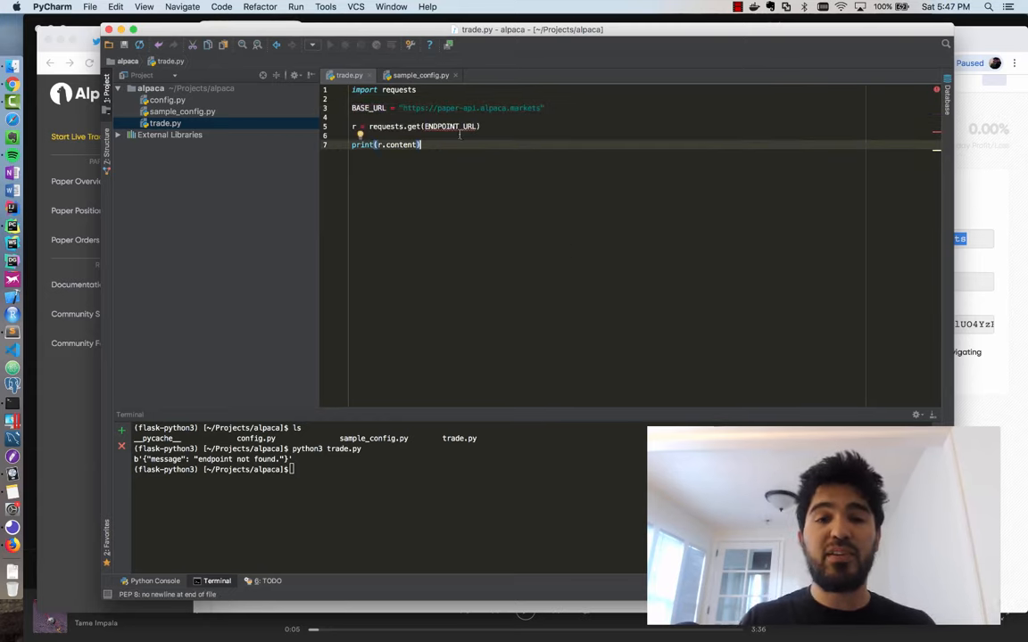
text(BASE_URL)
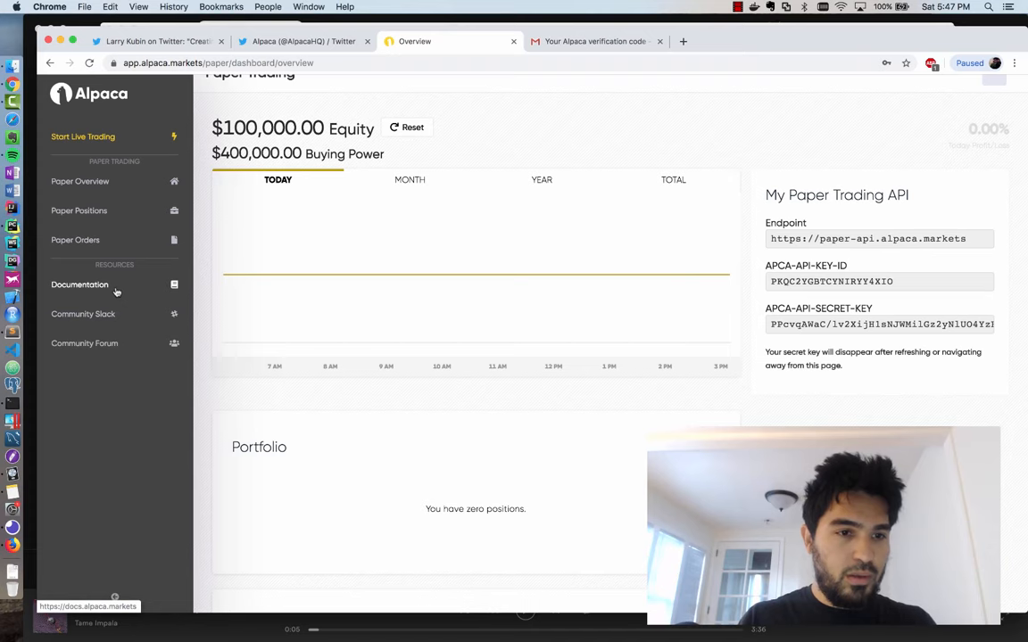
Scroll the Alpaca API docs to the Authentication section and copy the APCA-API-KEY-ID header name from the curl example.
click(79, 285)
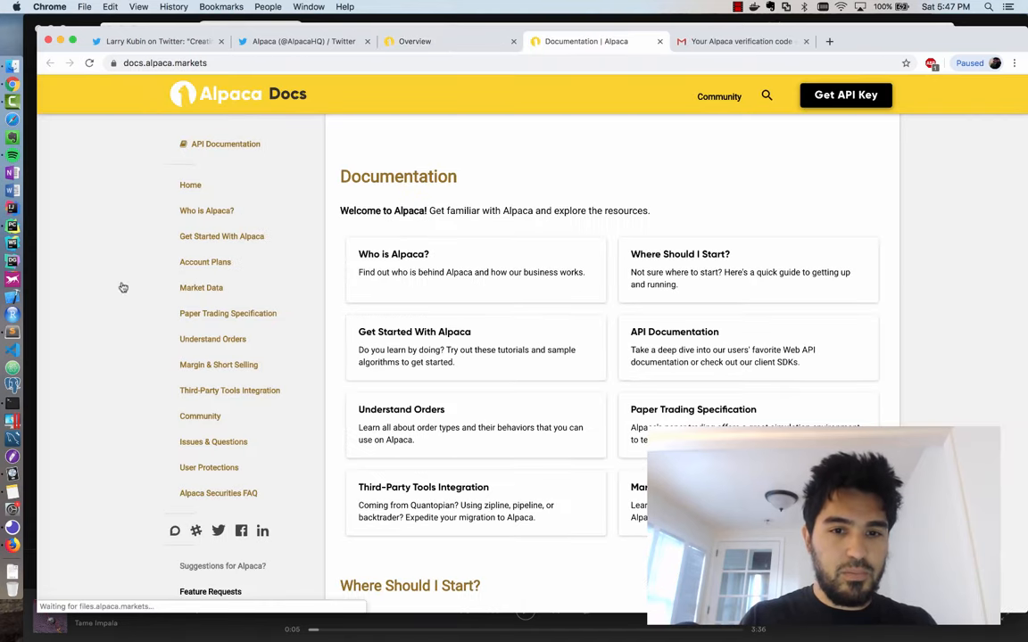
mouse_move(763, 289)
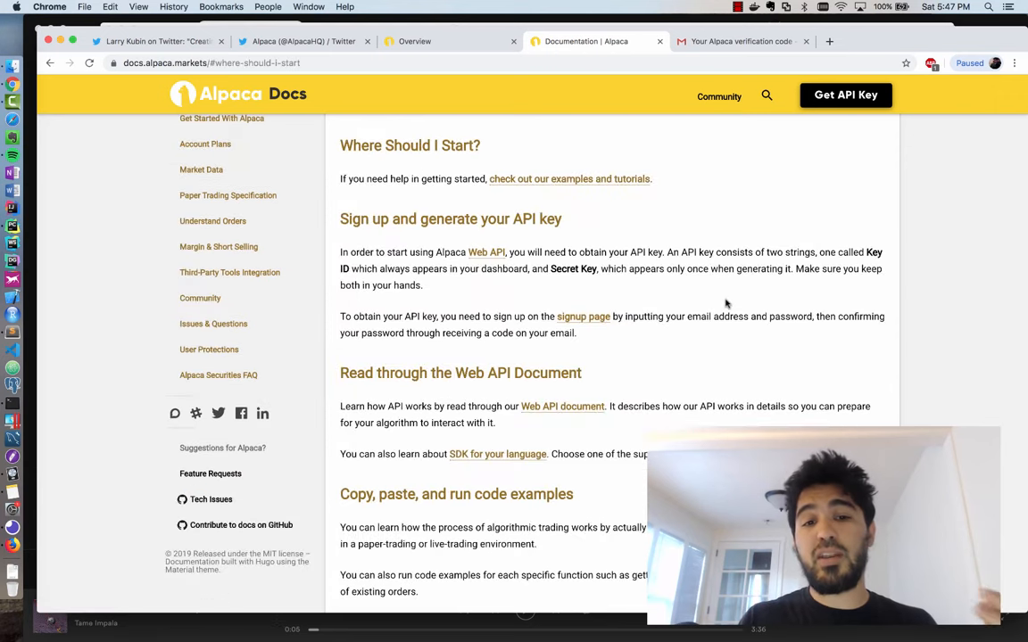
scroll(down, 3)
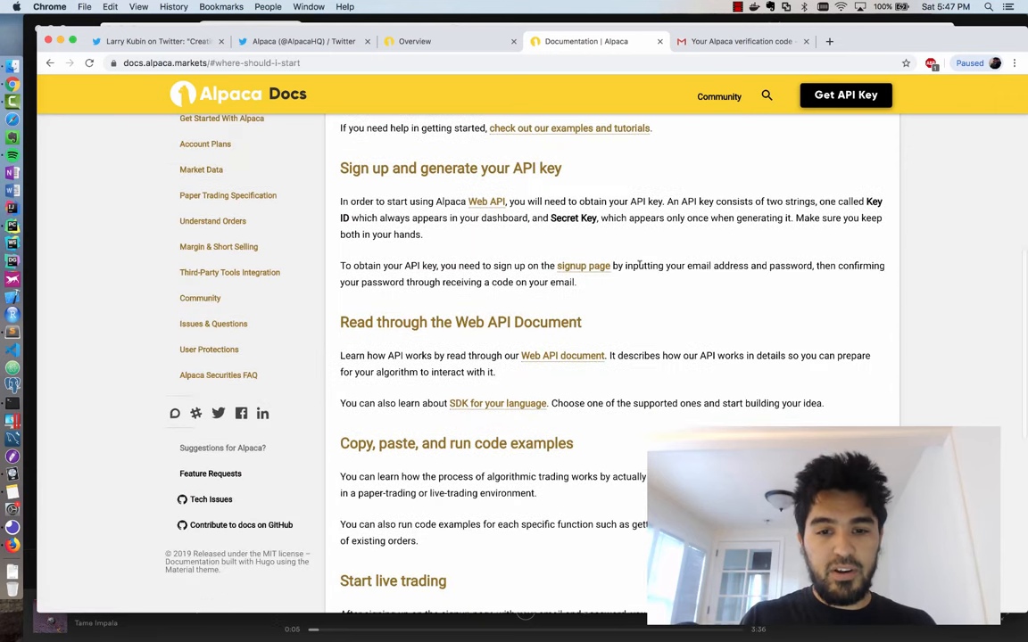
scroll(down, 3)
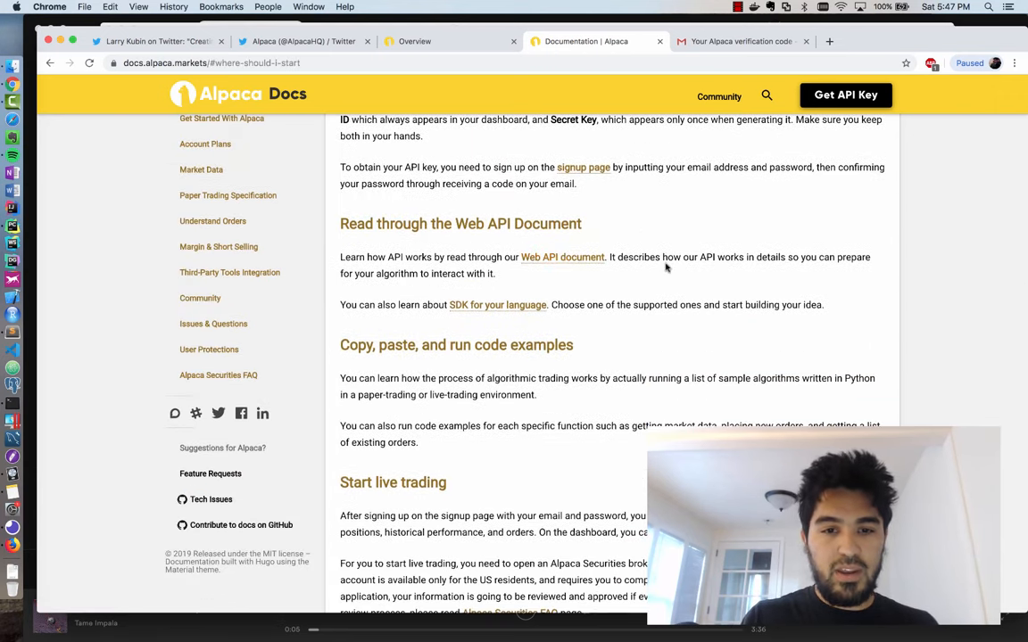
scroll(down, 3)
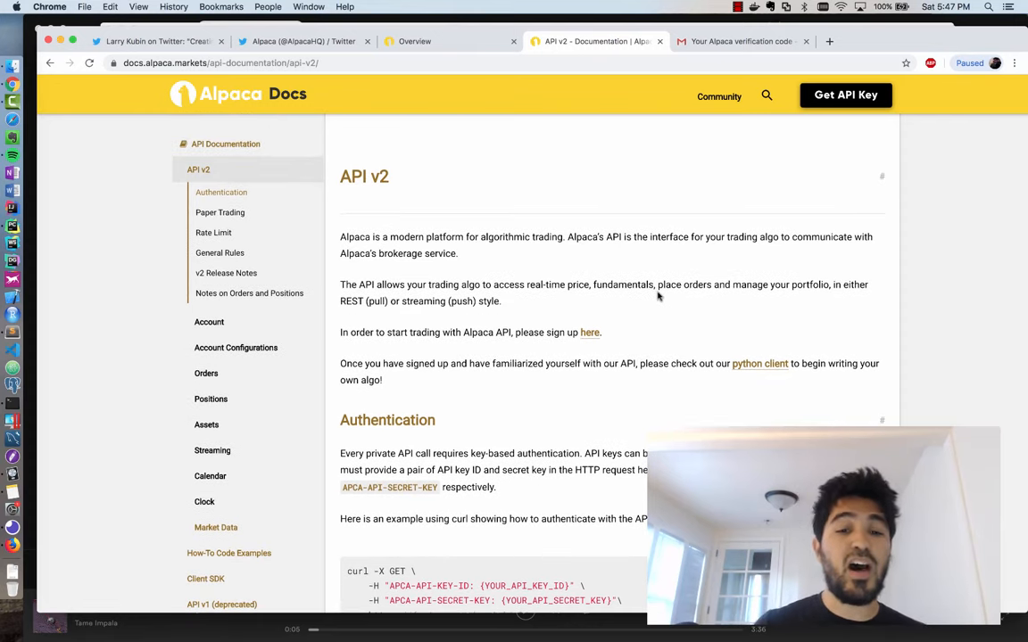
scroll(down, 3)
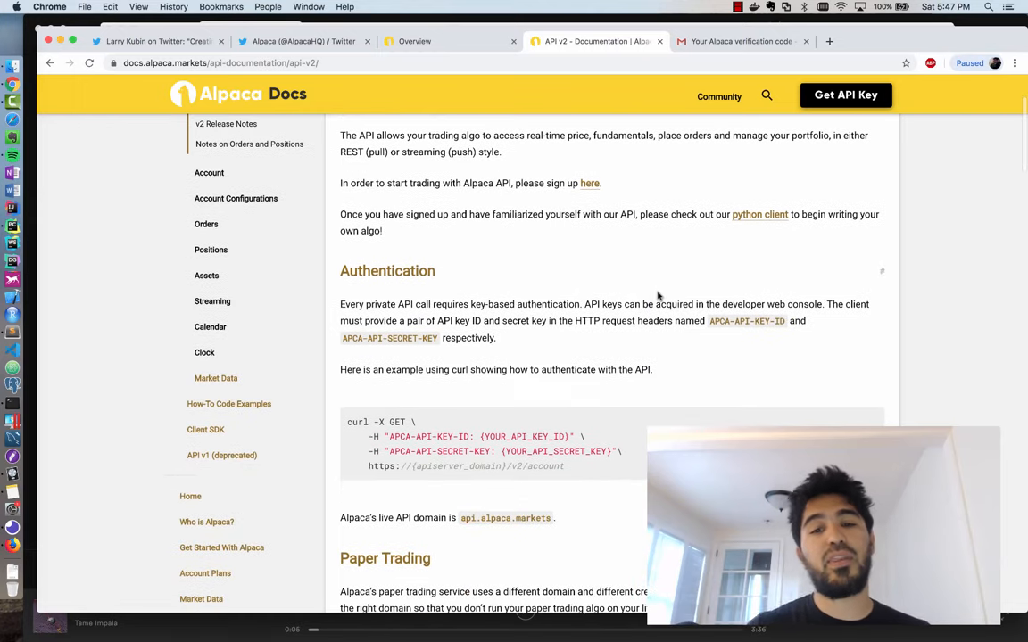
scroll(down, 3)
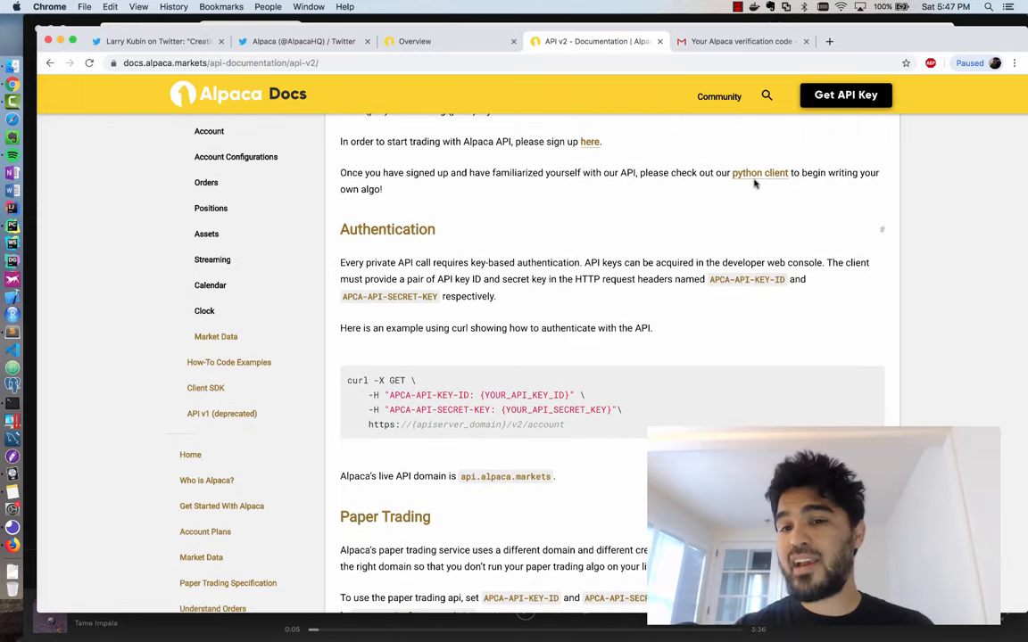
mouse_move(760, 171)
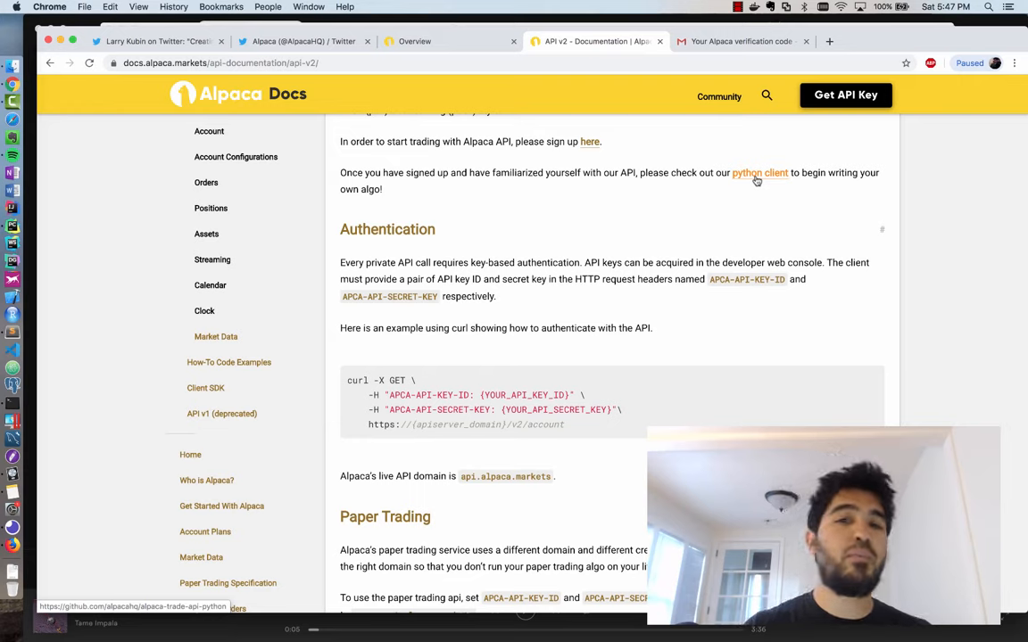
mouse_move(657, 214)
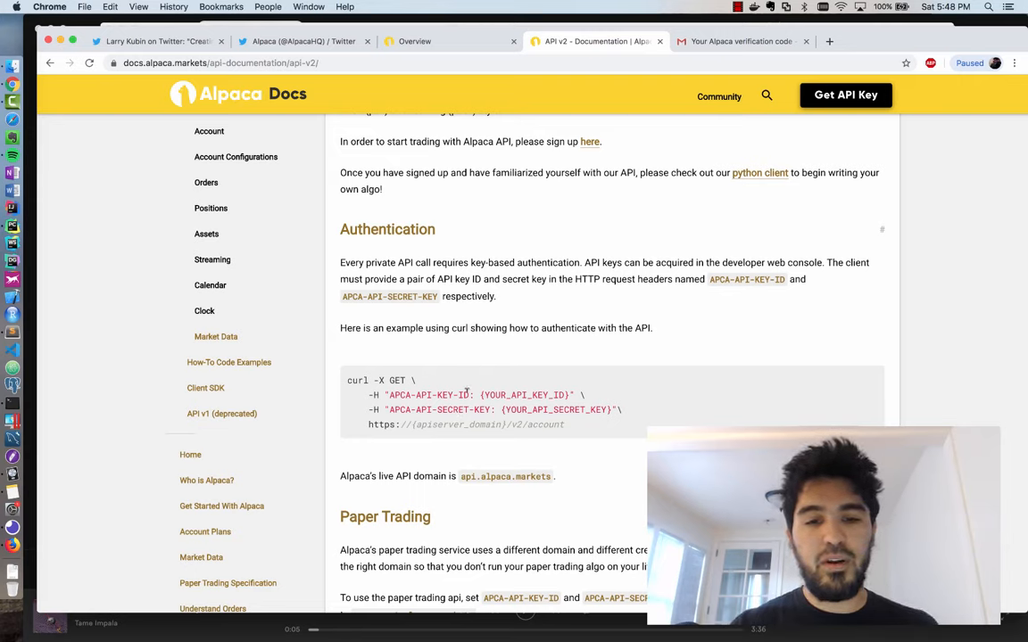
mouse_move(475, 382)
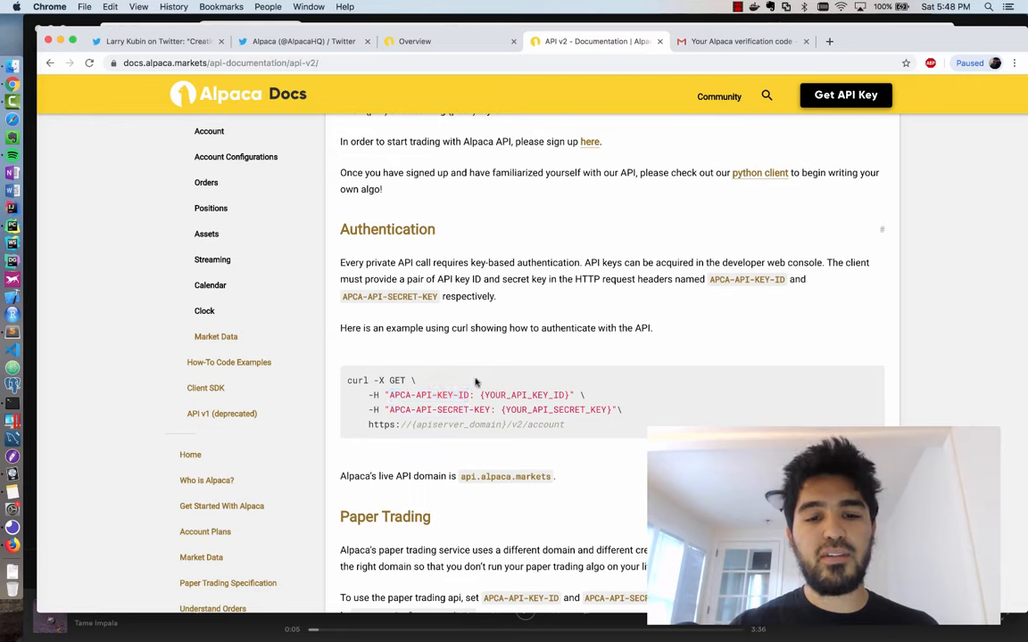
double_click(428, 394)
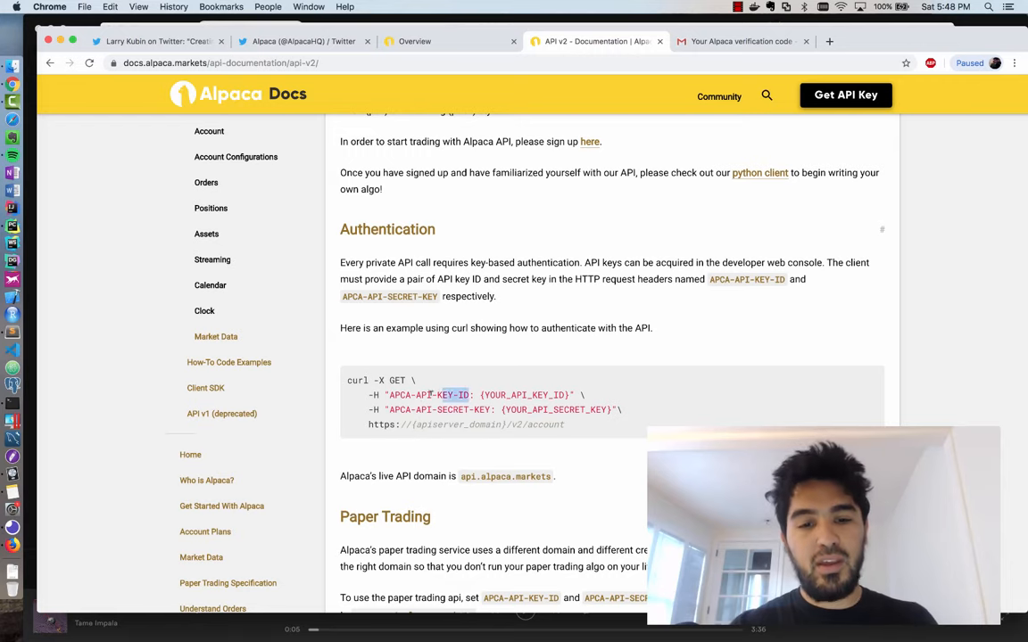
double_click(429, 394)
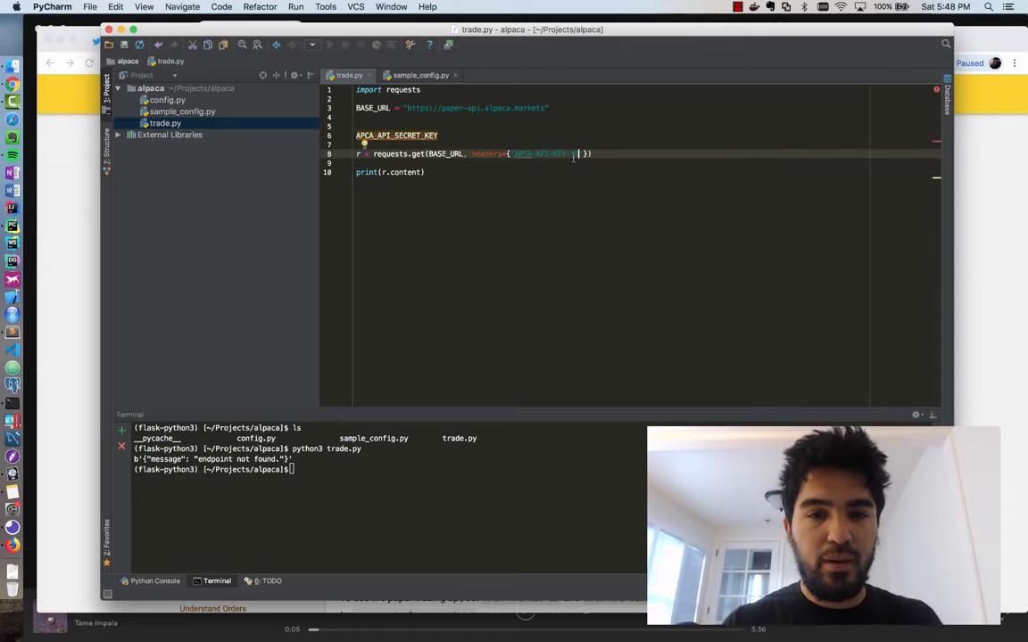
Import API_KEY and SECRET_KEY from config and pass them as APCA-API-KEY-ID and APCA-API-SECRET-KEY headers.
text(-ID)
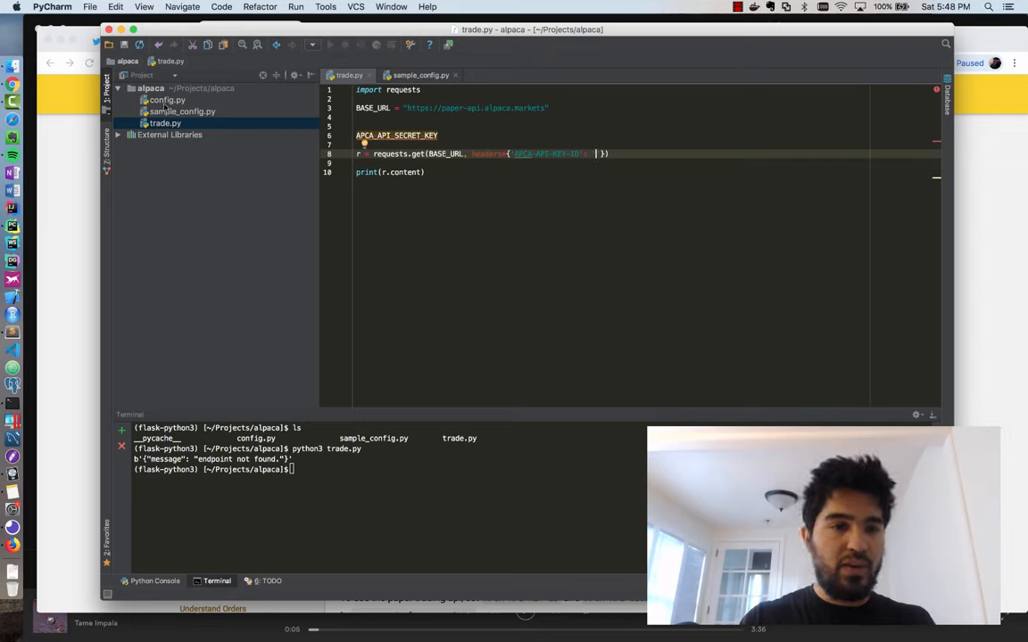
text(import)
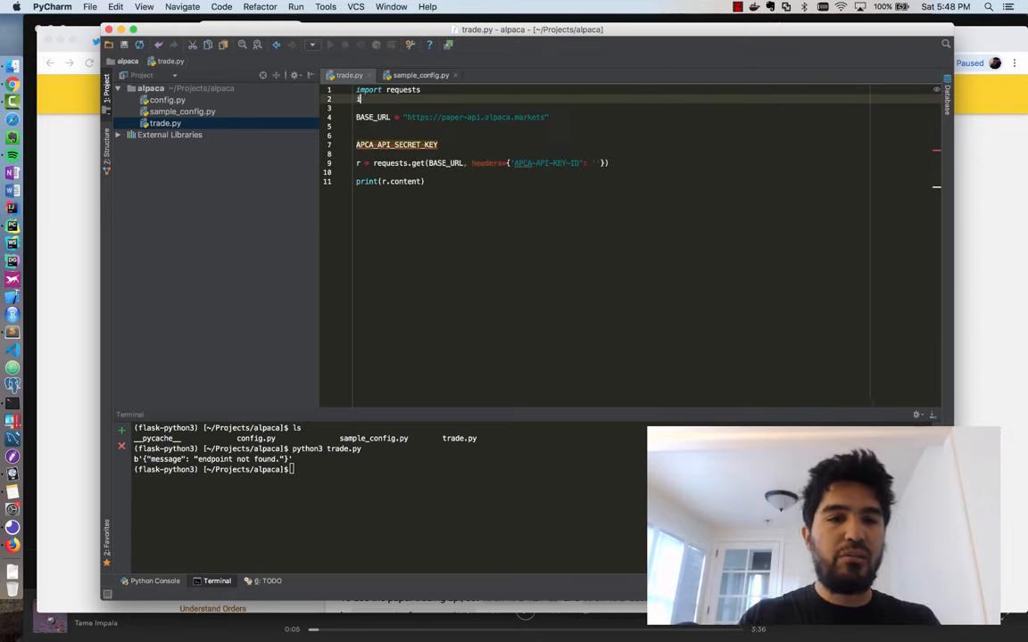
text(from config import)
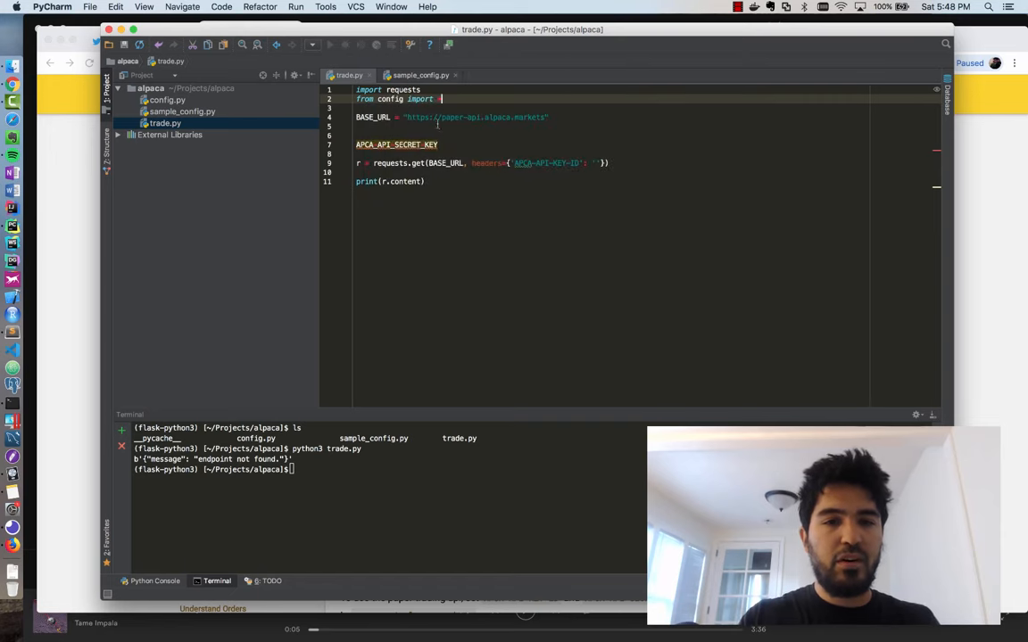
text(API_KEY,)
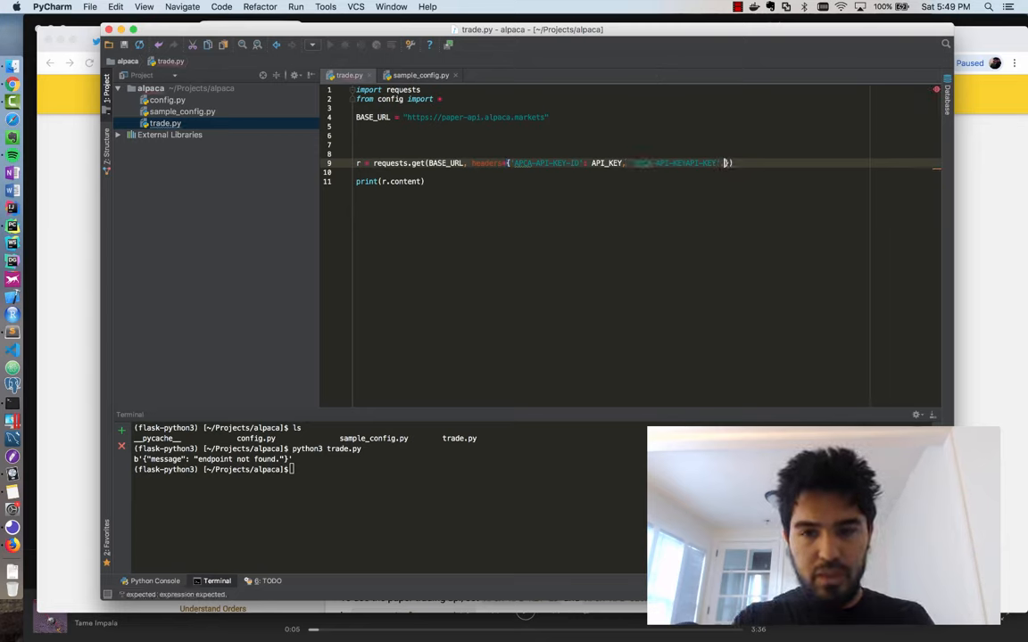
text(SECRET)
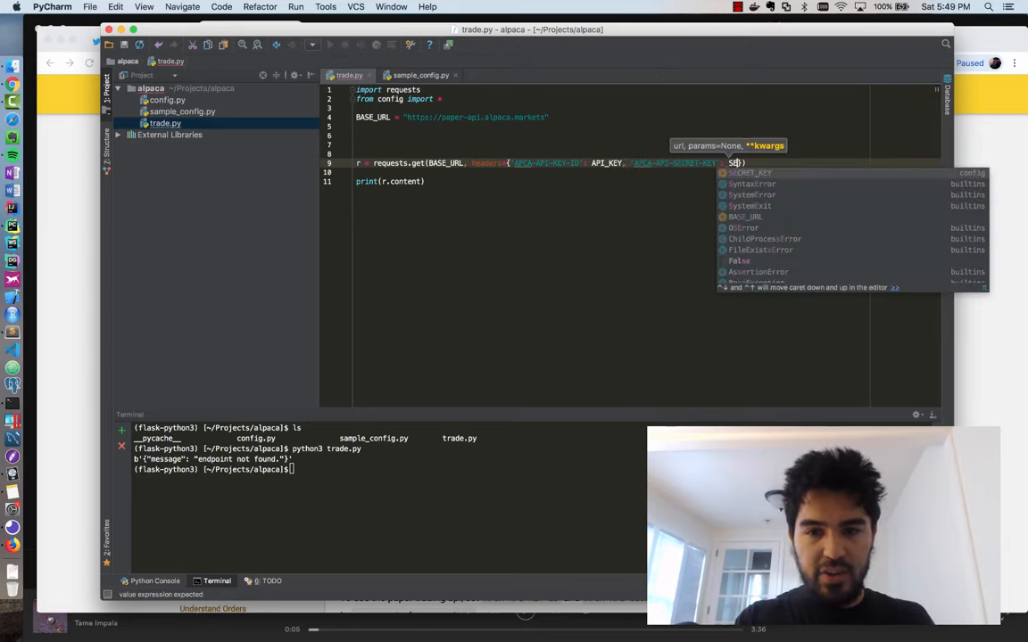
key(Tab)
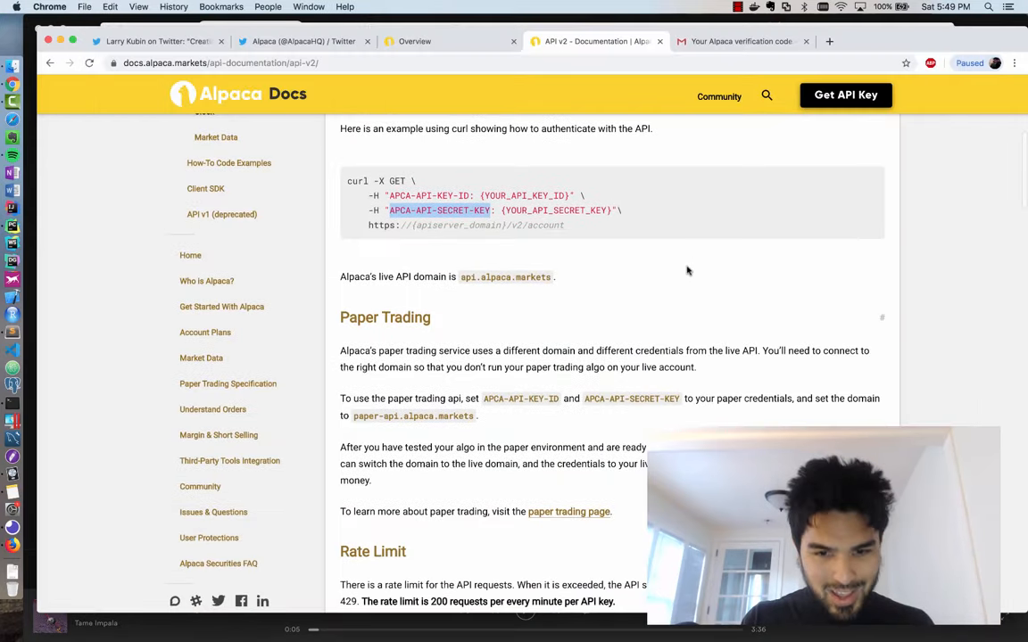
Scroll to the Account endpoint reference and copy the /v2/account path.
scroll(down, 3)
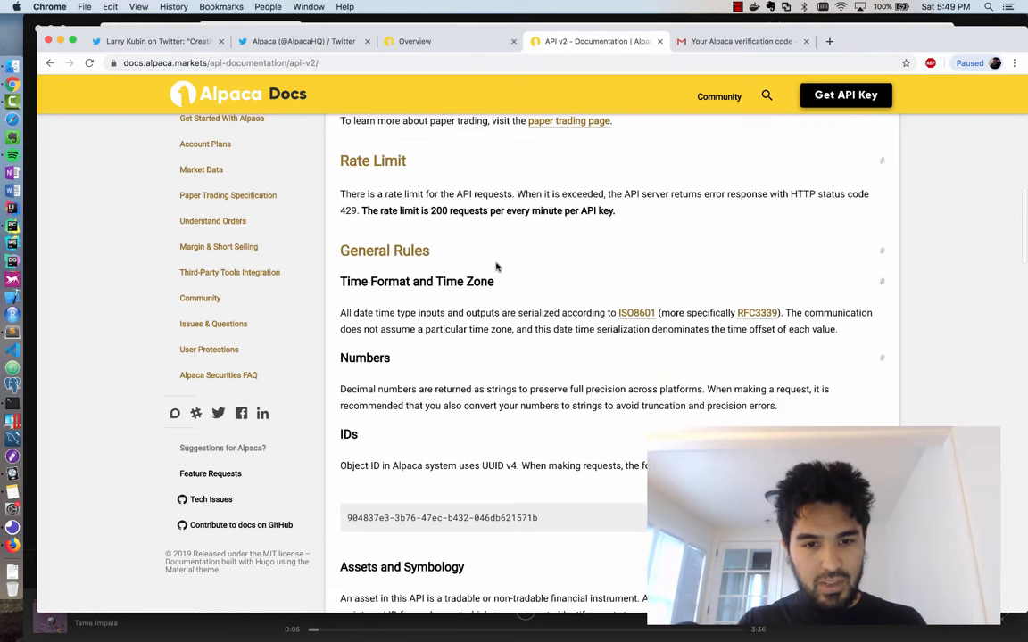
scroll(down, 3)
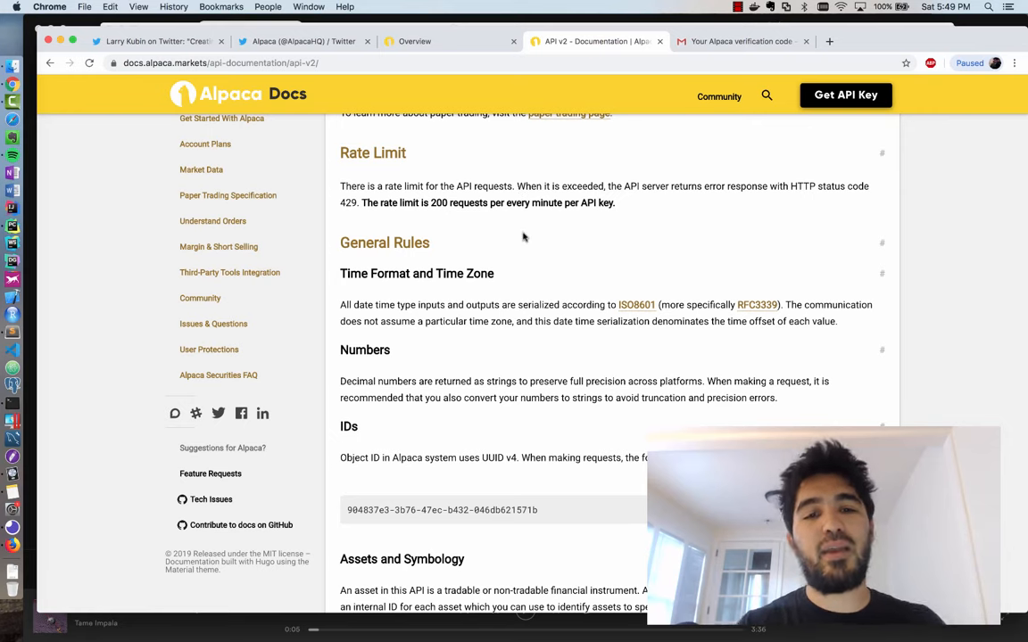
mouse_move(735, 248)
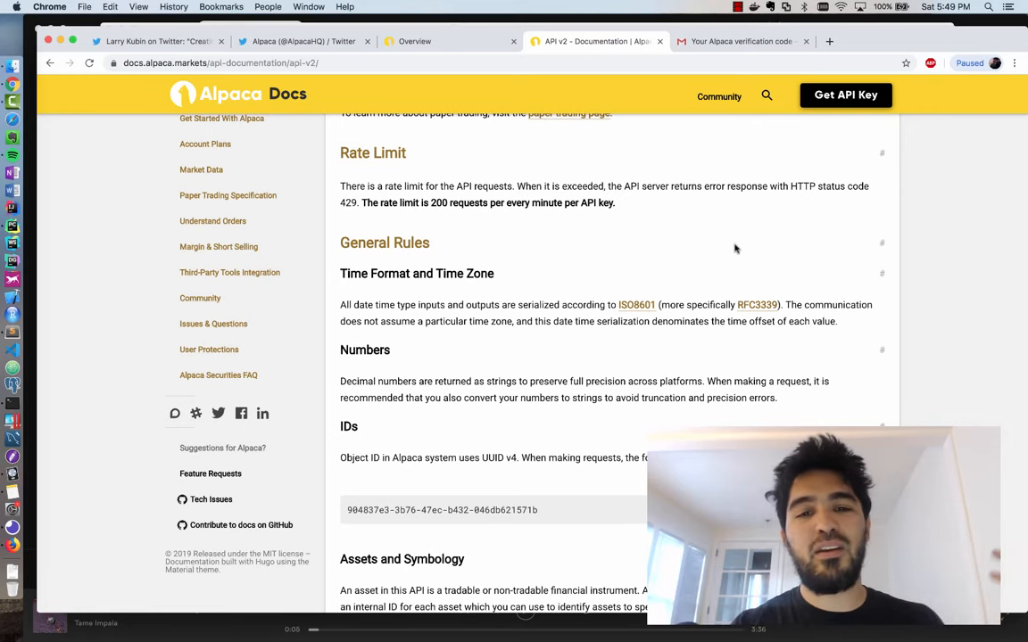
scroll(down, 3)
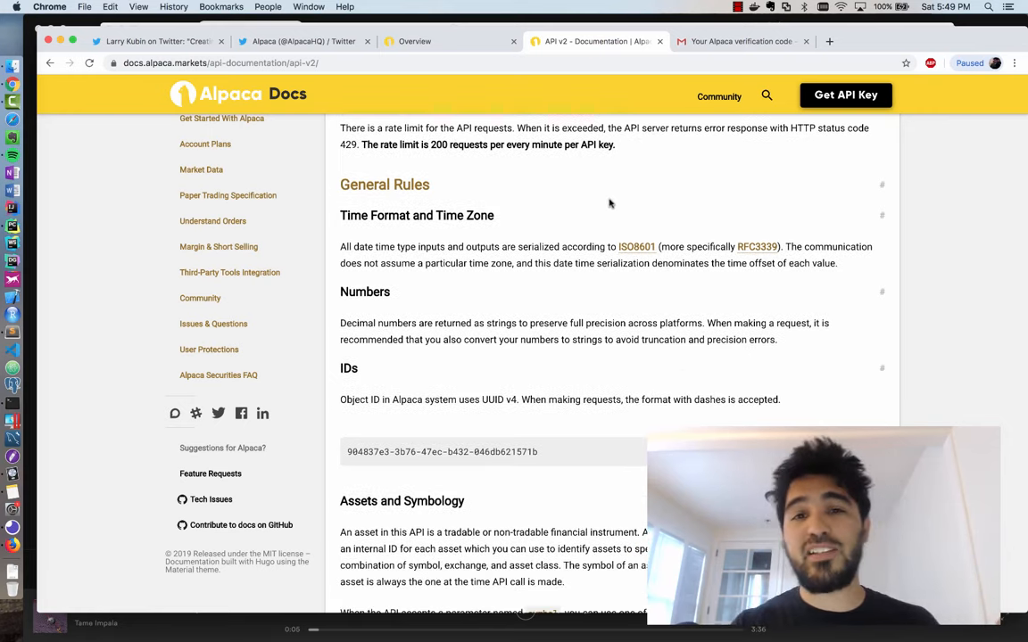
scroll(down, 3)
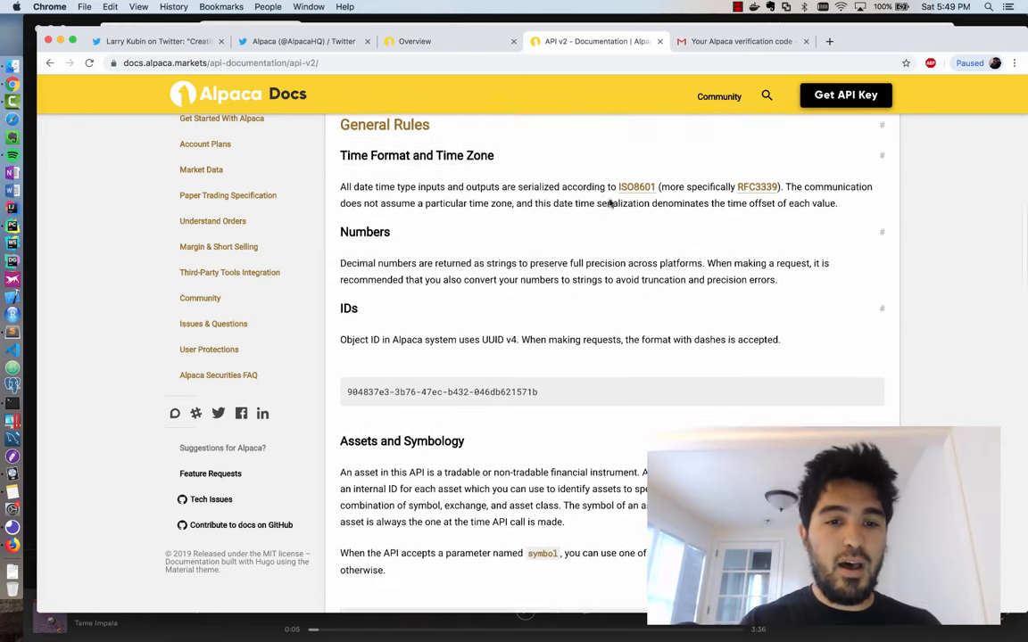
scroll(down, 3)
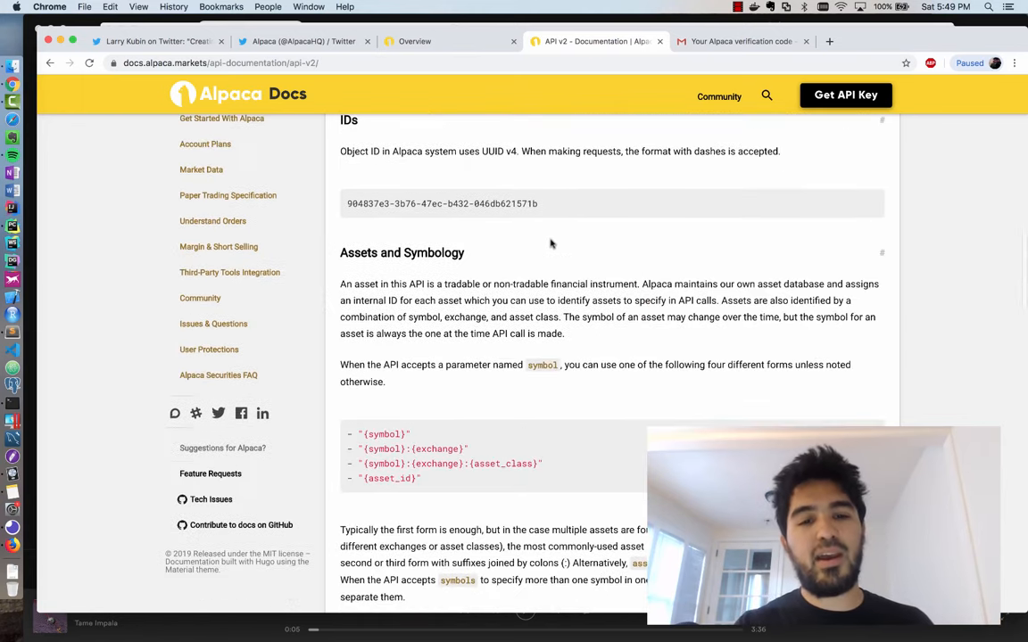
scroll(down, 3)
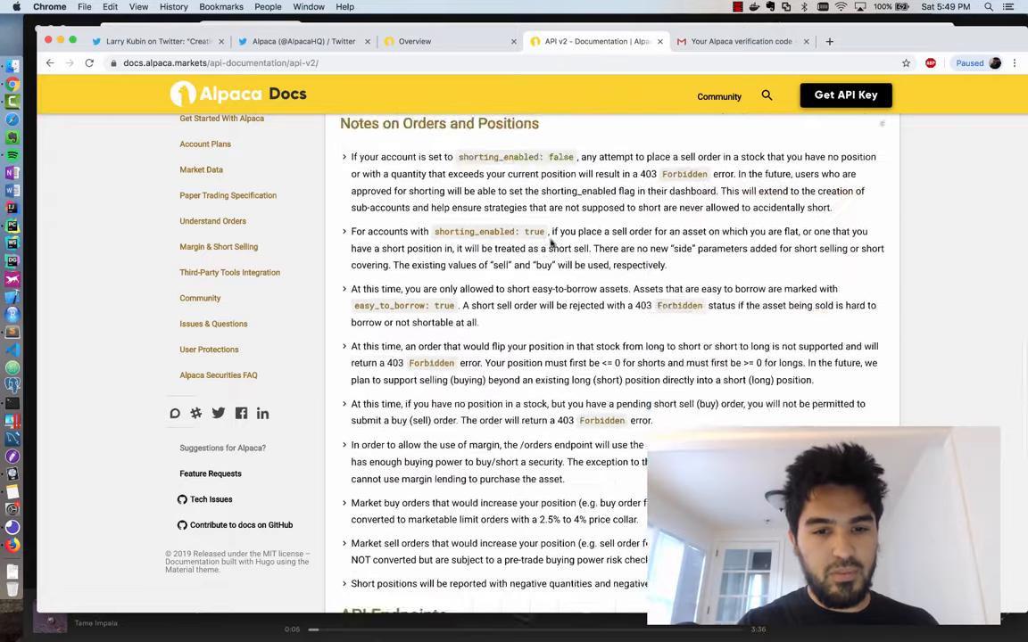
scroll(down, 3)
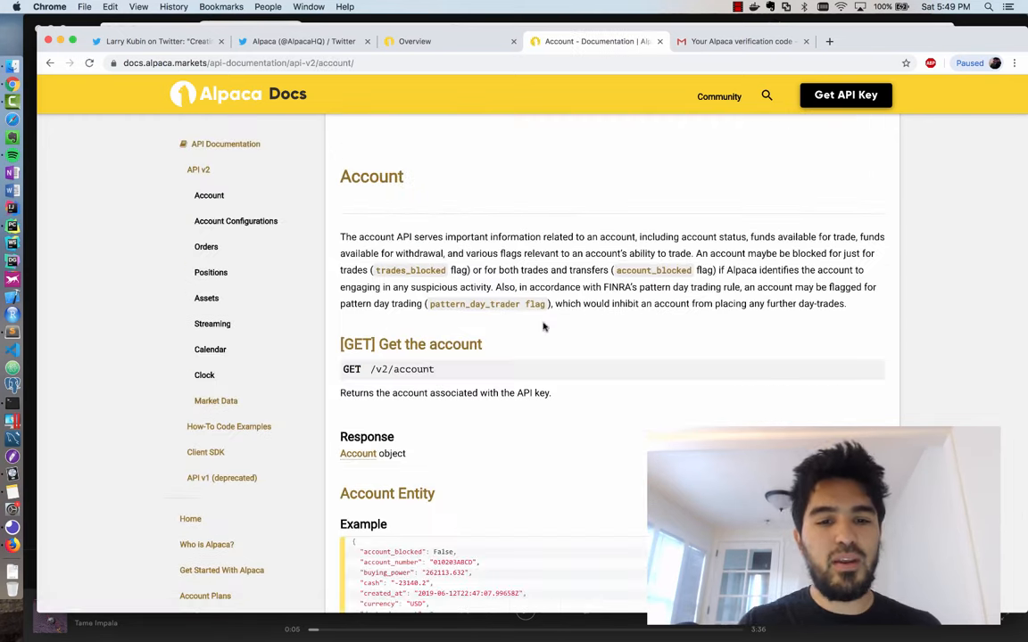
scroll(down, 3)
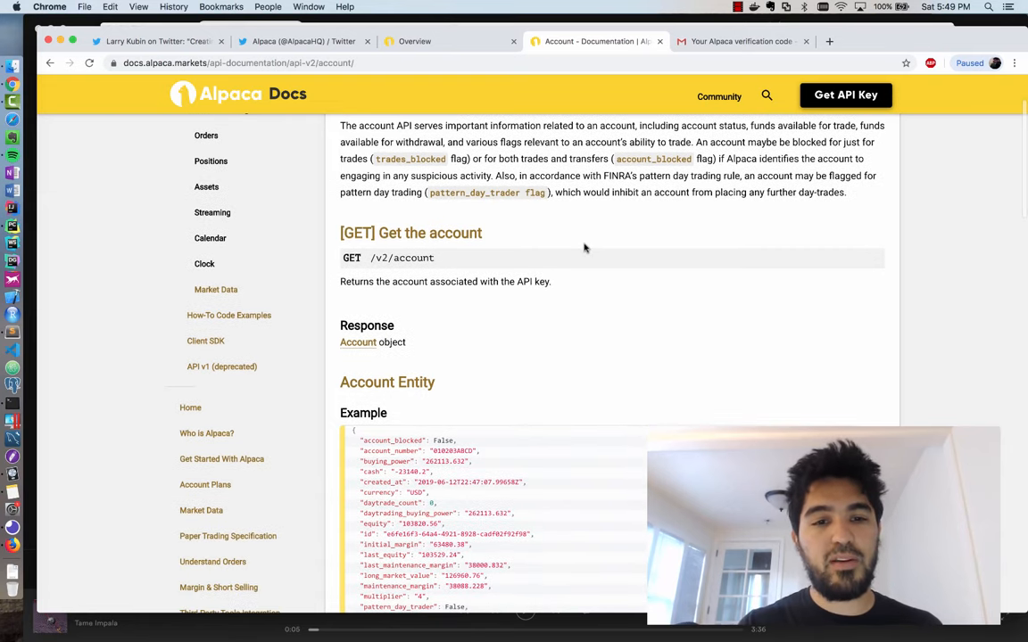
double_click(401, 257)
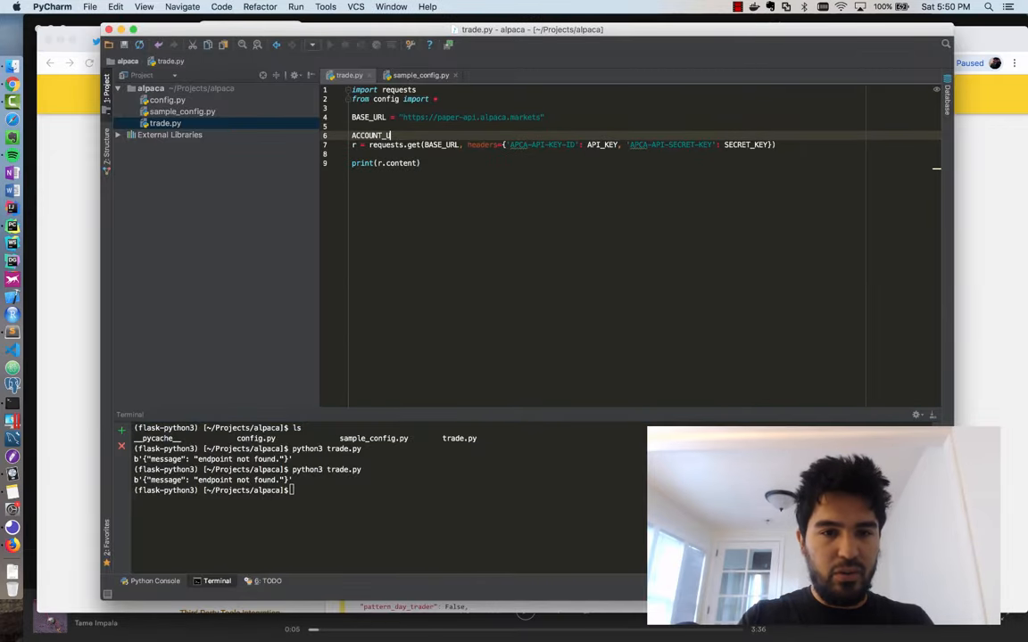
Define ACCOUNT_URL as "{}/v2/account".format(BASE_URL), request it and run trade.py to print the paper account details.
text(= "/v2/account")
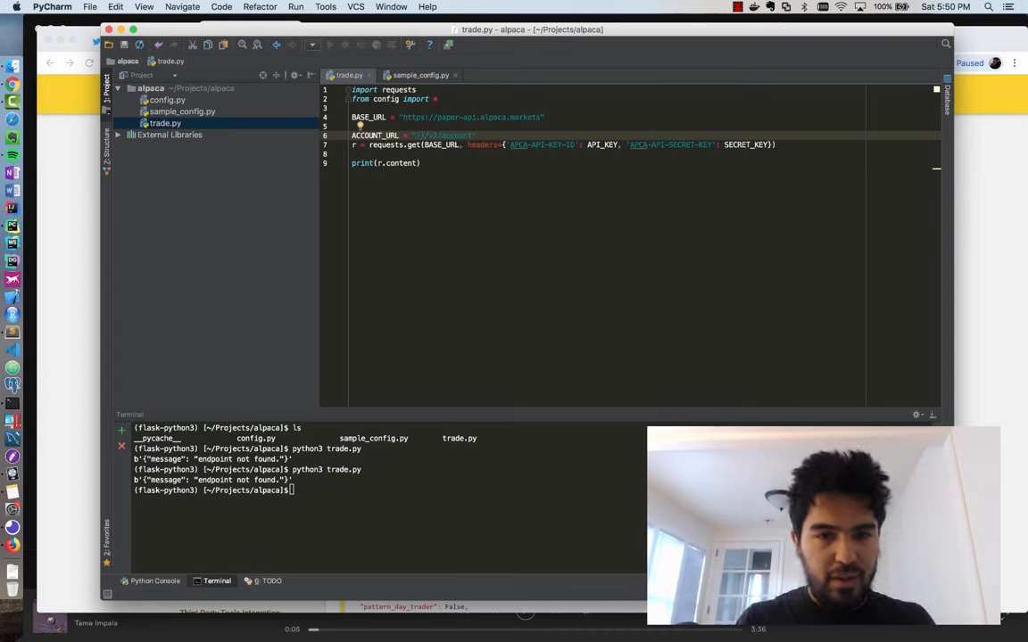
text(.format(BASE_URL)
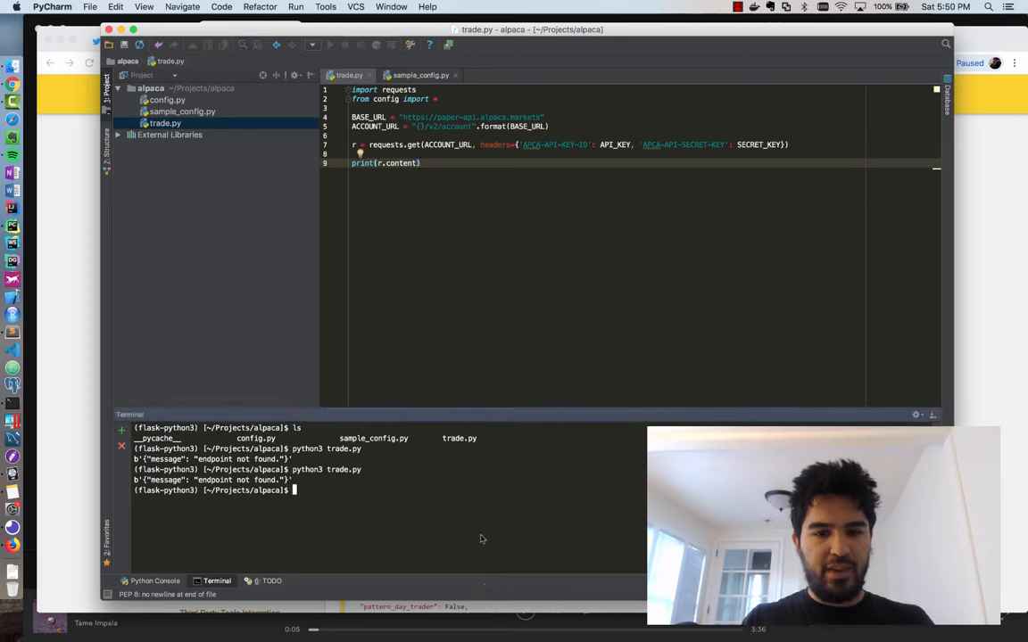
key(enter)
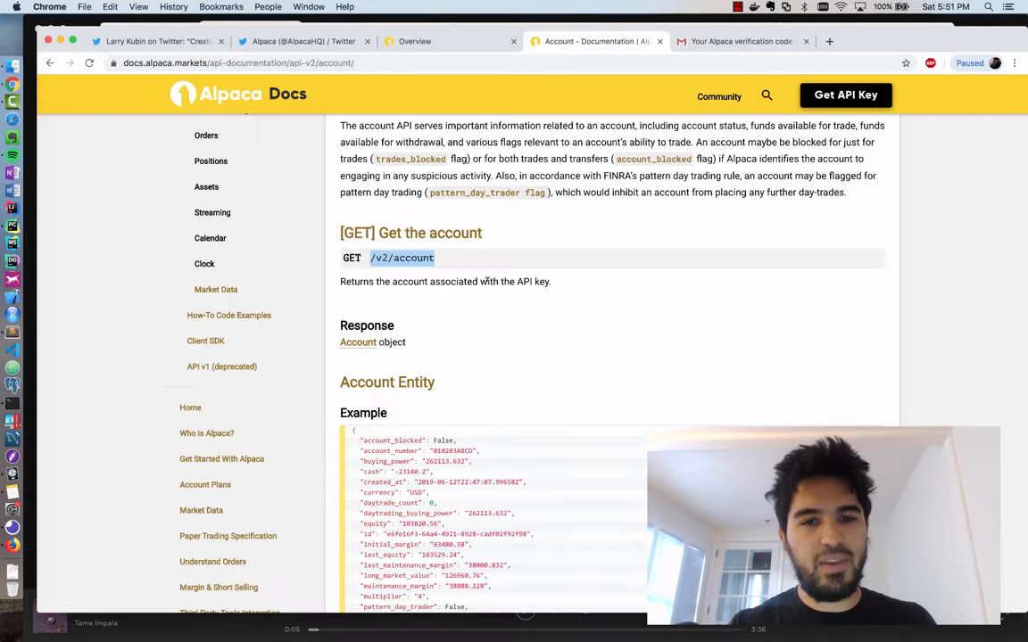
Scroll past the Account properties to the Orders reference showing GET /v2/orders and its query parameters.
scroll(down, 3)
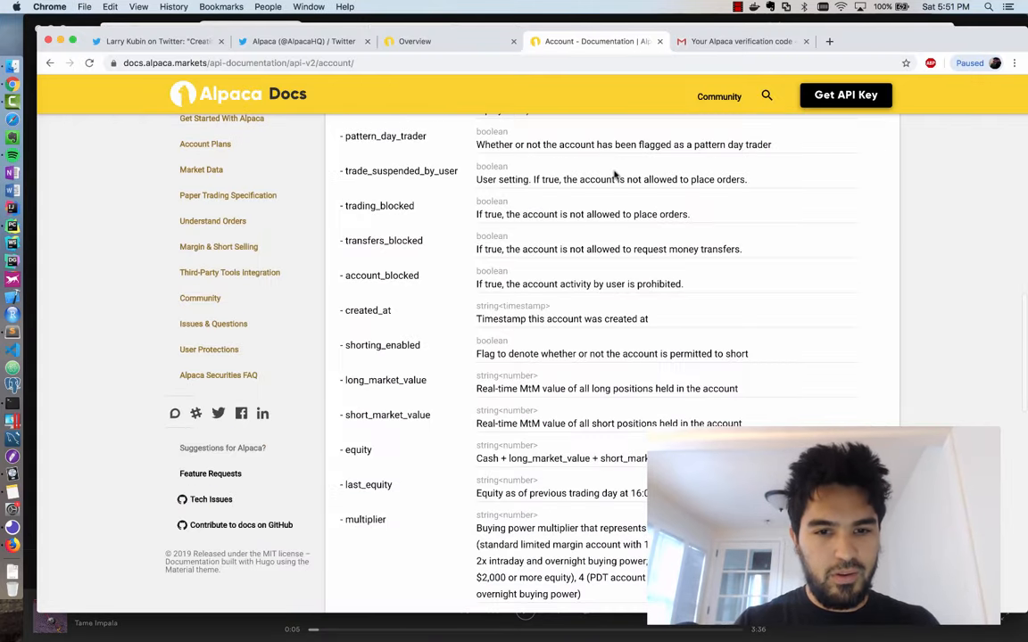
scroll(down, 3)
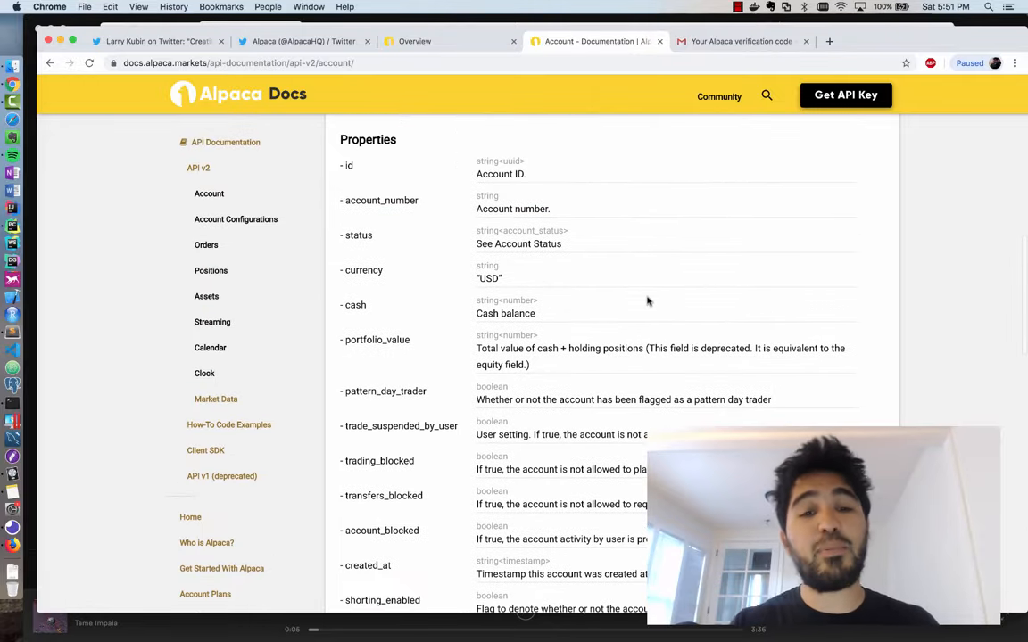
scroll(down, 3)
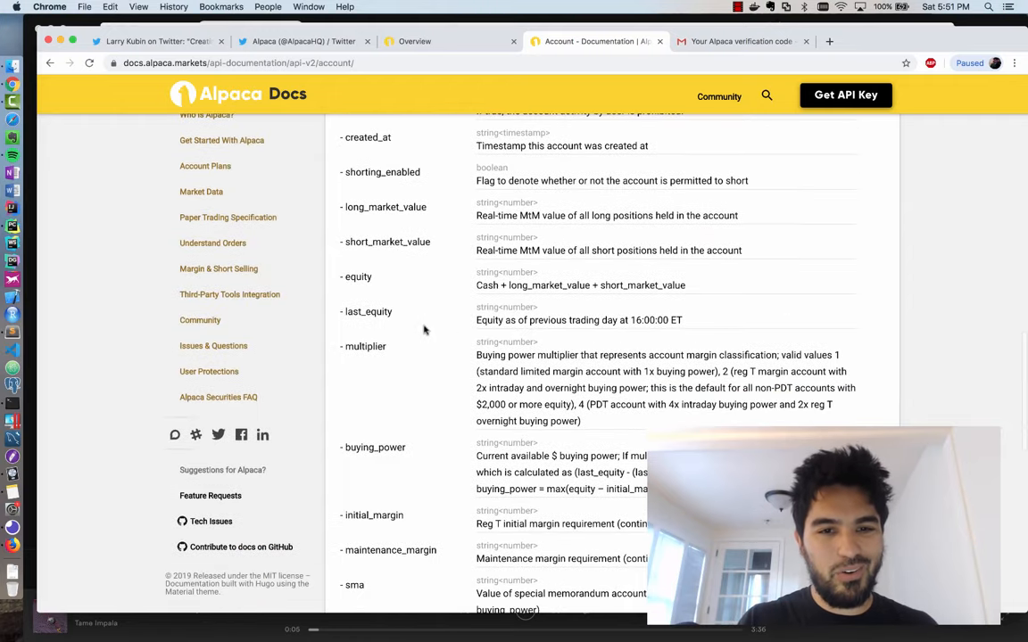
scroll(down, 3)
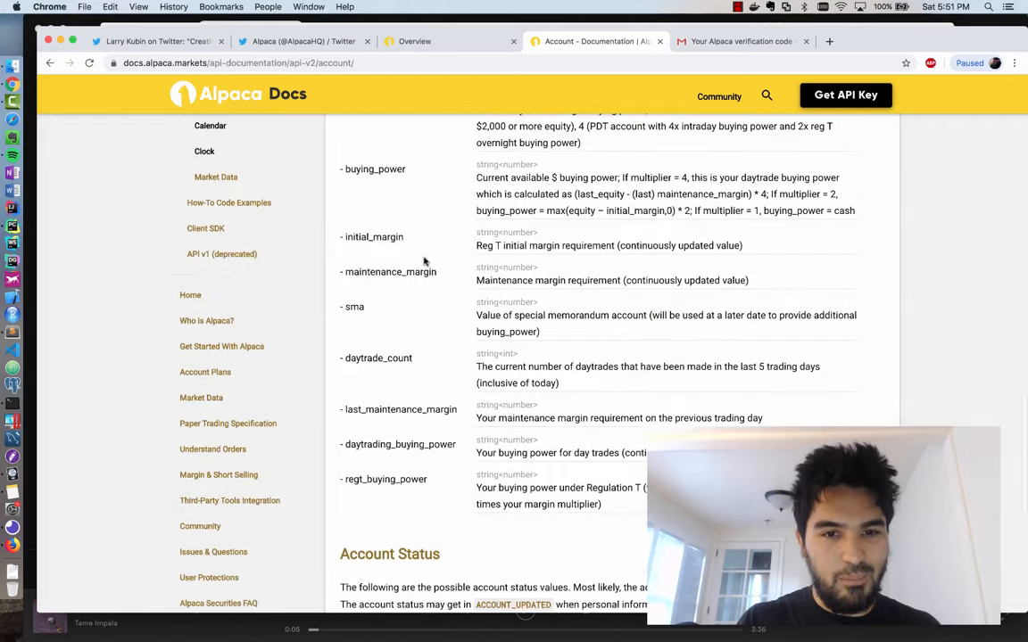
scroll(down, 3)
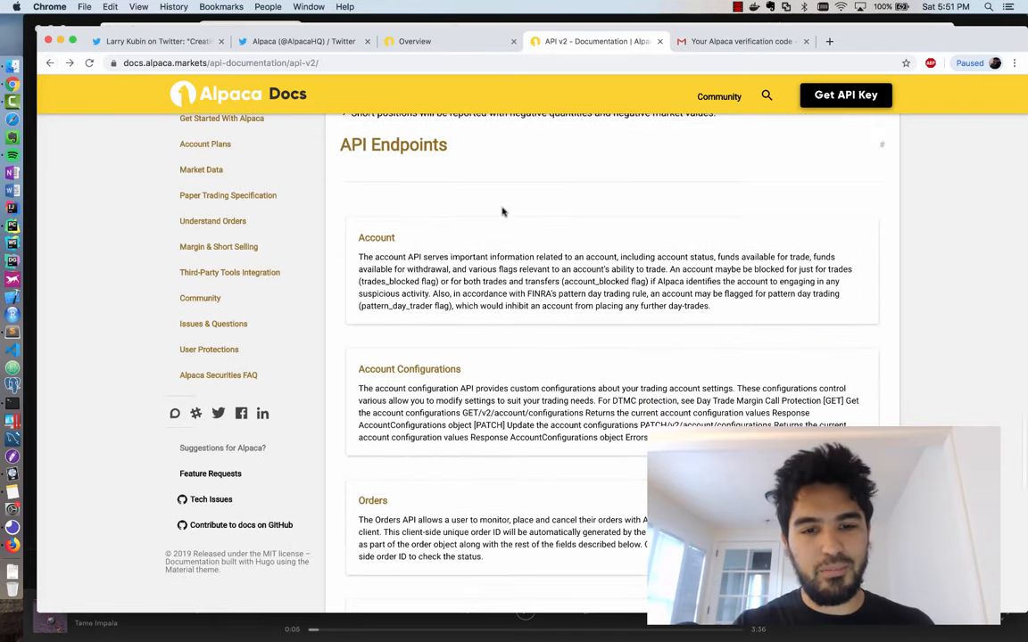
click(371, 499)
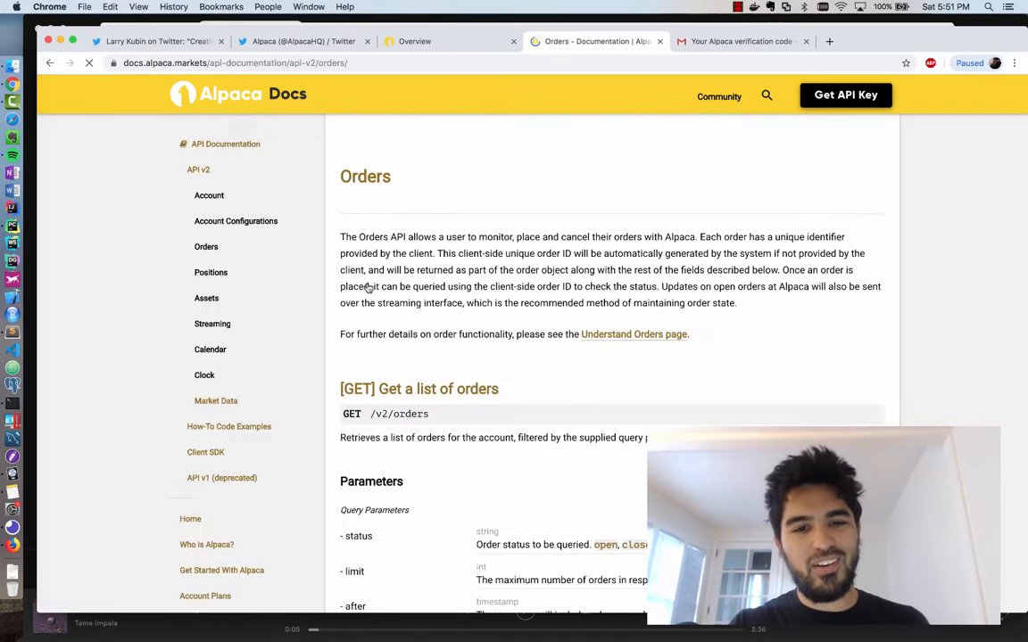
scroll(down, 3)
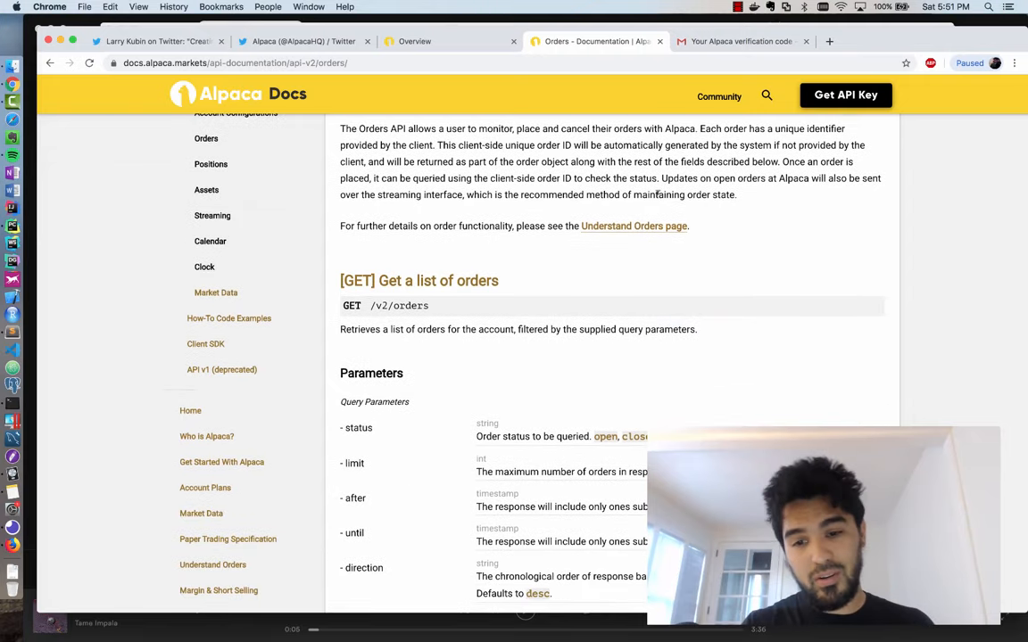
scroll(down, 3)
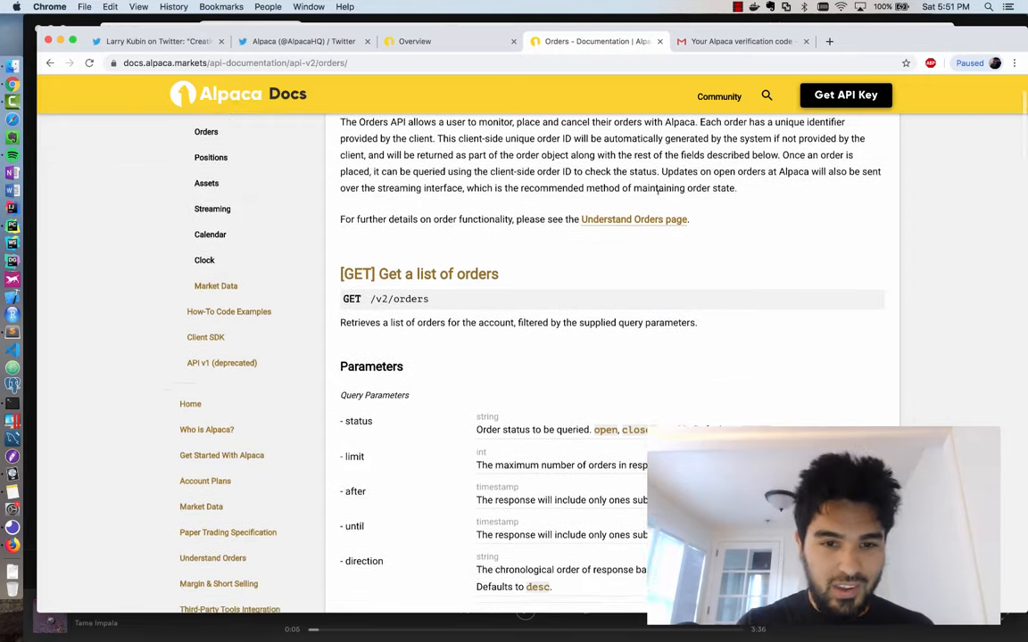
scroll(down, 3)
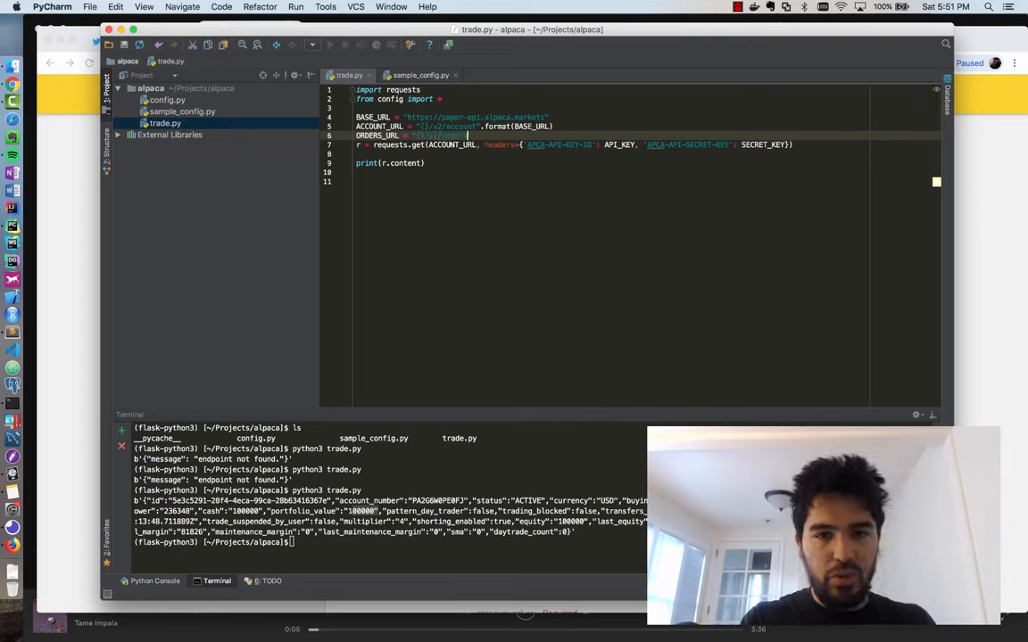
Have get_account return json.loads(r.content) instead of the raw response.
text(.format(BASE_URL)
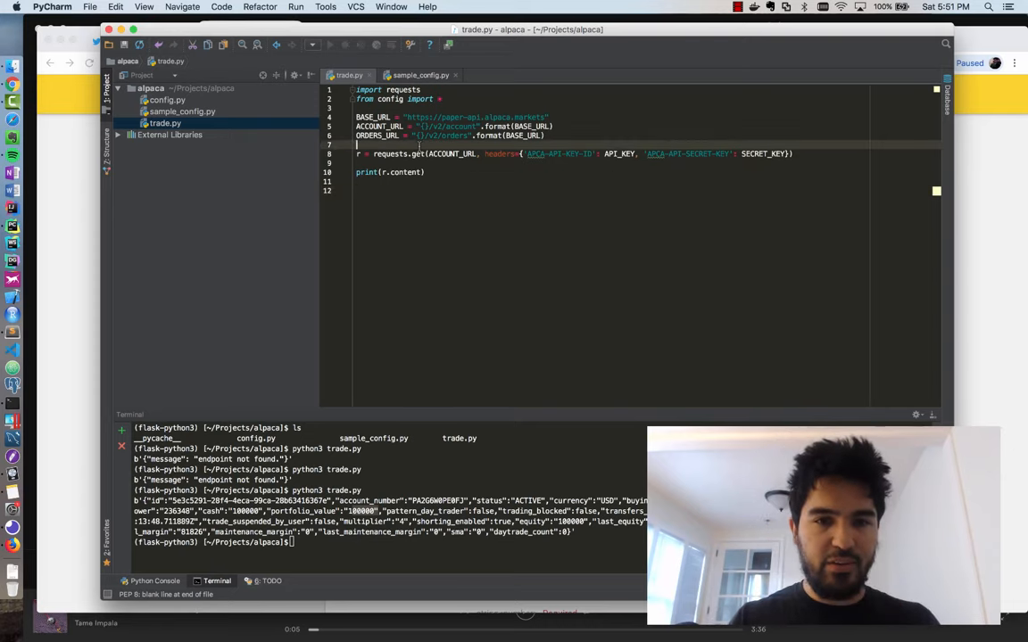
text(def get)
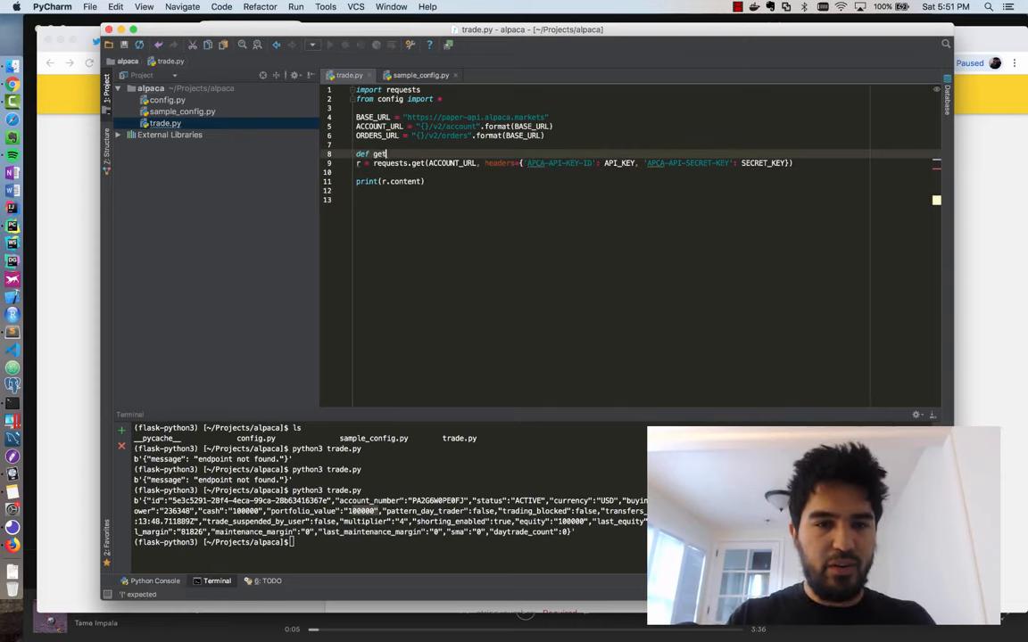
text(_account():)
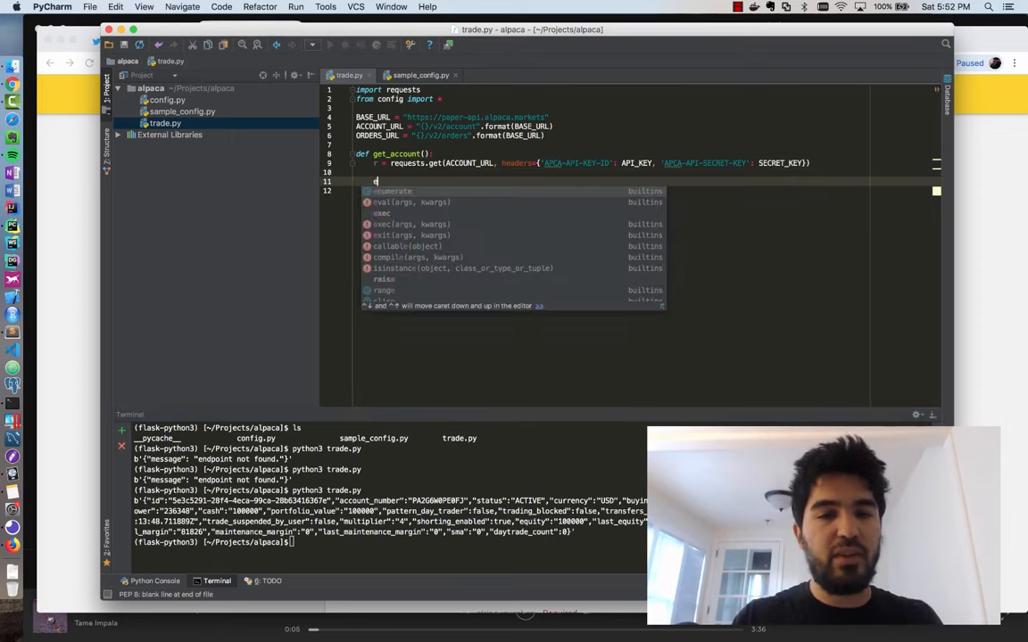
text(return)
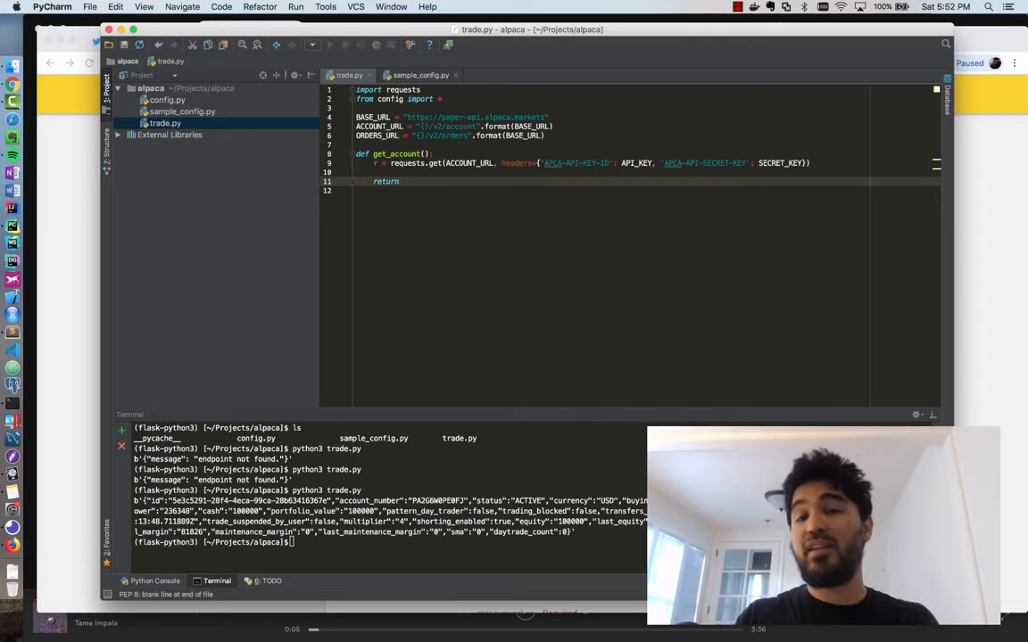
text(json.)
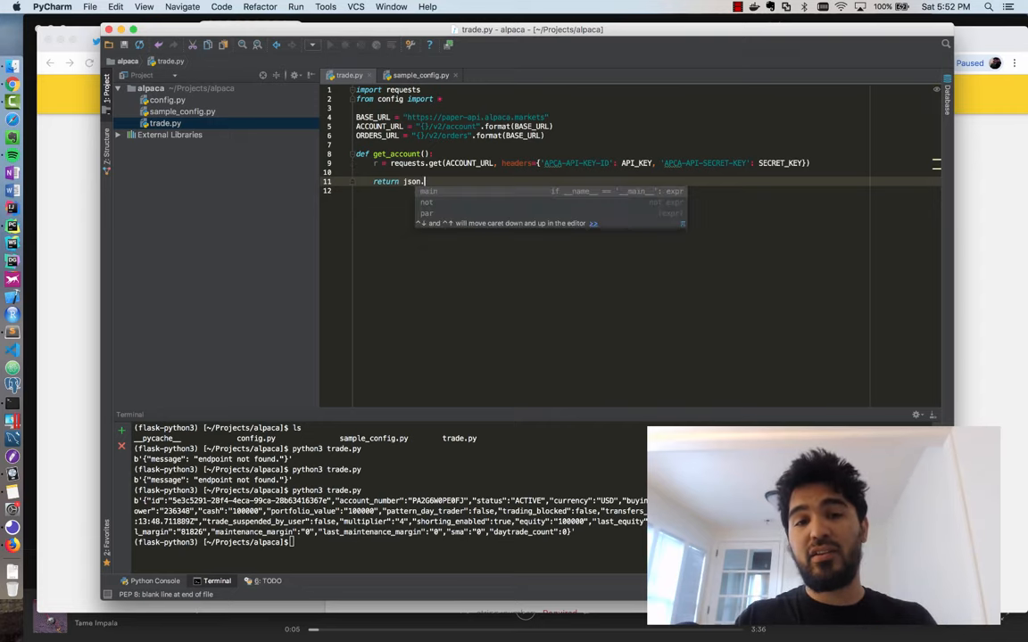
text(loads(r.content)
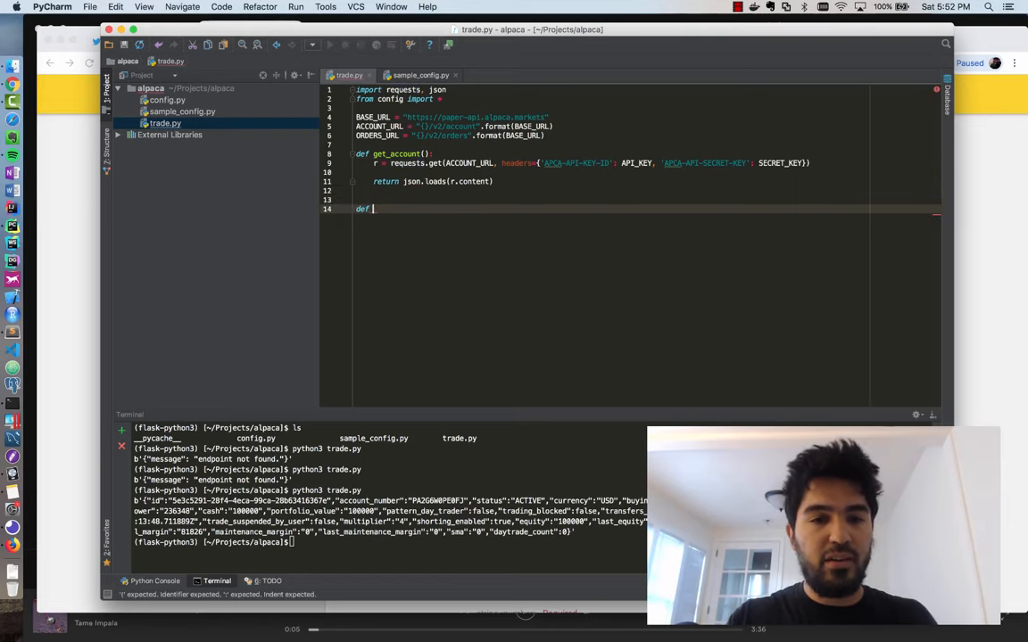
Define create_order posting to ORDERS_URL with a shared HEADERS constant and returning parsed JSON.
text(create_order():)
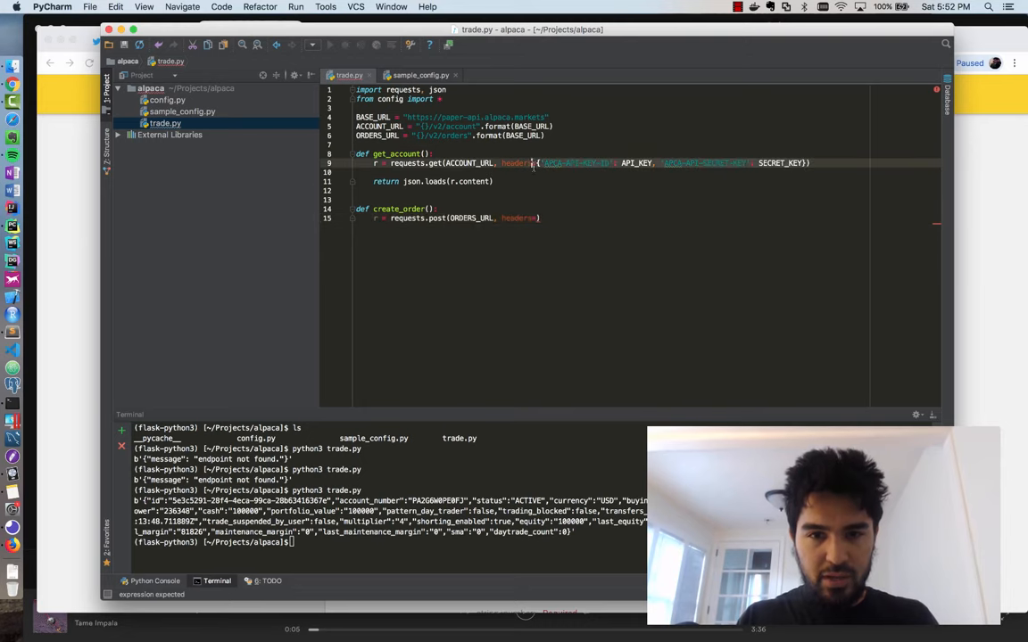
text(HEADERS = {'APCA-API-KEY-ID': API_KEY, 'APCA-API-SECRET-KEY': SECRET_KEY)
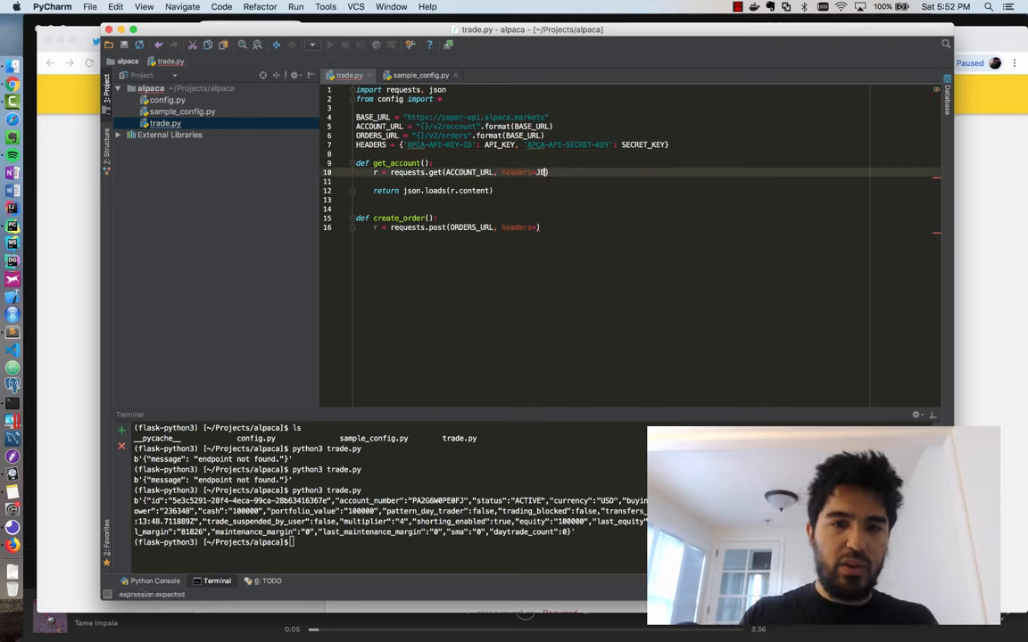
text(HEADERS)
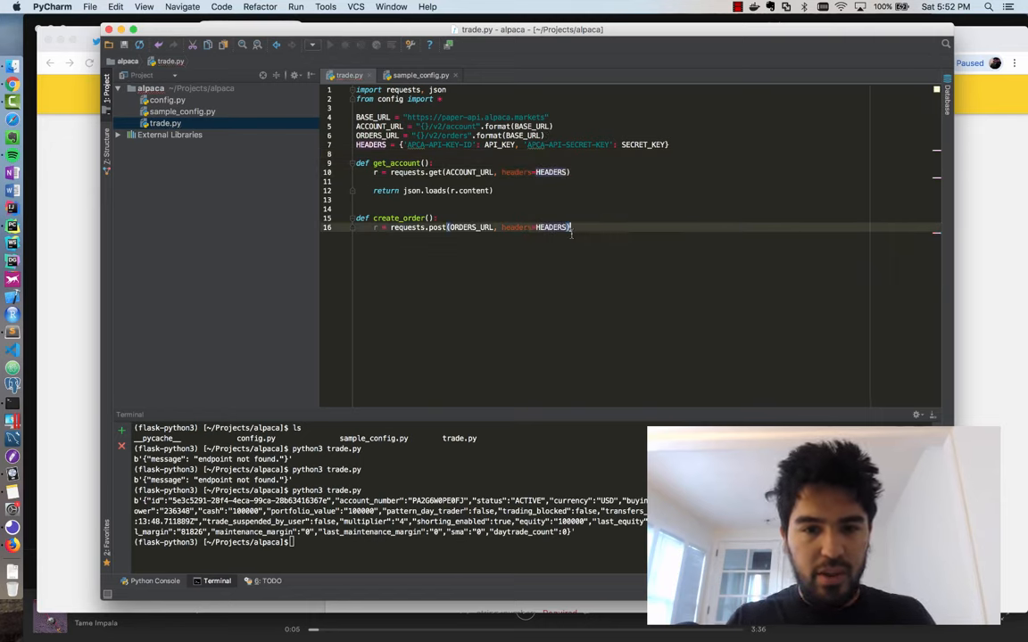
text(return json.)
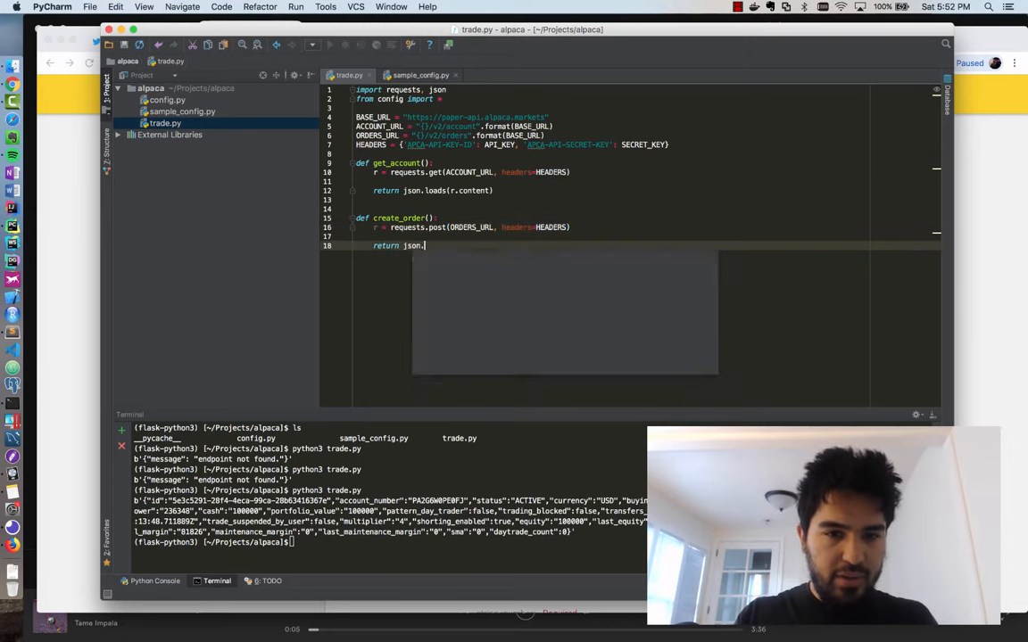
text(loads(r.content)
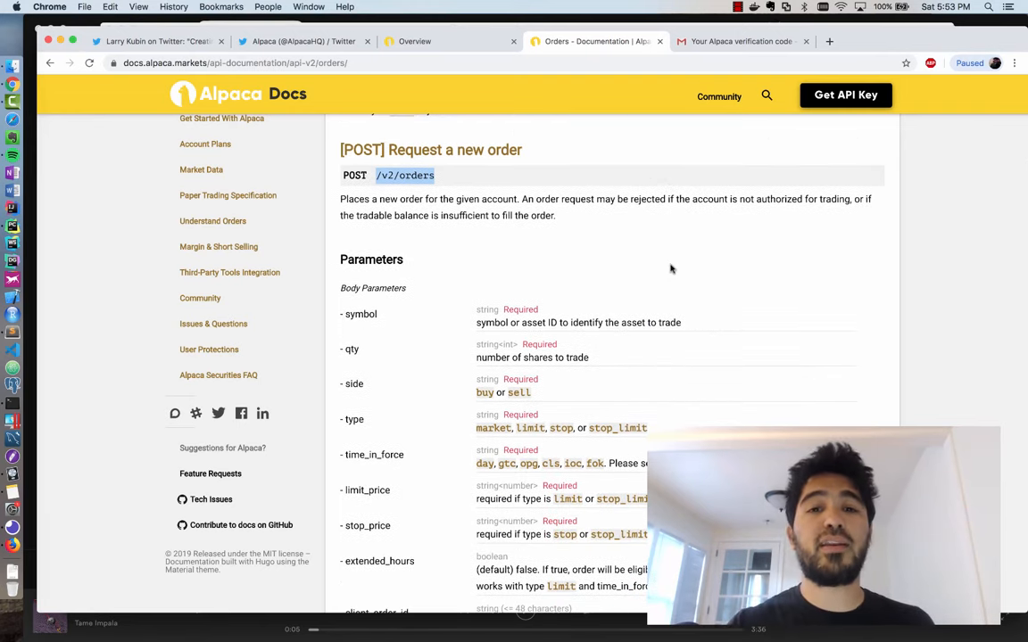
scroll(down, 3)
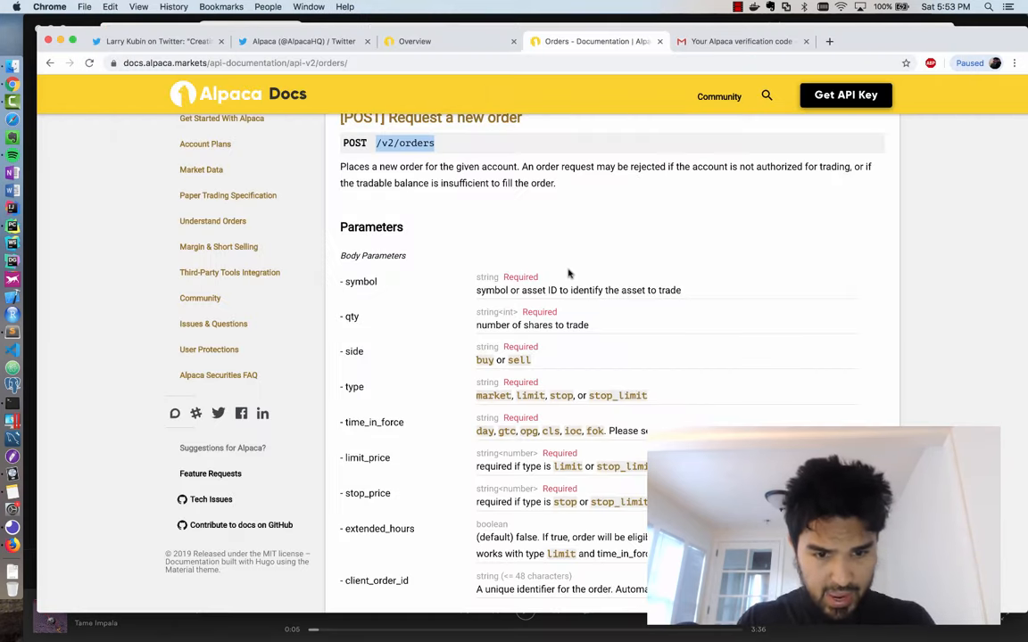
scroll(down, 3)
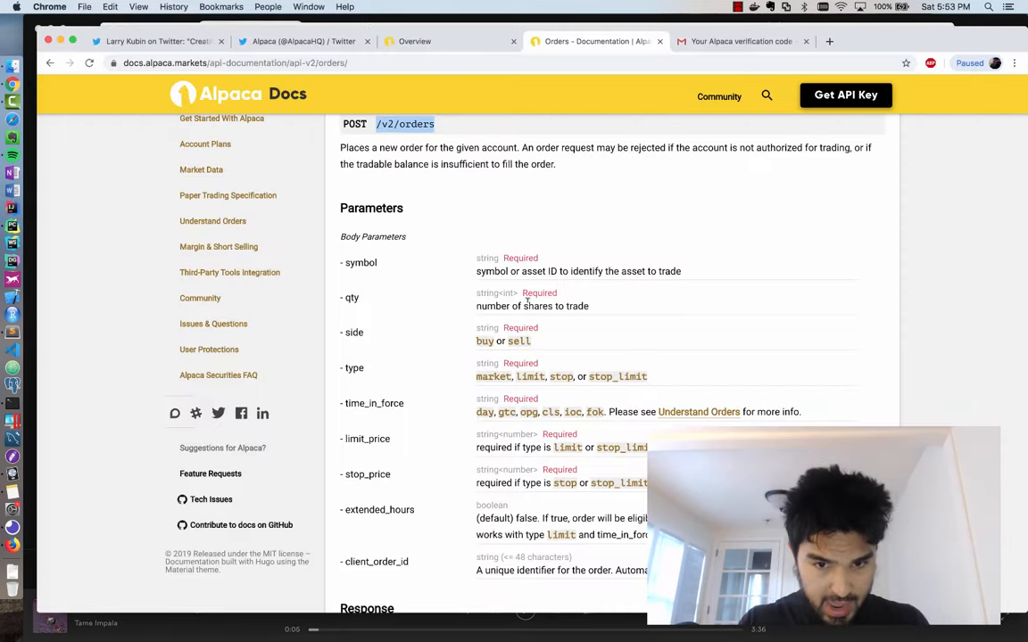
scroll(down, 3)
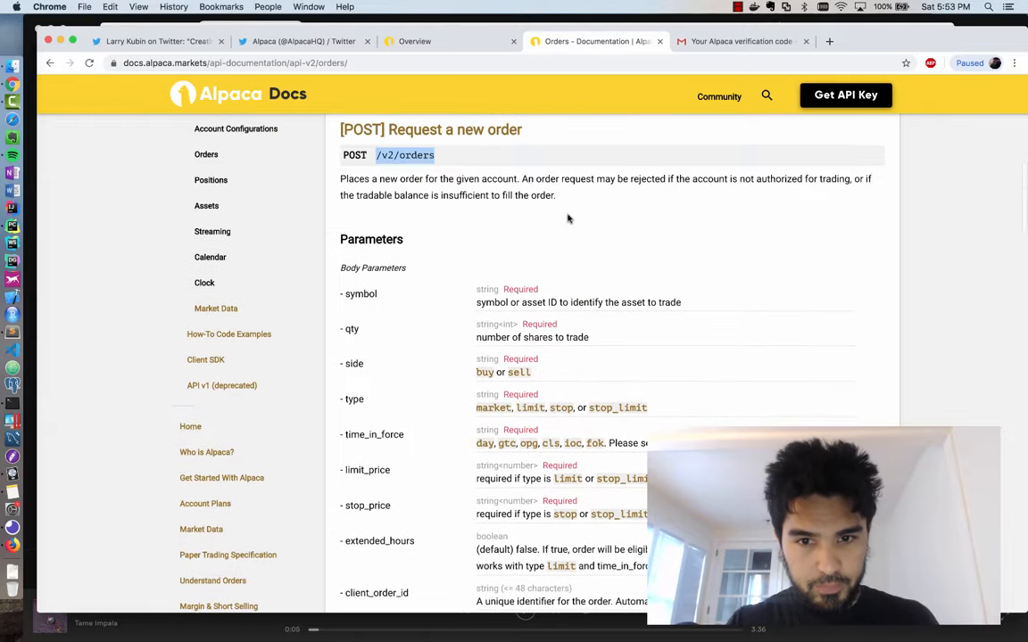
scroll(down, 3)
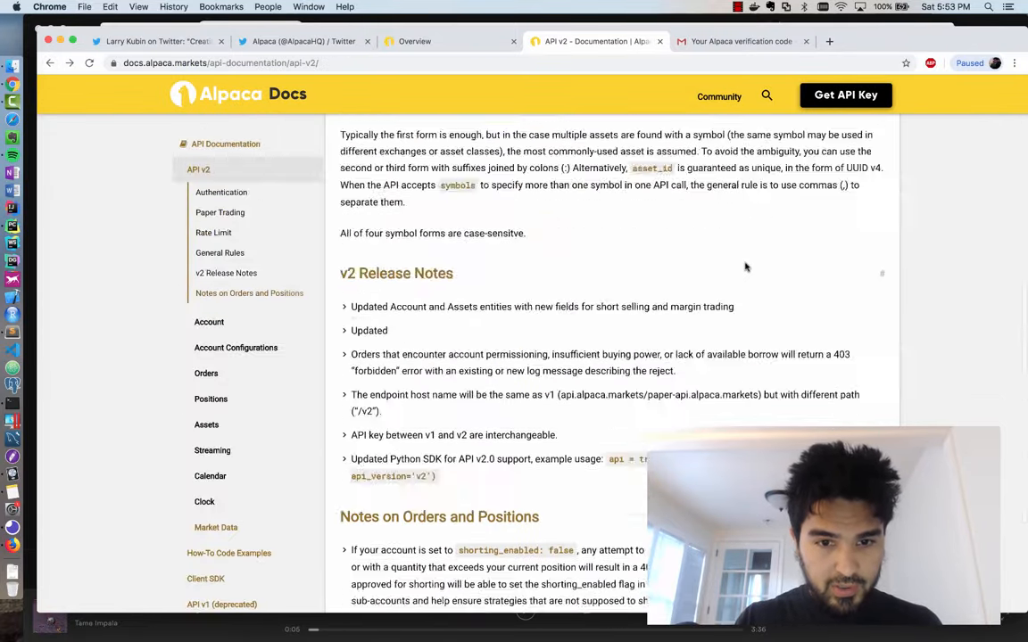
scroll(down, 3)
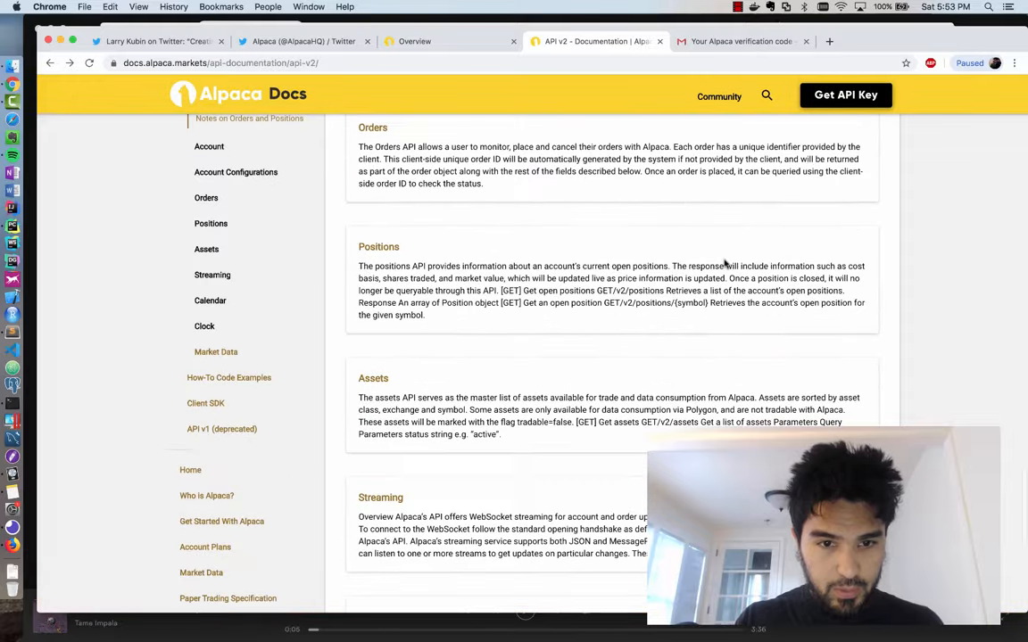
click(205, 196)
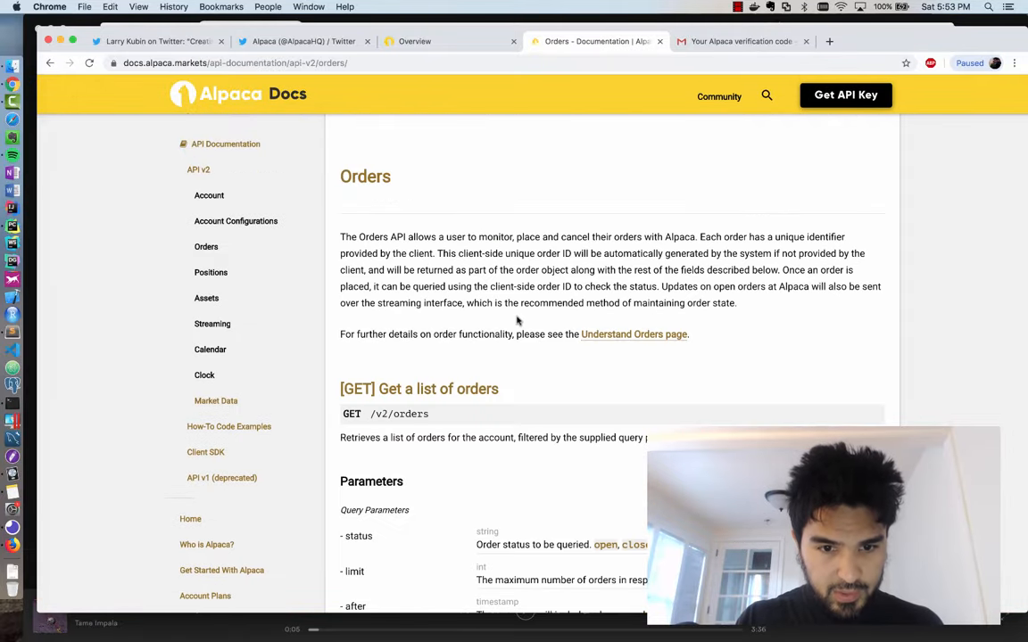
click(633, 334)
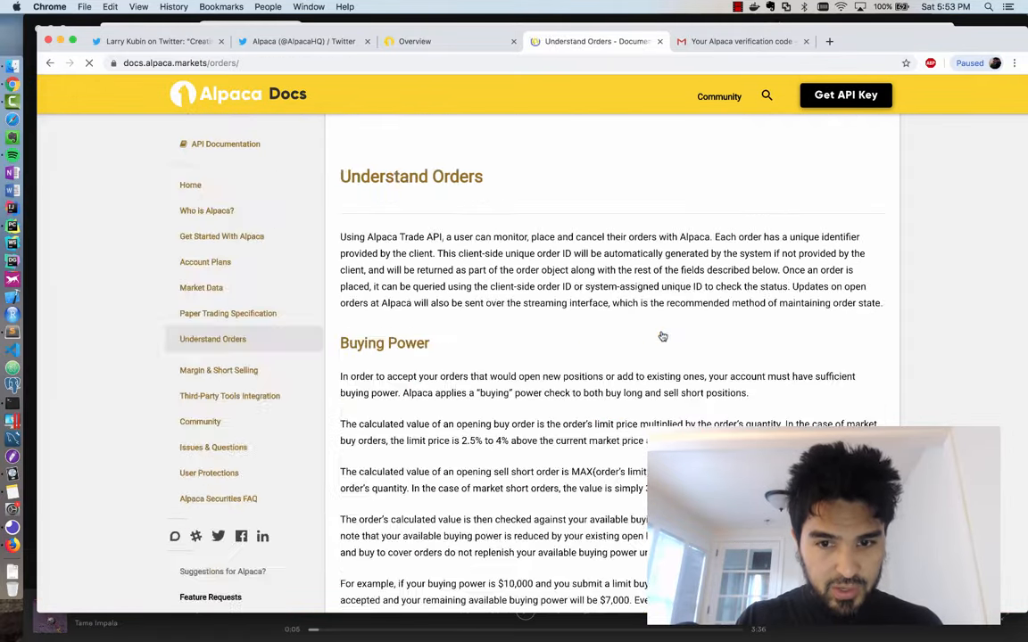
scroll(down, 3)
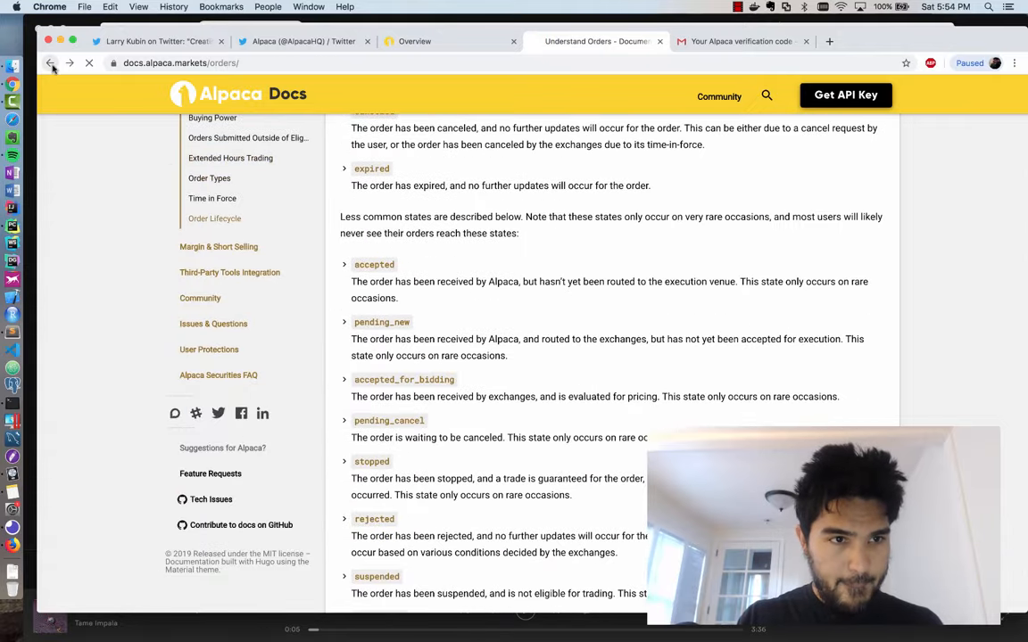
click(50, 63)
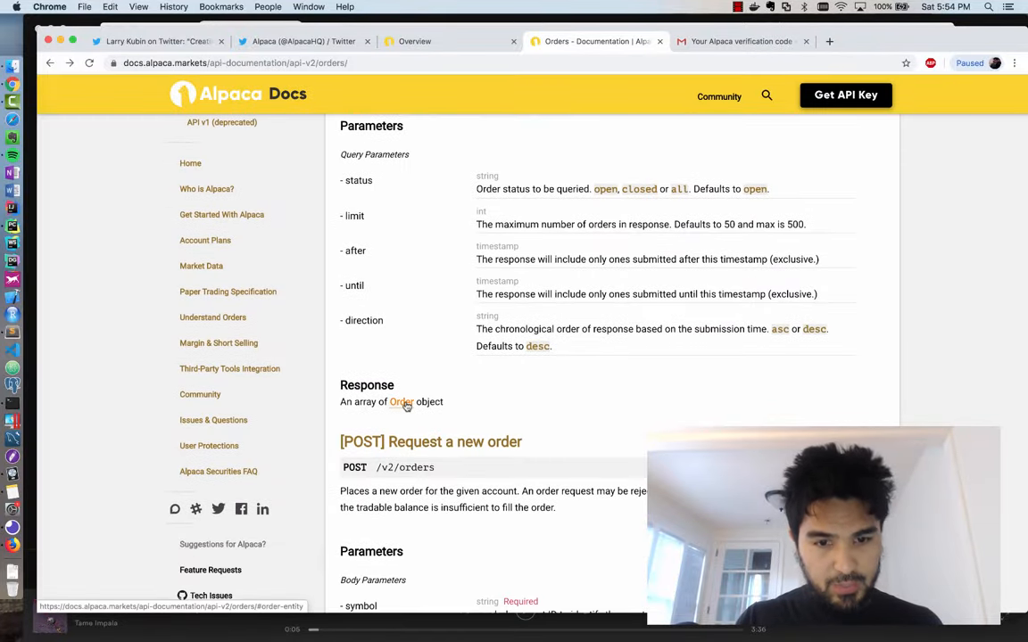
Start a data dict in create_order holding symbol and qty from the parameters.
click(400, 402)
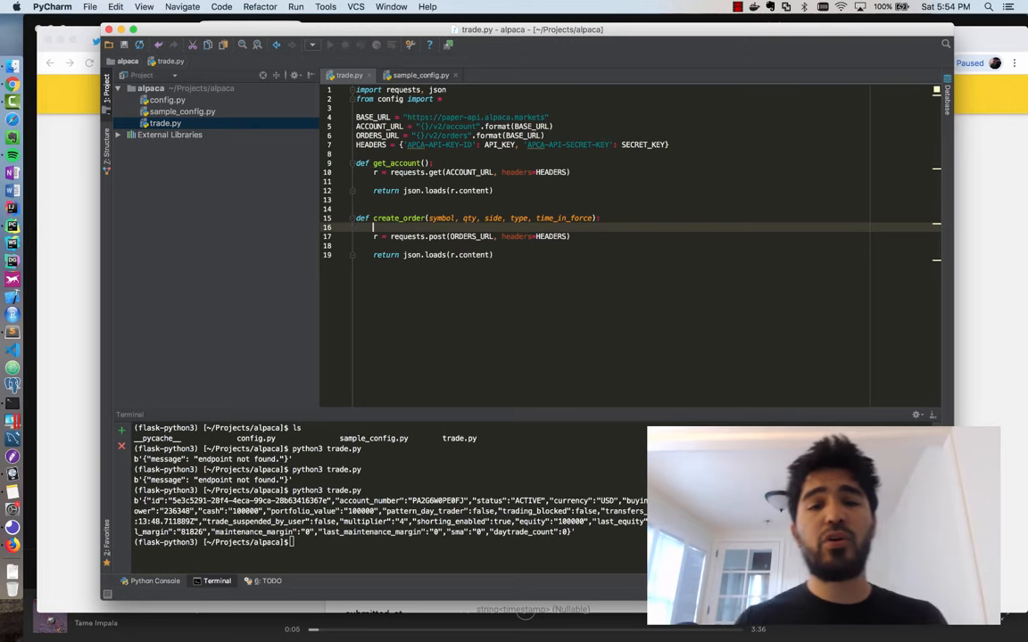
text(data =)
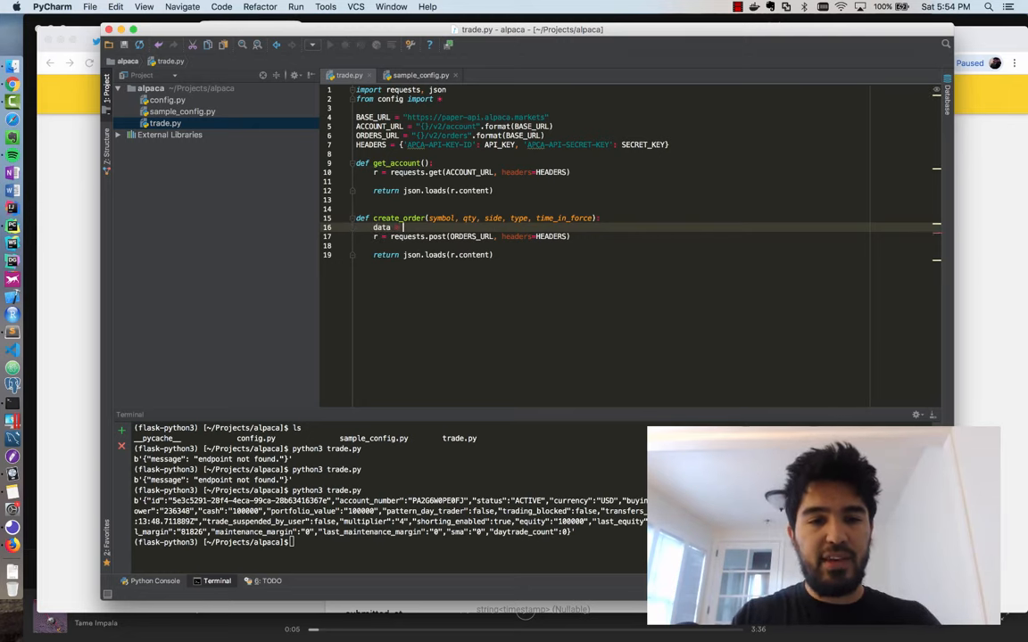
text({)
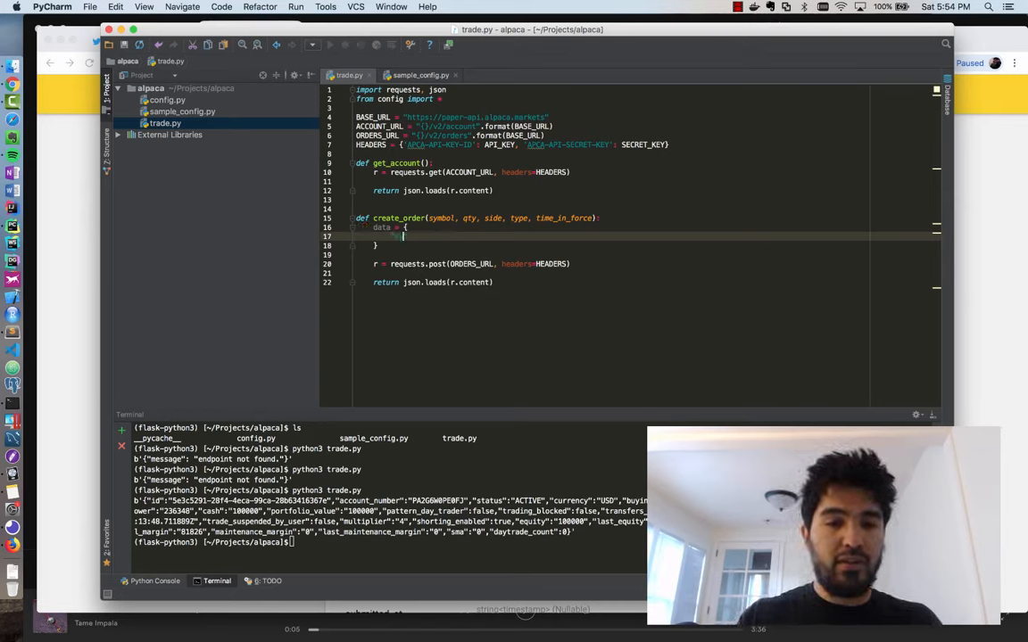
text(symbol)
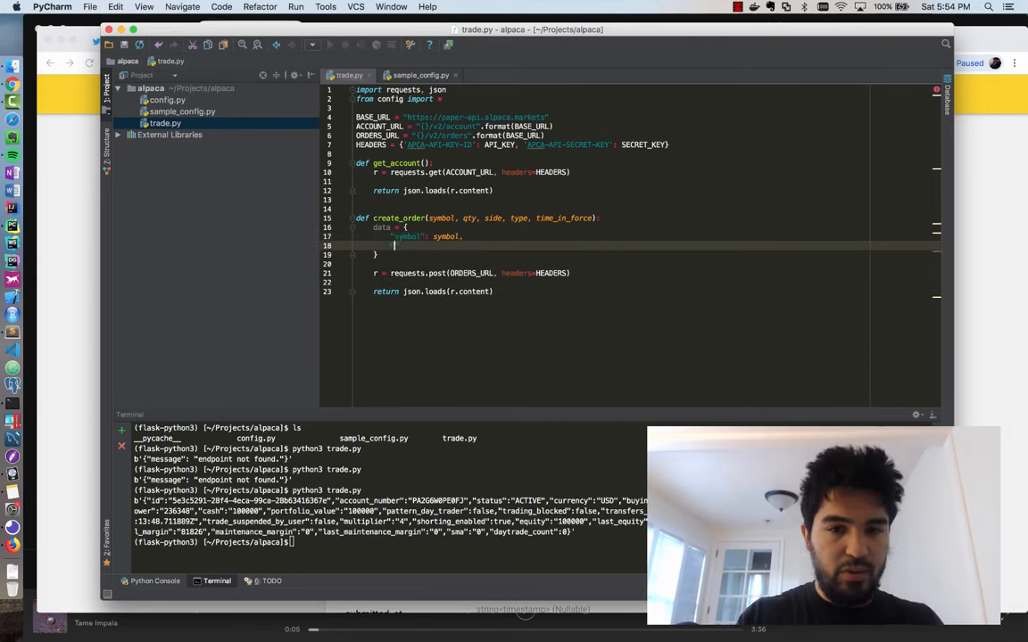
text("qty": qty,)
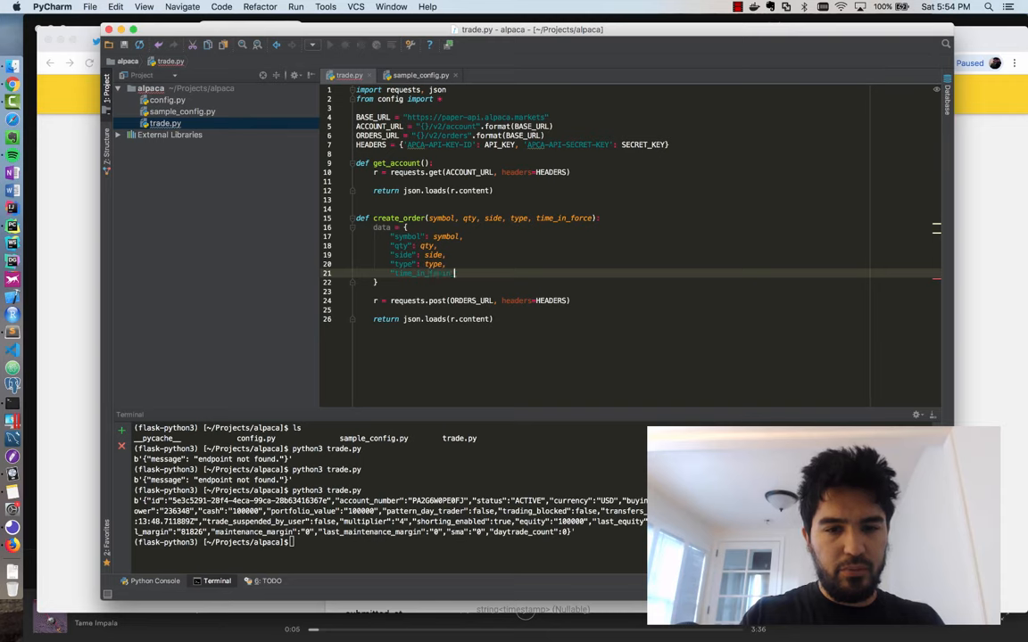
Add side, type and time_in_force to the dict and send it as json=data in the post.
text(time_in_force)
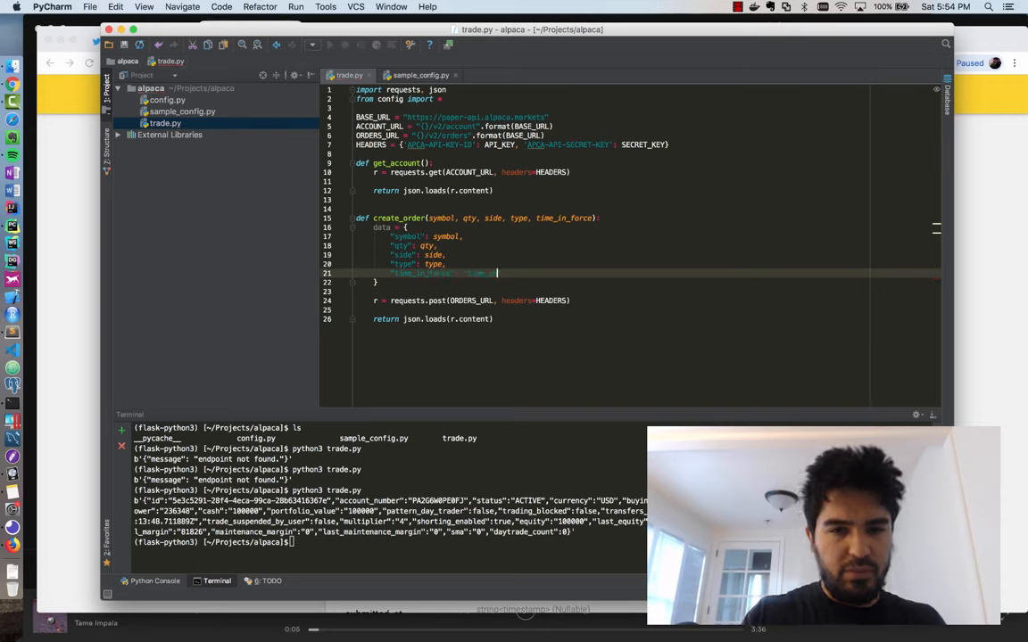
text(time_in)
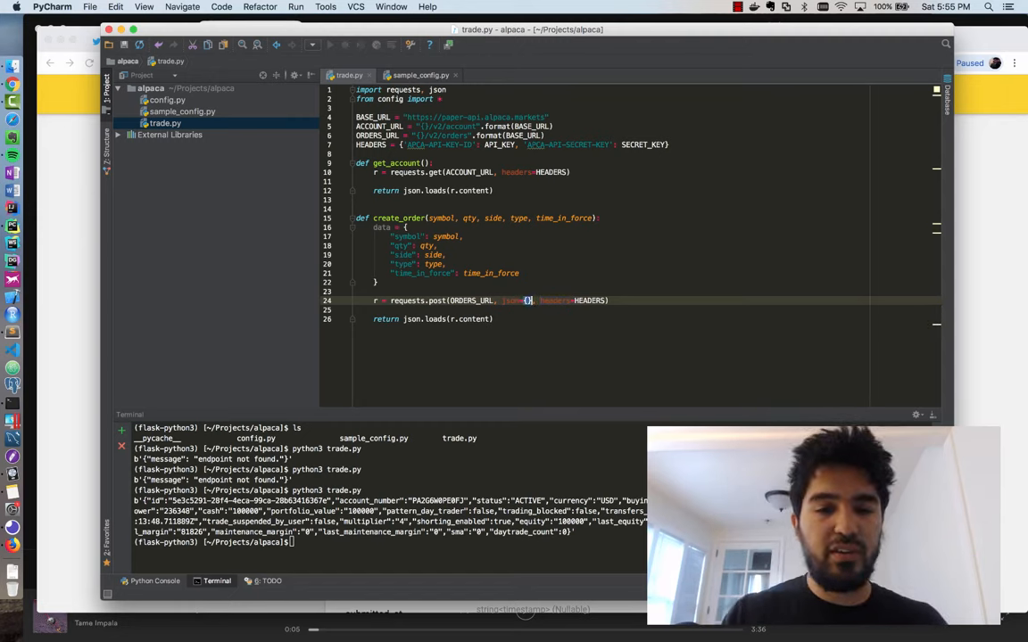
text(data)
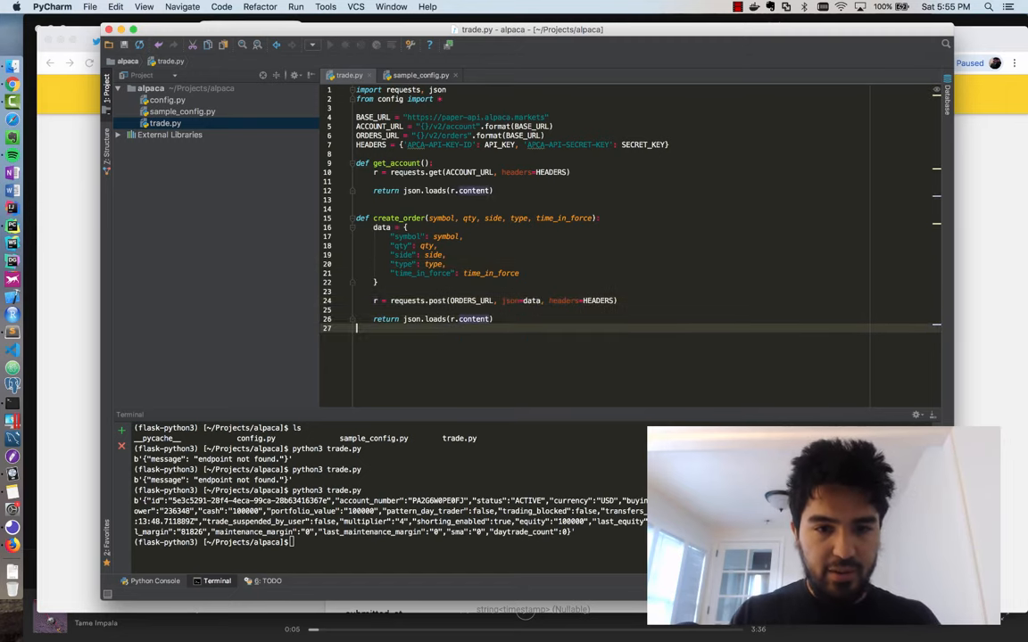
key(enter)
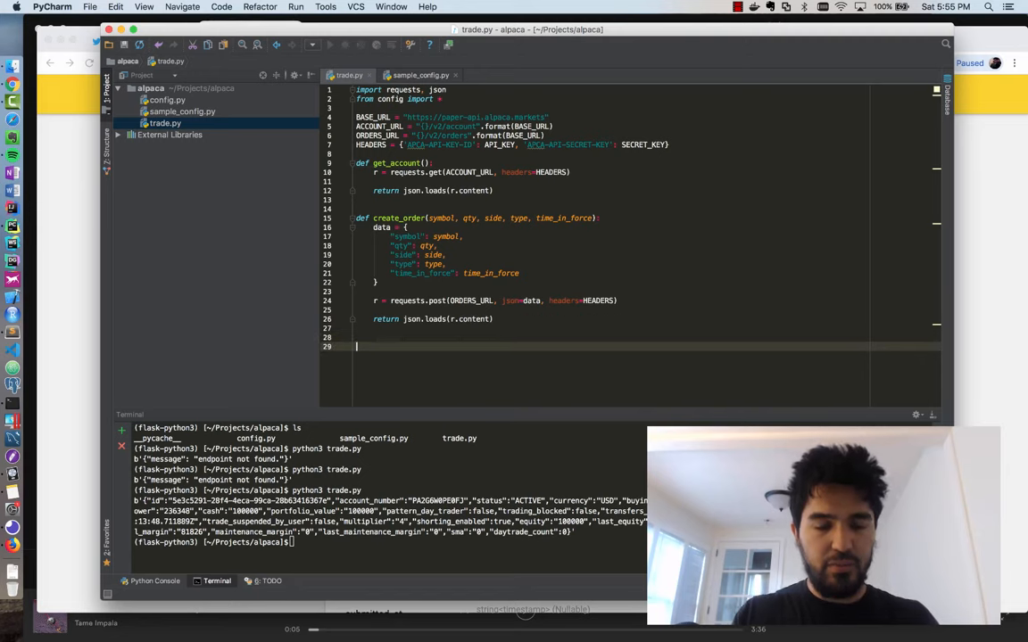
Call create_order with sample arguments, checking the docs' gtc value for time_in_force.
text(create_order)
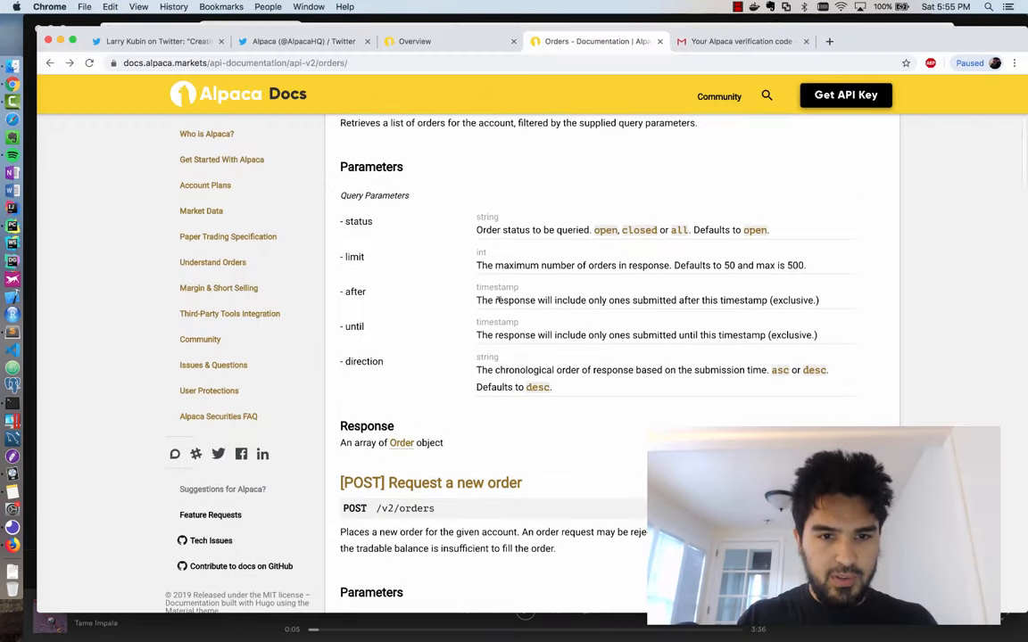
scroll(down, 3)
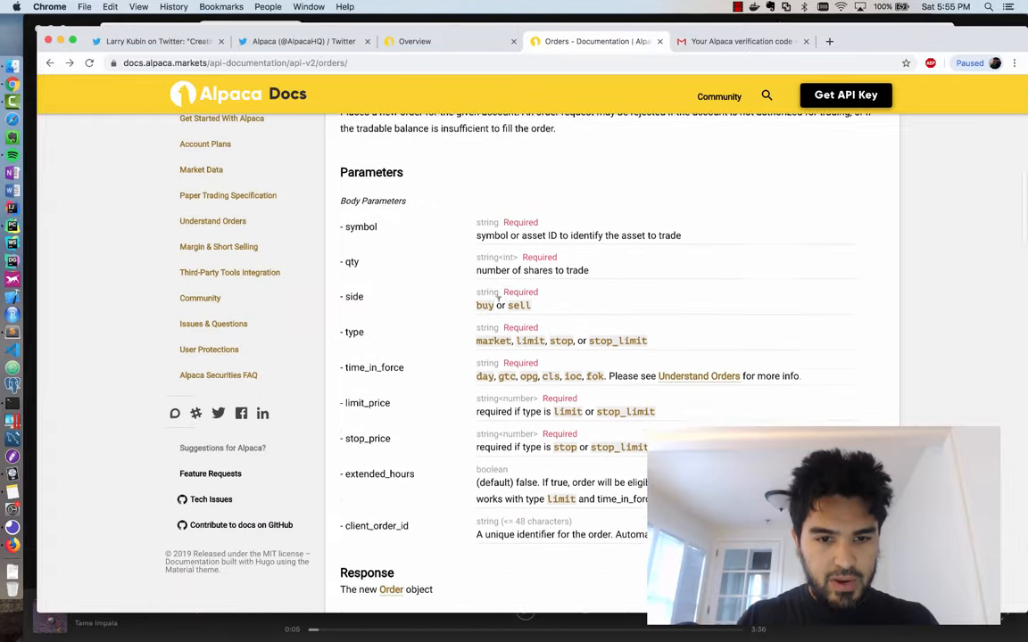
scroll(down, 3)
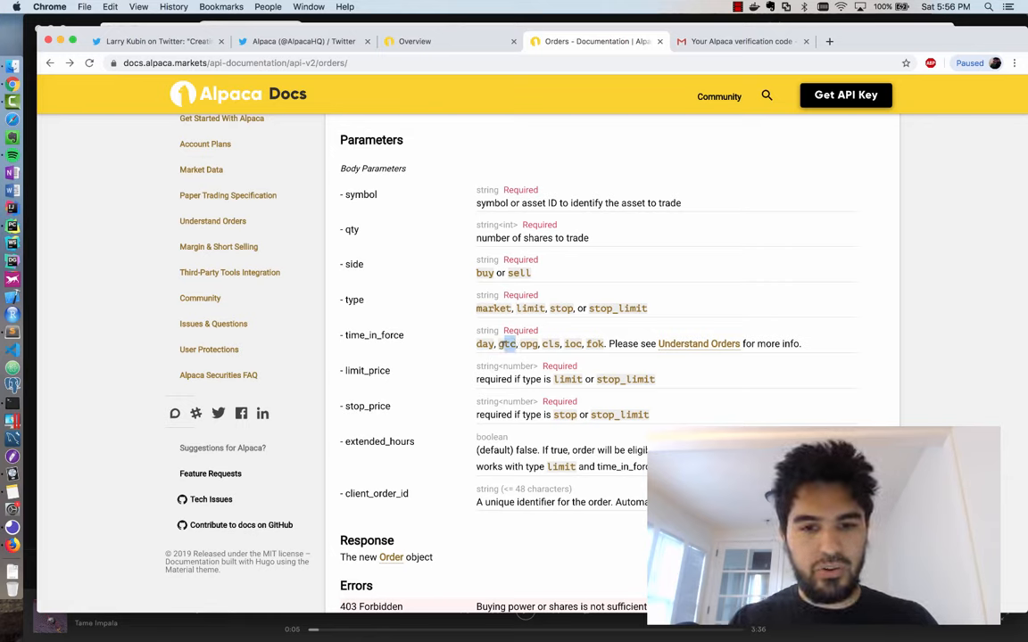
double_click(485, 342)
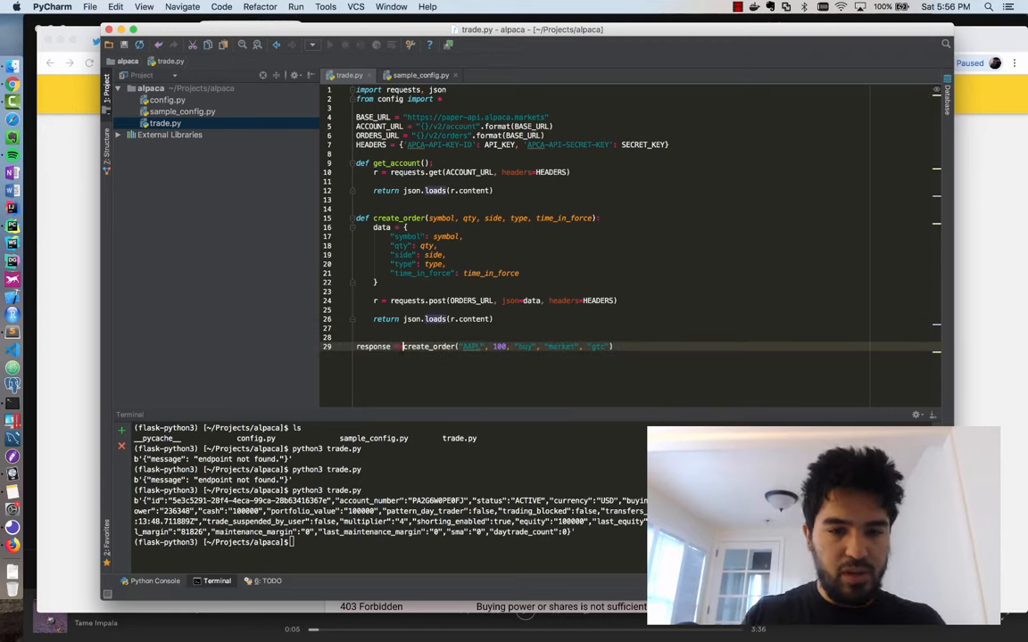
Print the response from the market buy of 100 AAPL shares.
text(print)
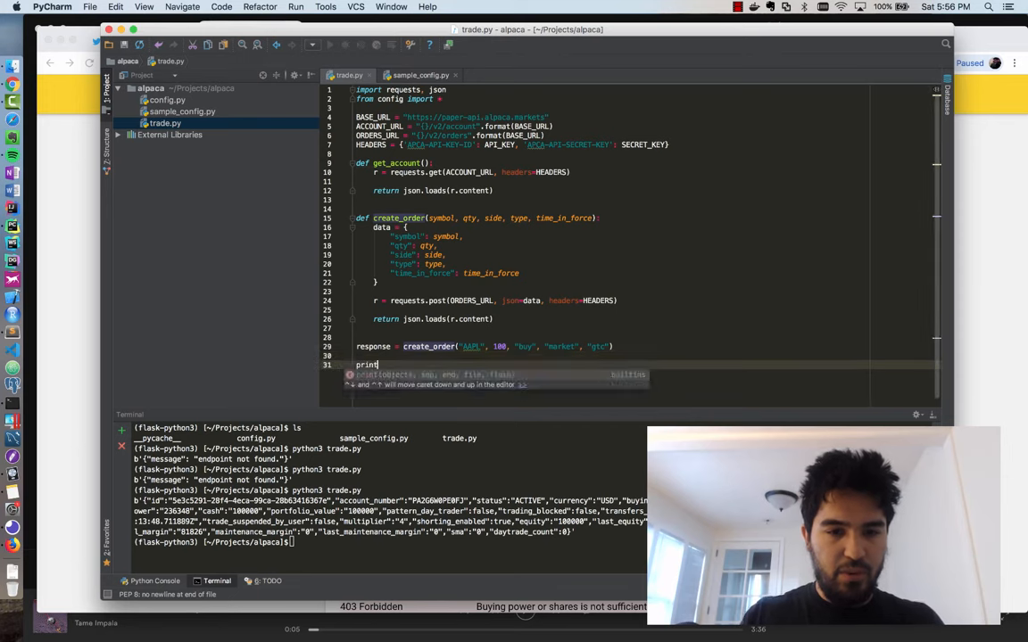
text((response))
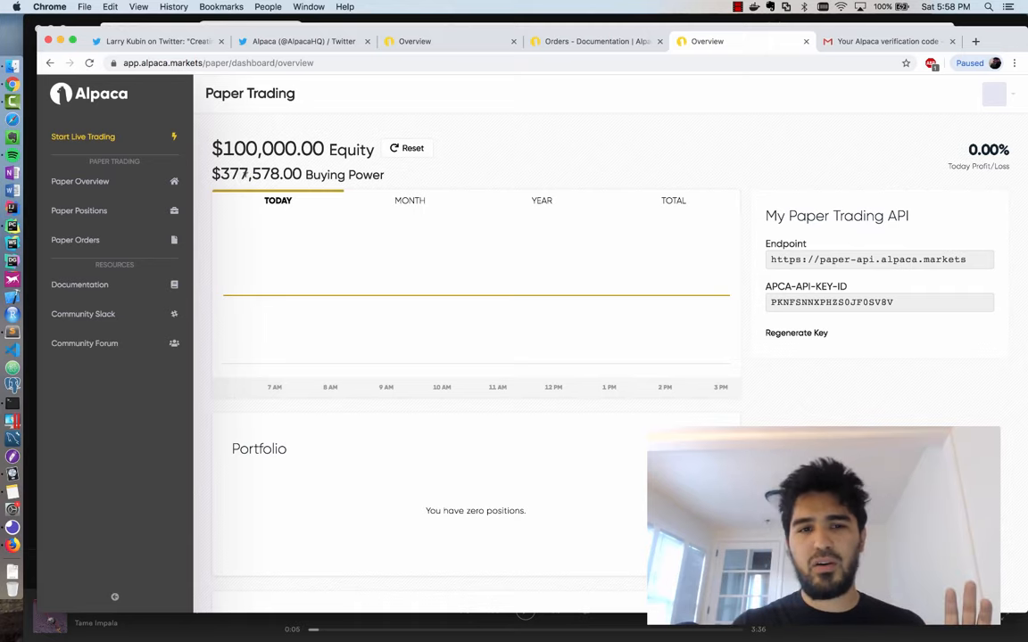
Scroll the paper dashboard to the Order History listing the AAPL and MSFT buys.
scroll(down, 3)
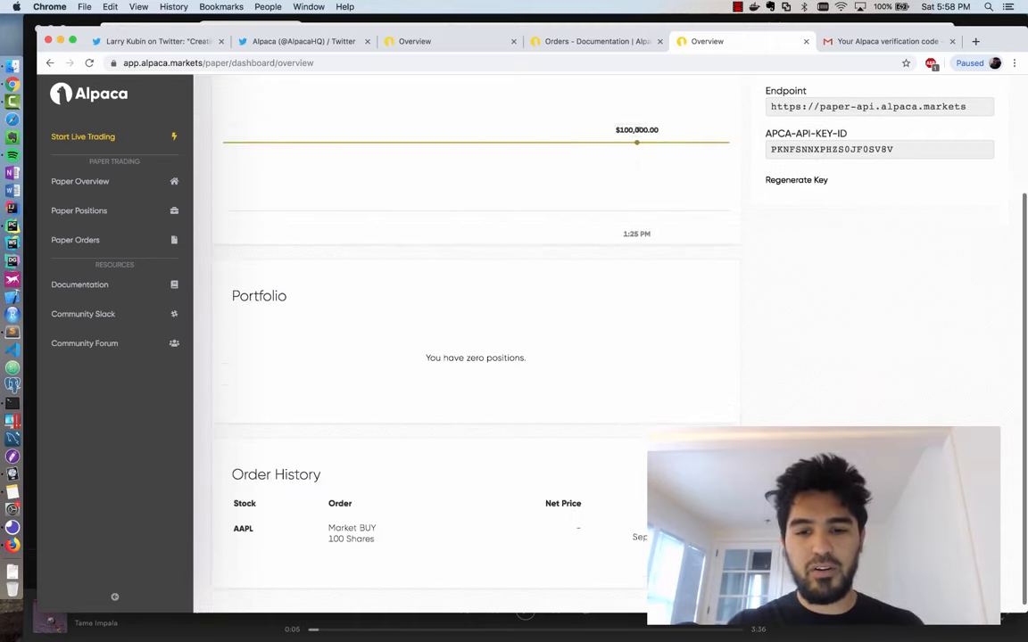
scroll(down, 3)
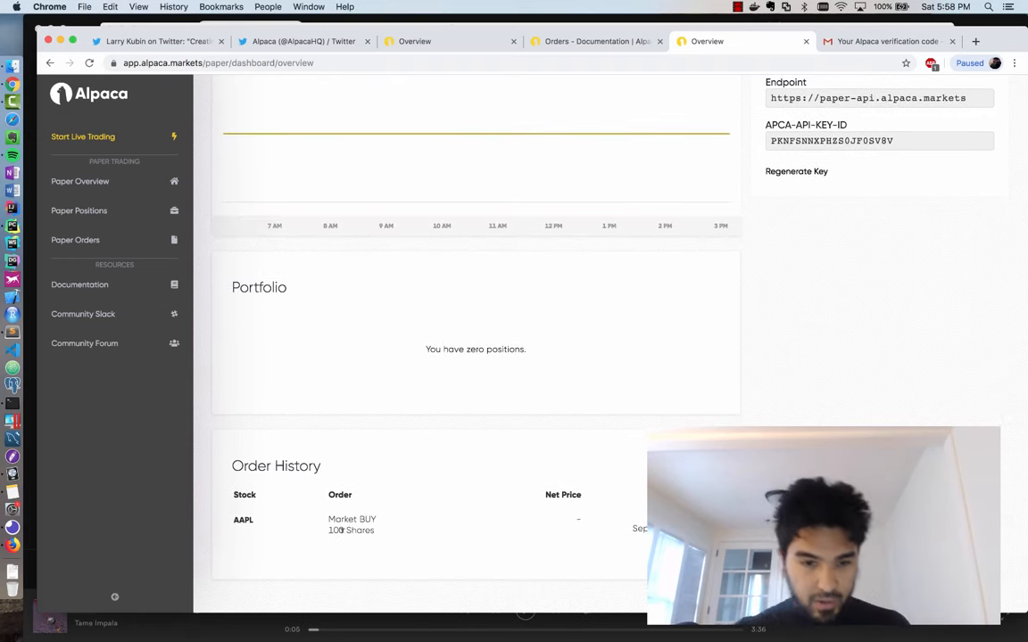
mouse_move(589, 553)
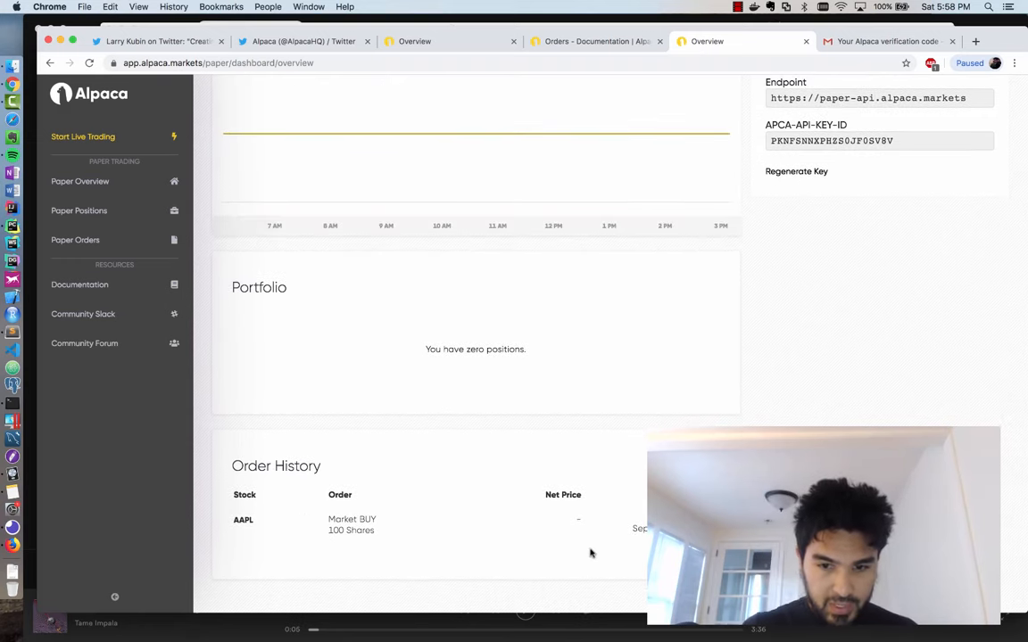
mouse_move(507, 475)
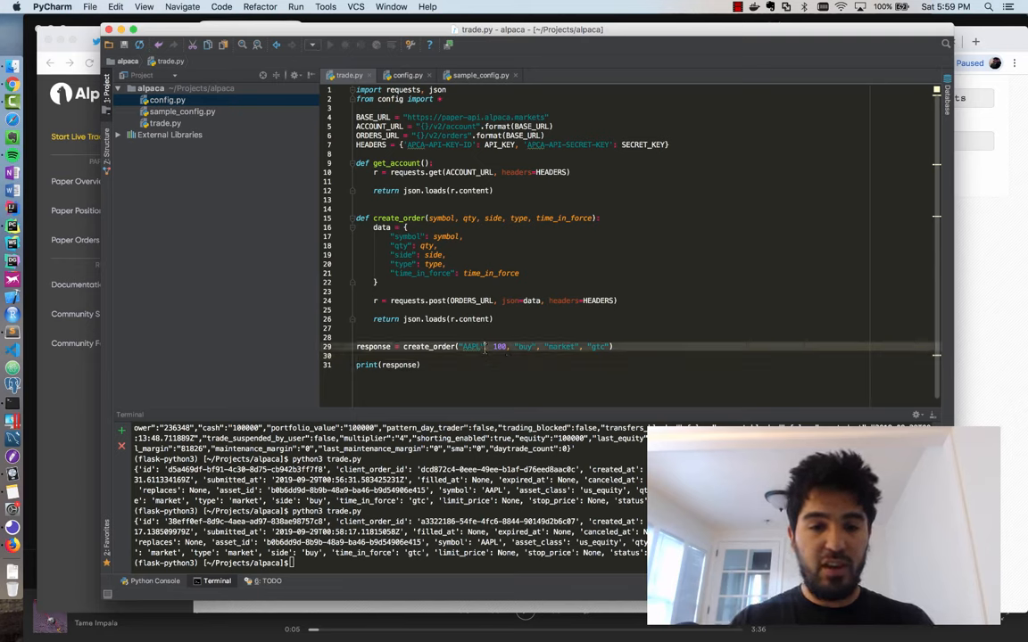
mouse_move(471, 346)
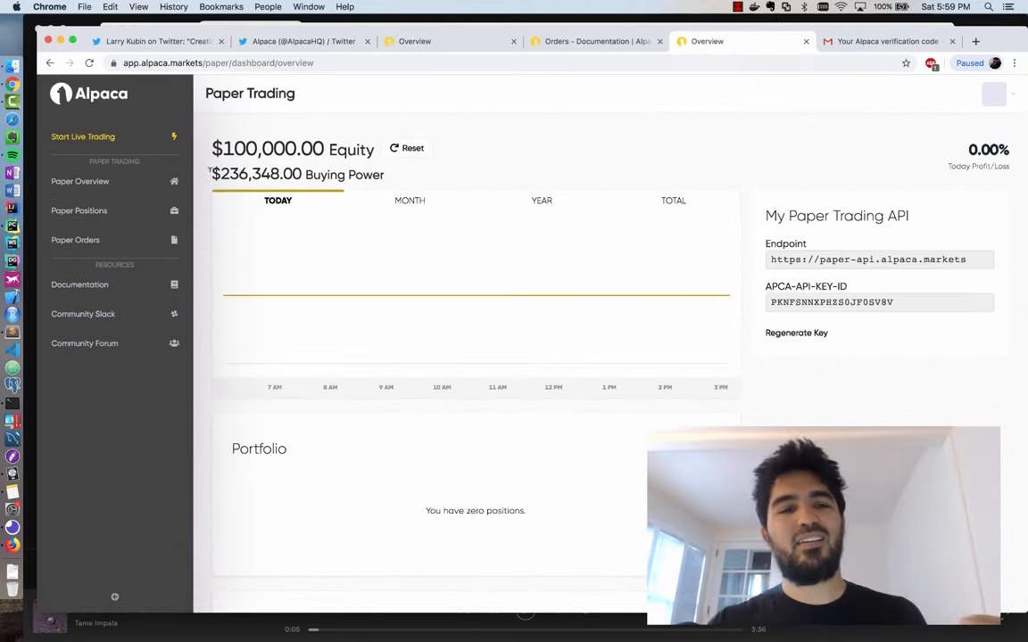
scroll(down, 3)
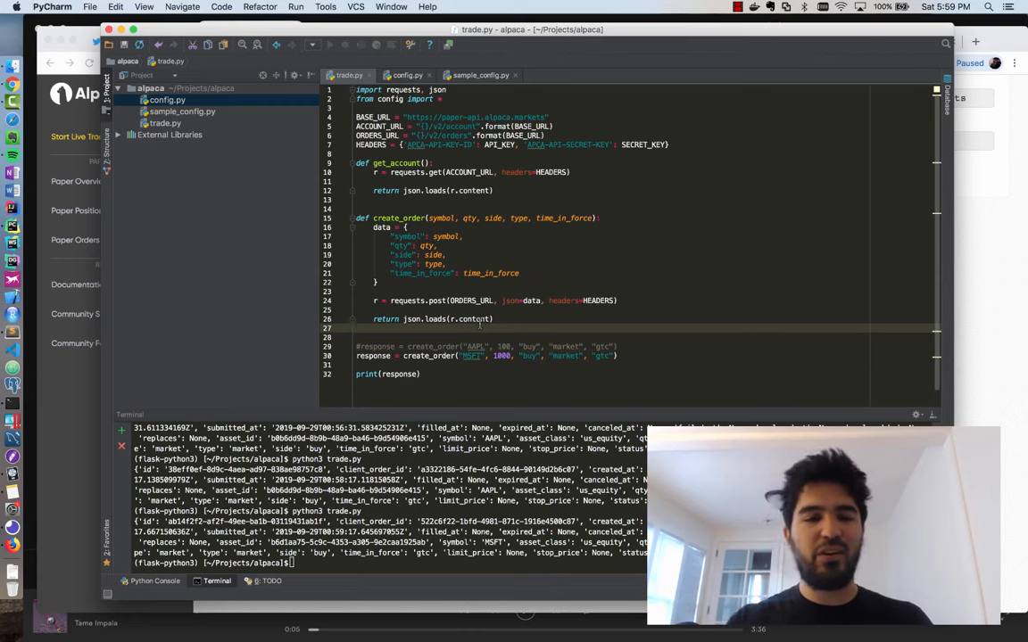
Write get_orders fetching ORDERS_URL with HEADERS, assign orders = get_orders() and print it.
text(def get_orders():)
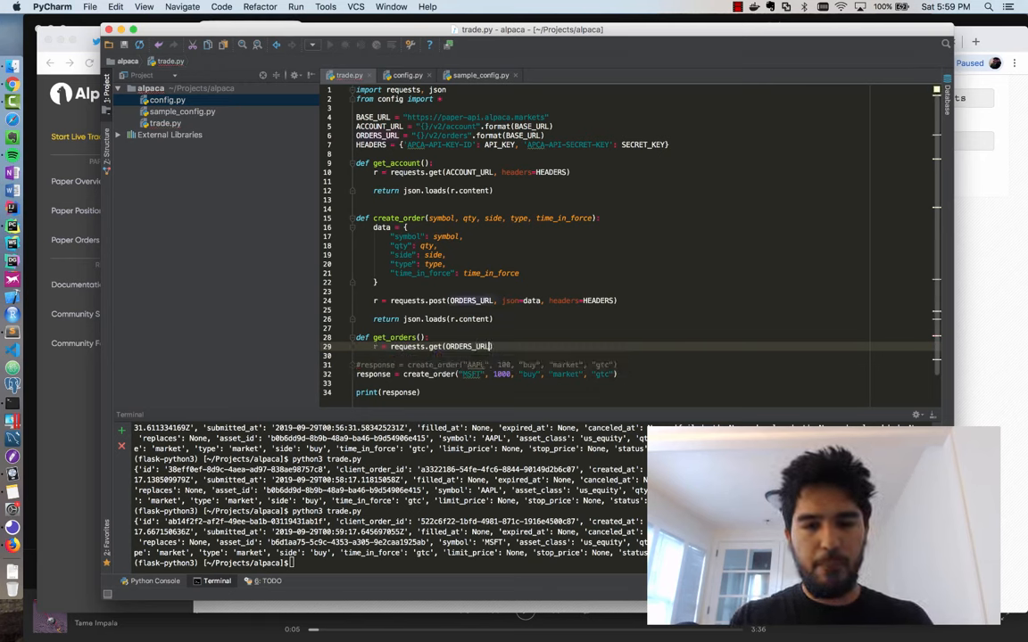
text(HEAD)
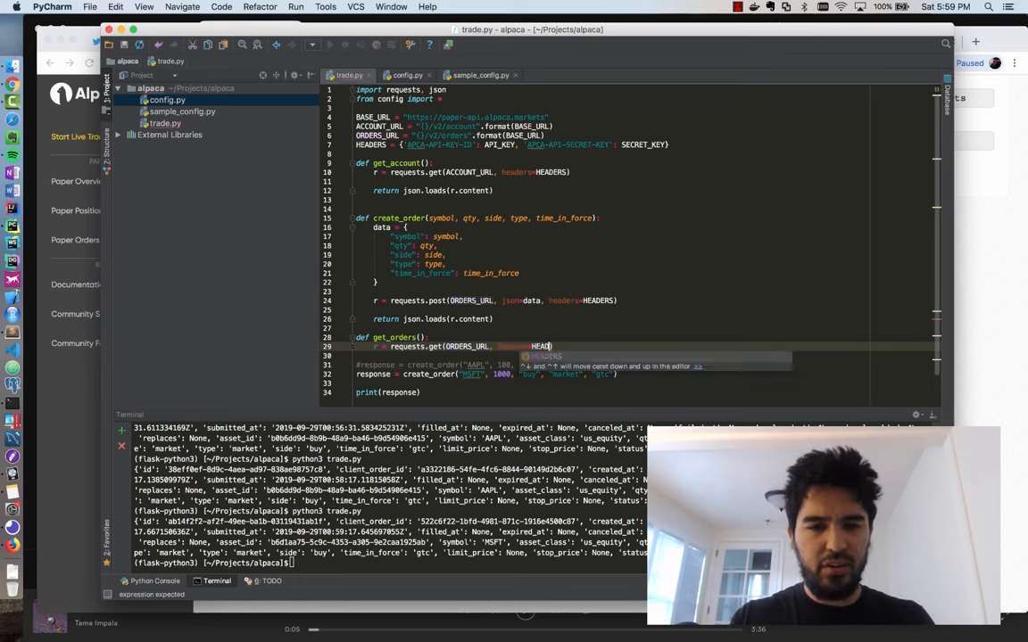
key(enter)
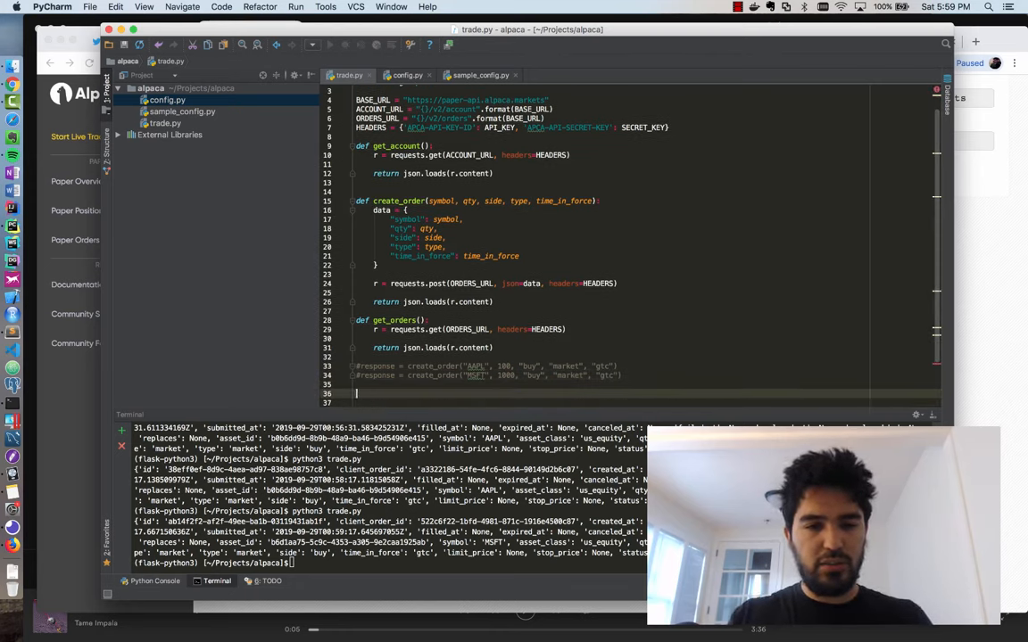
text(get_orders())
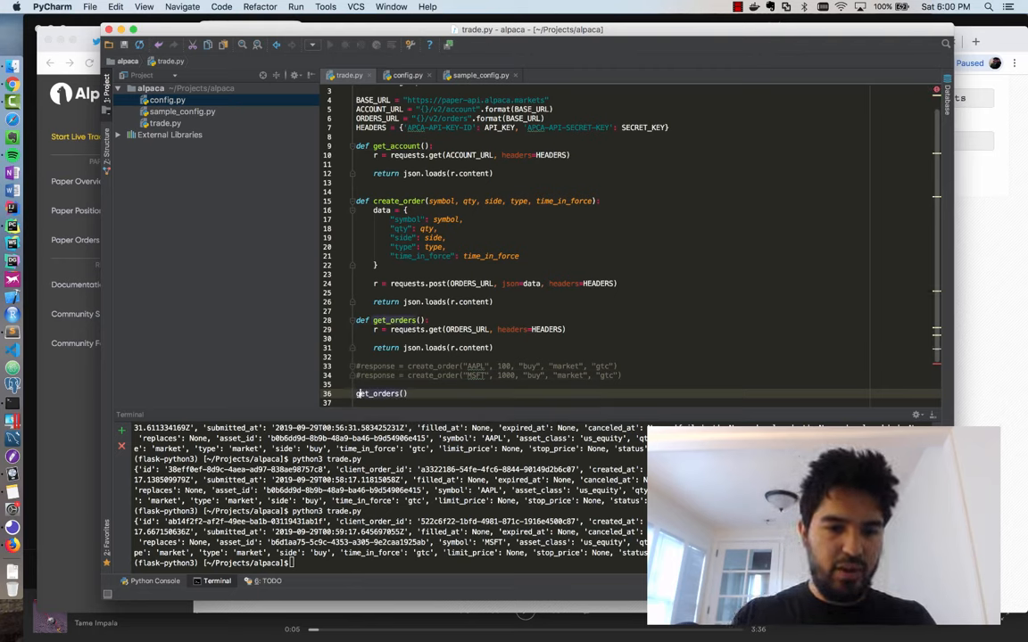
text(orders =)
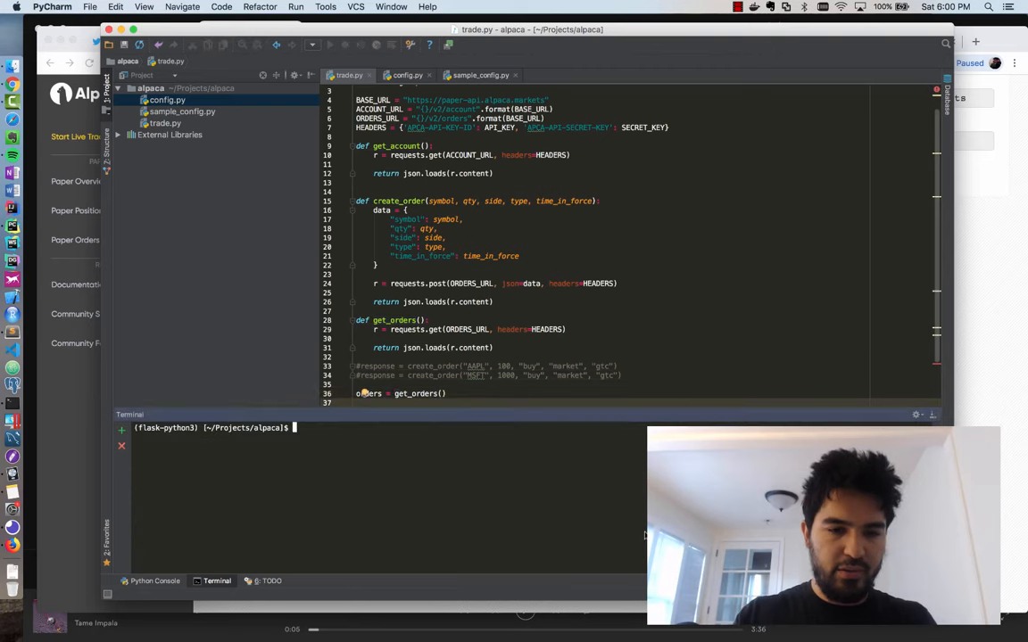
text(print())
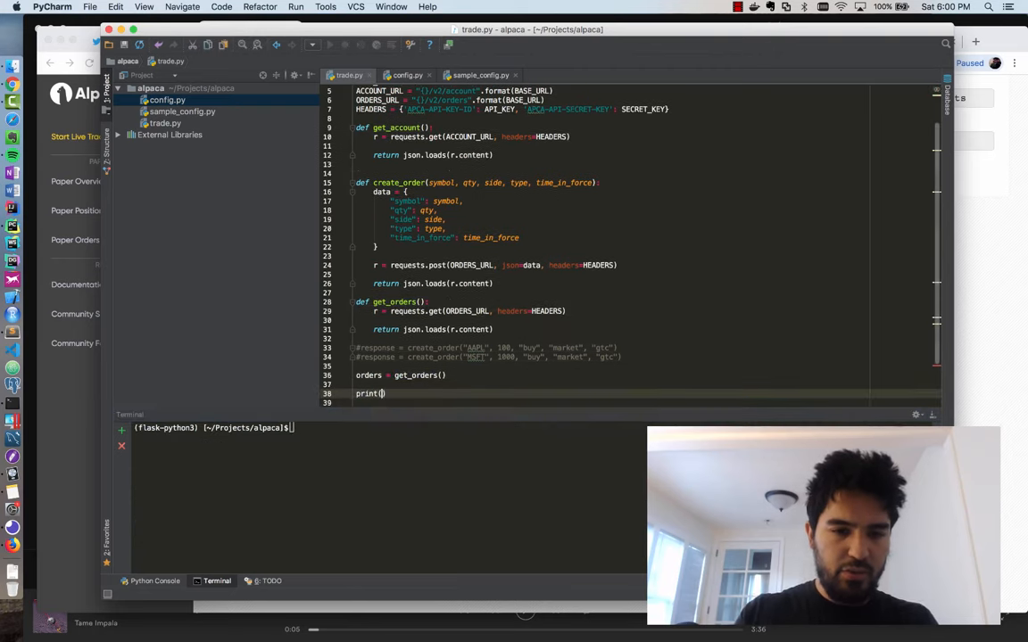
text(orders)
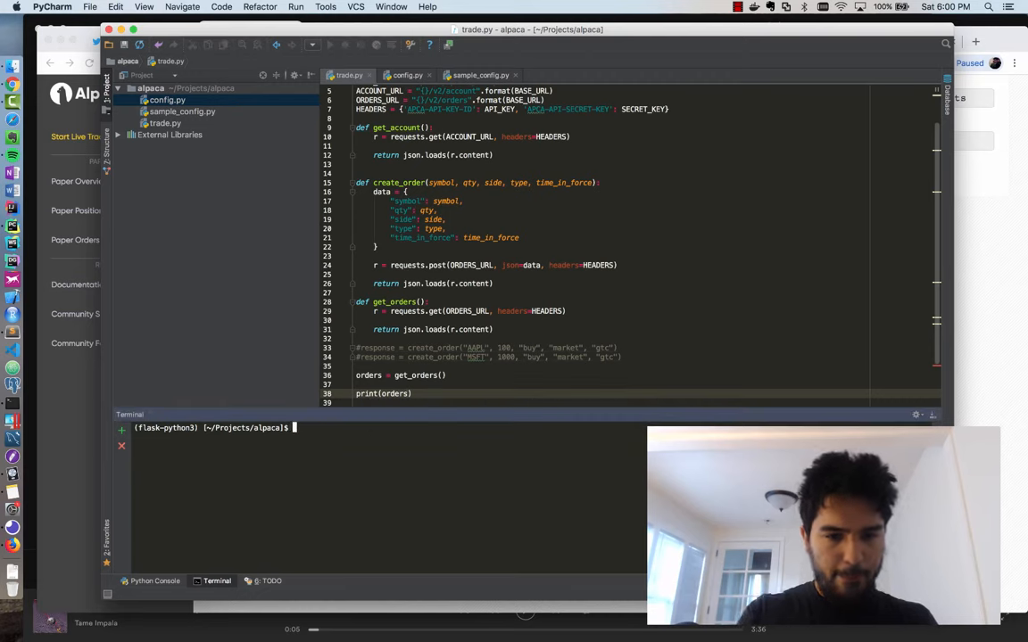
Run python3 trade.py, remove the leftover response print, and rerun to list the orders.
text(python3 trade.py)
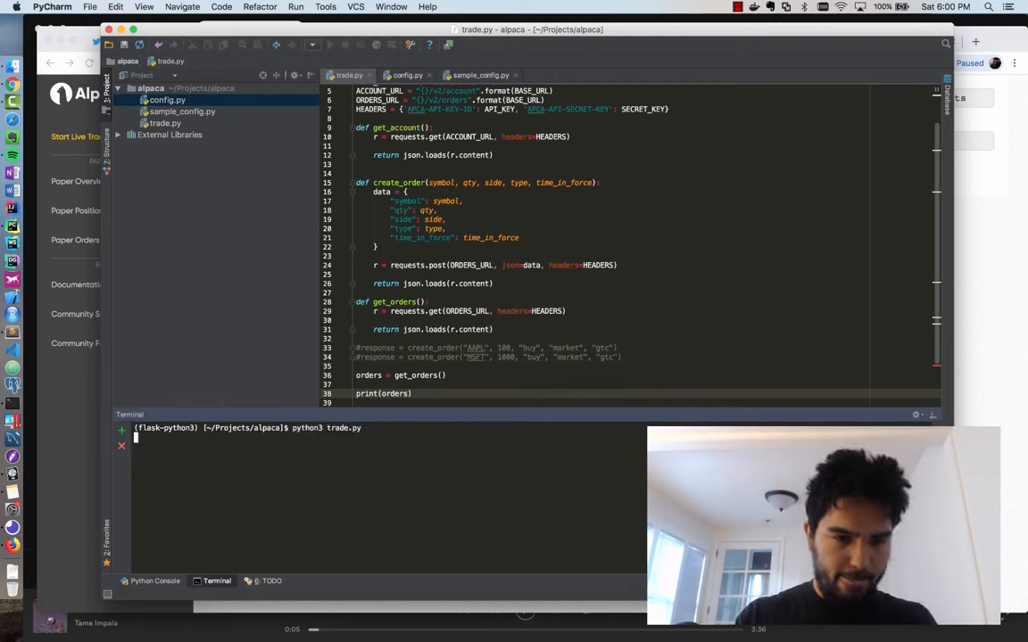
key(enter)
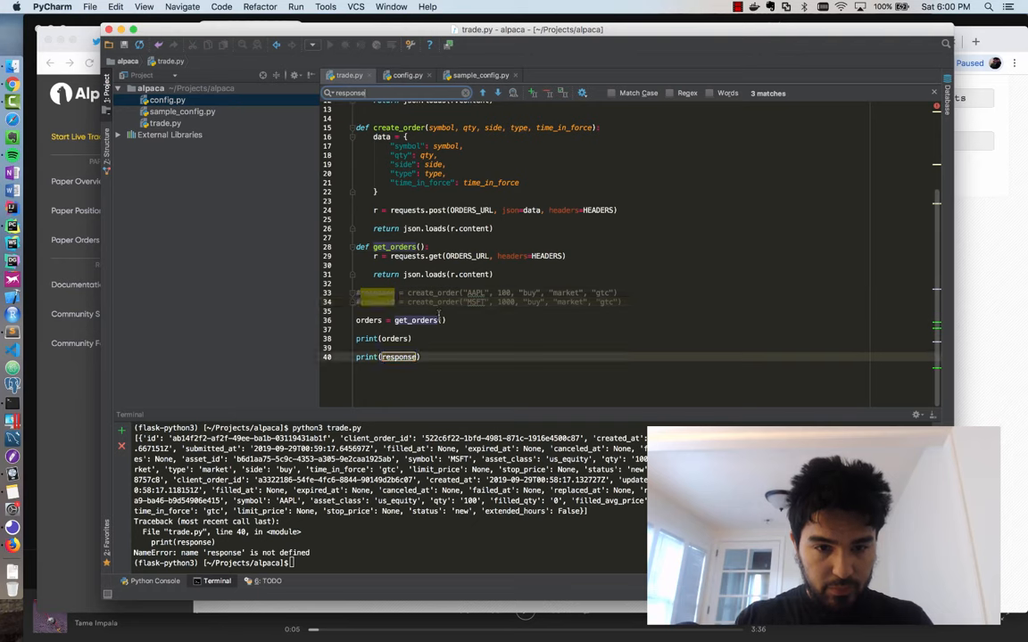
key(backspace)
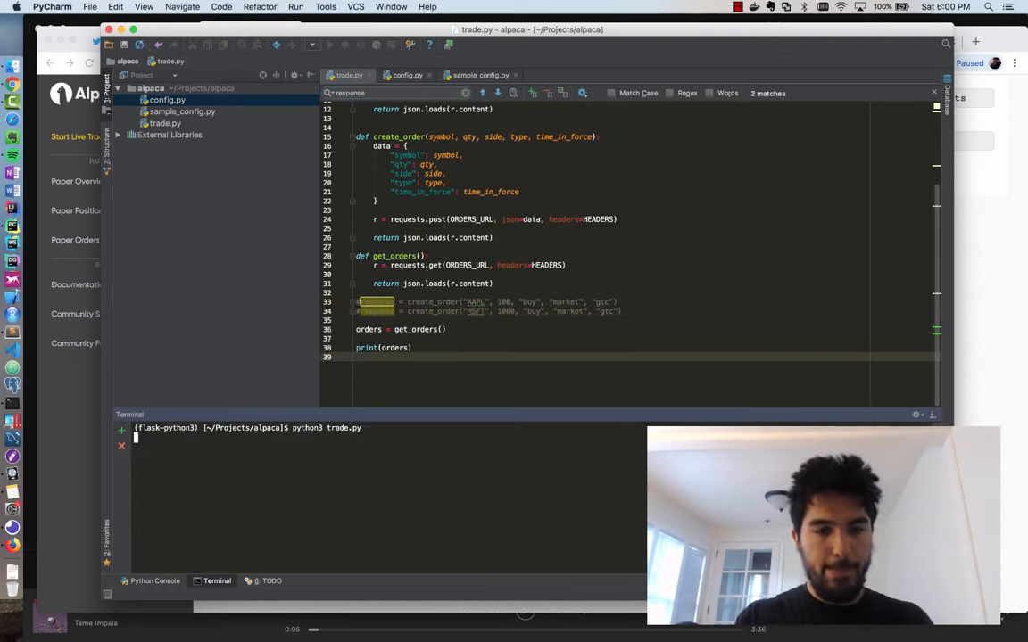
key(enter)
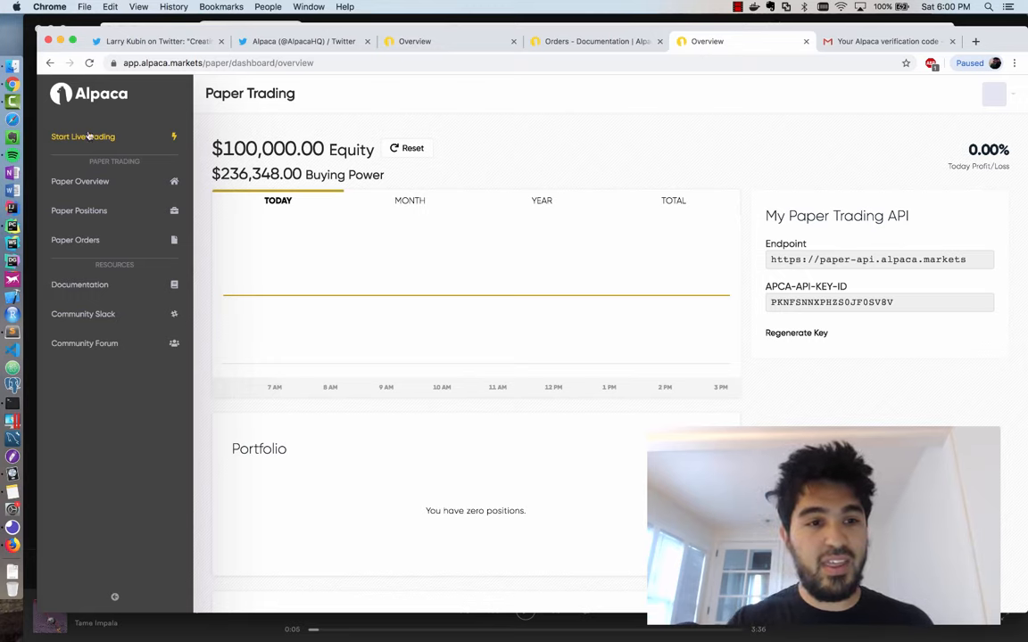
mouse_move(82, 135)
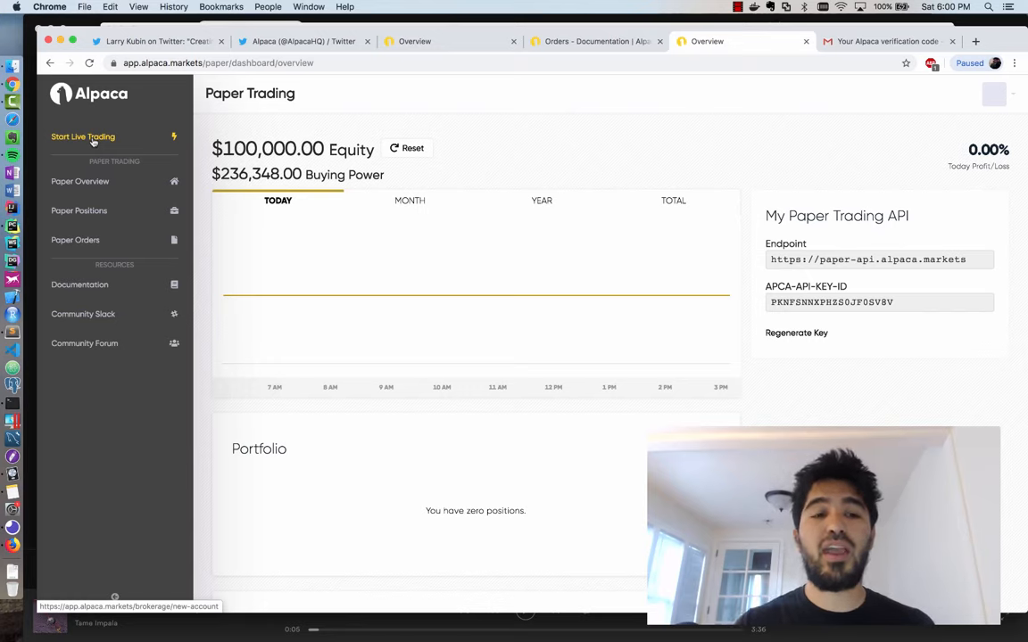
mouse_move(84, 342)
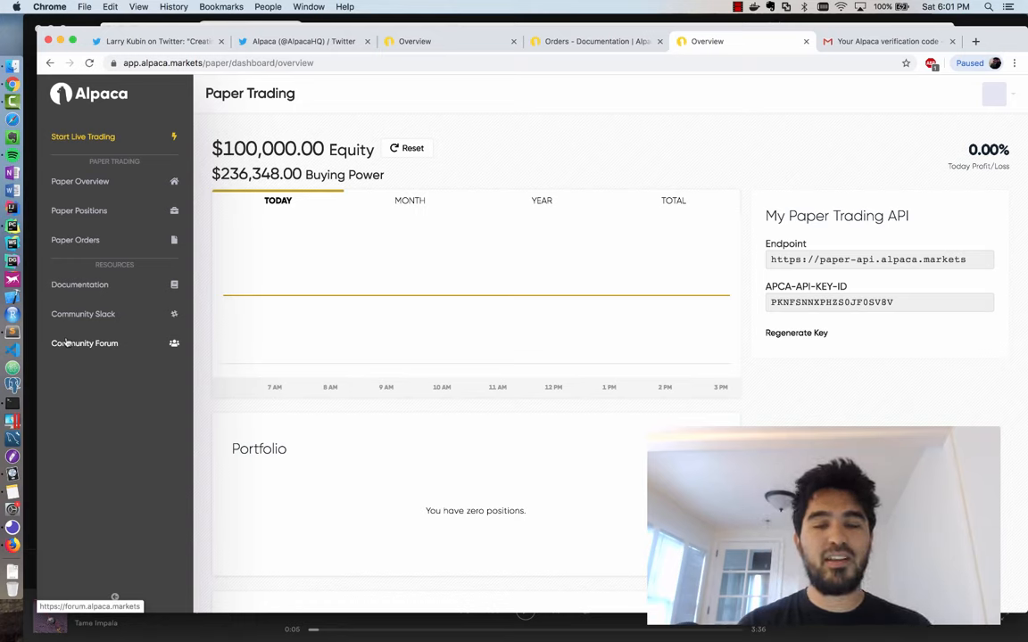
Return to the Twitter post about the stock trading videos.
click(157, 41)
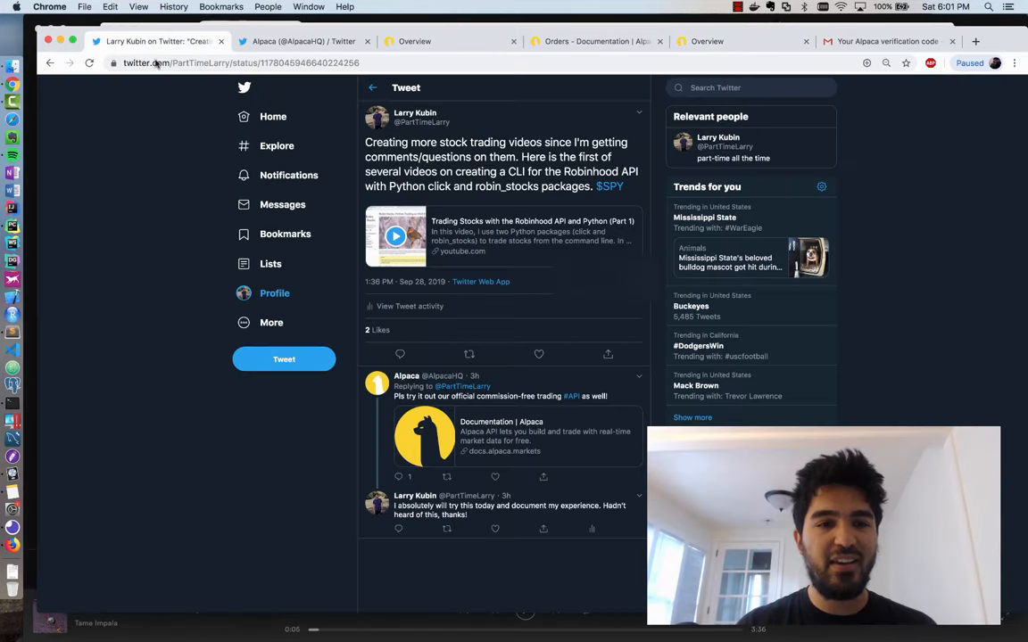